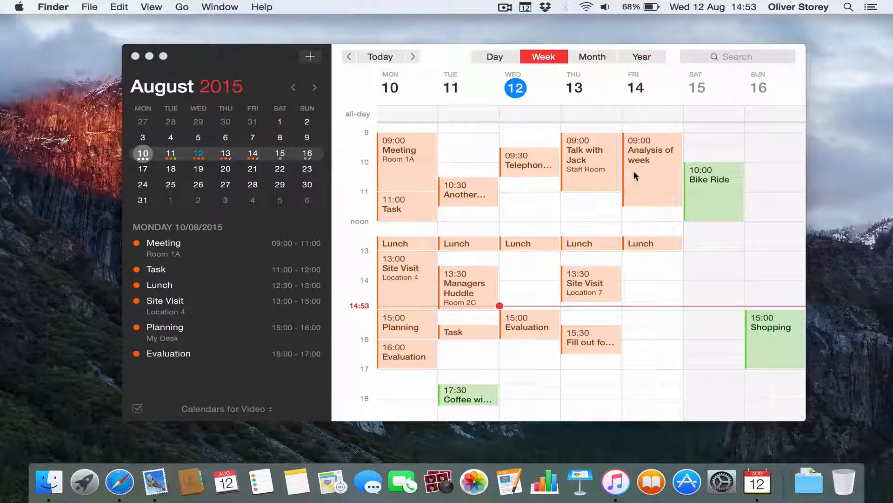
{"action": "mouse_move", "coordinate": [220, 60]}
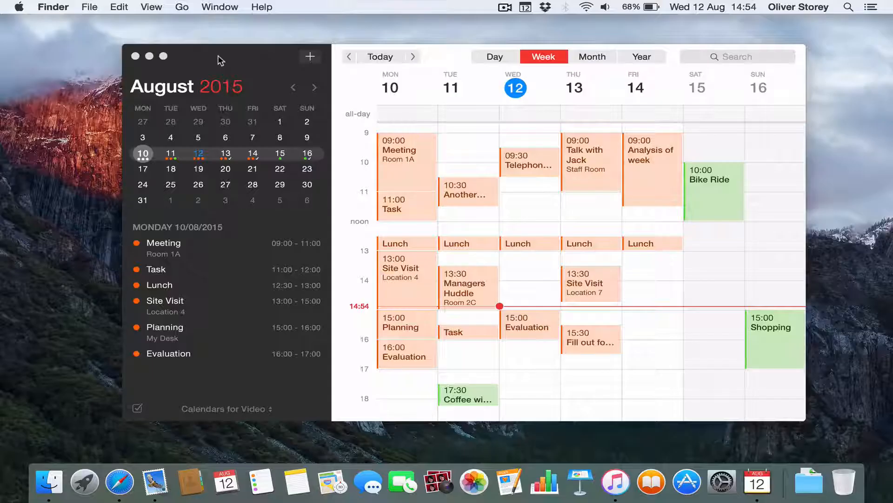
{"action": "mouse_move", "coordinate": [488, 87]}
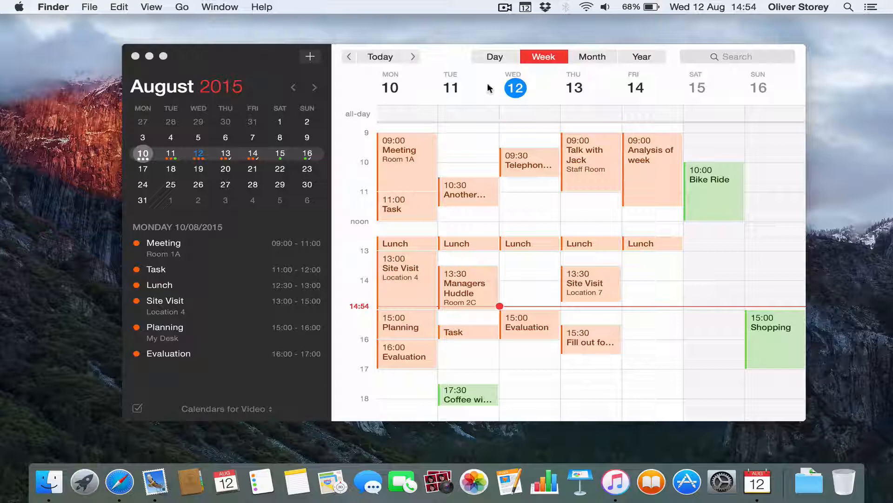
{"action": "mouse_move", "coordinate": [570, 284]}
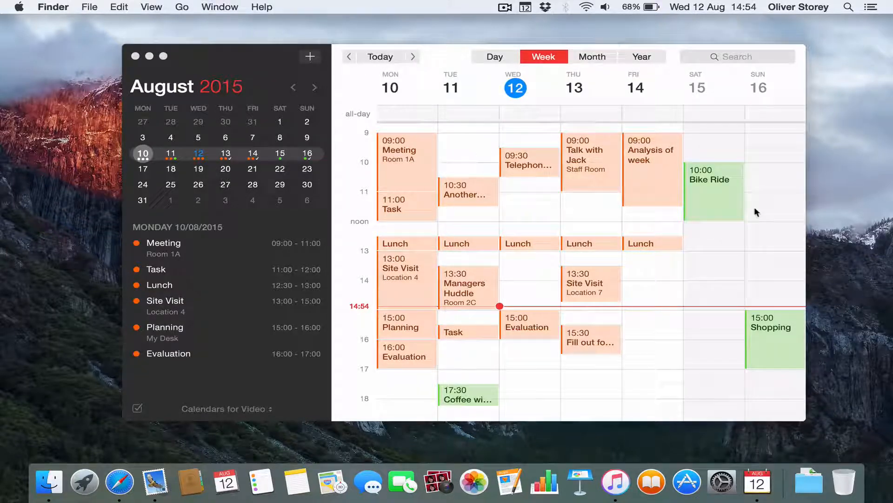
{"action": "mouse_move", "coordinate": [499, 282]}
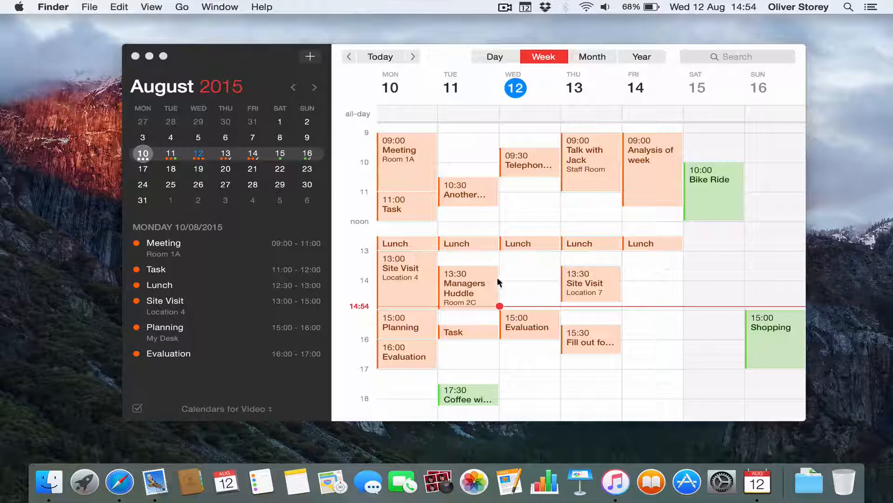
{"action": "mouse_move", "coordinate": [367, 288]}
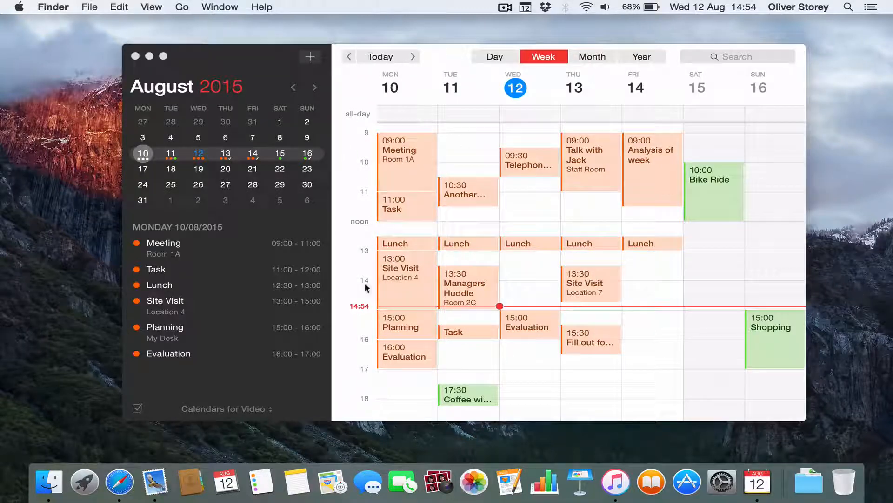
{"action": "mouse_move", "coordinate": [391, 127]}
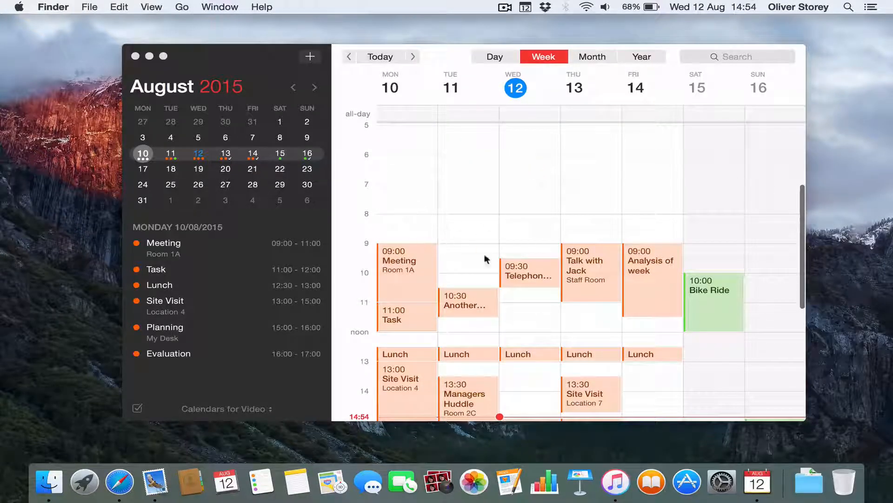
Check Monday's Room 1A Meeting details: 09:00–11:00 on Work 1, no alert
{"action": "scroll", "scroll_direction": "down", "scroll_amount": 3}
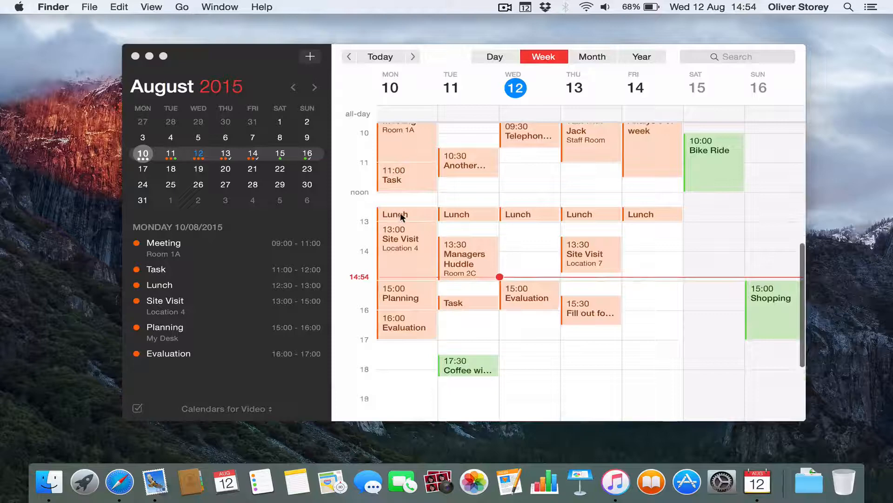
{"action": "scroll", "scroll_direction": "down", "scroll_amount": 3}
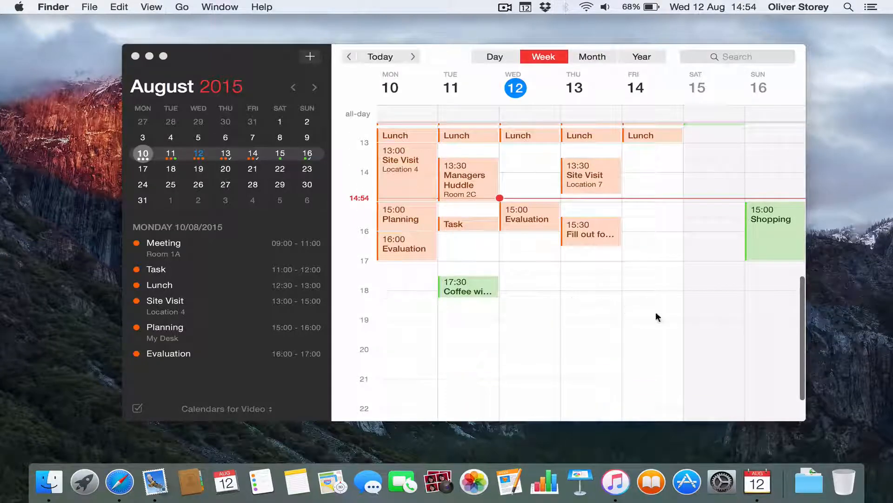
{"action": "scroll", "scroll_direction": "down", "scroll_amount": 3}
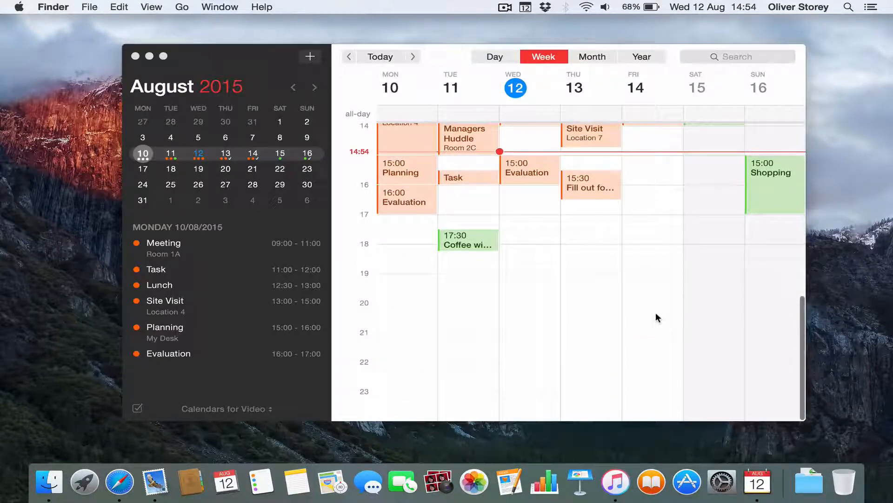
{"action": "scroll", "scroll_direction": "up", "scroll_amount": 3}
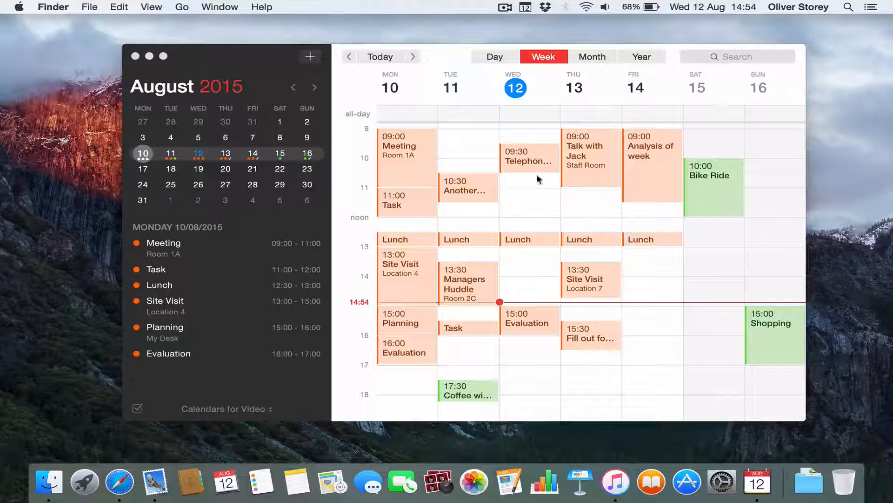
{"action": "mouse_move", "coordinate": [504, 157]}
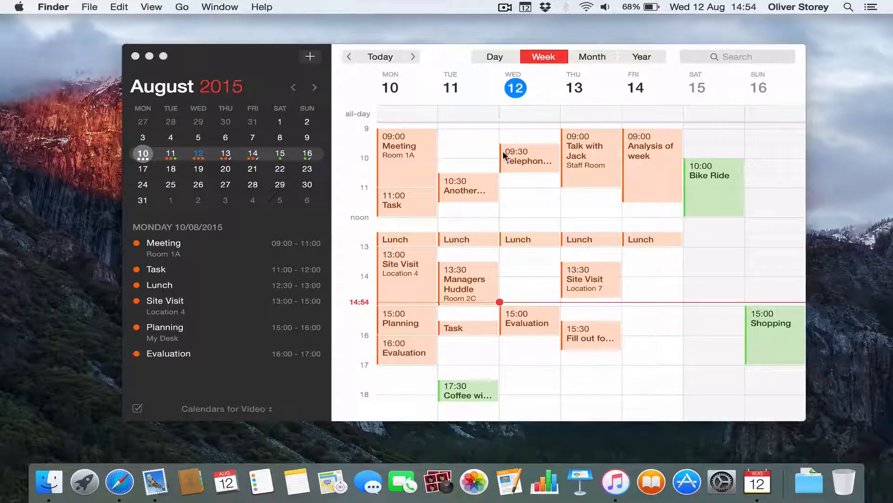
{"action": "mouse_move", "coordinate": [598, 170]}
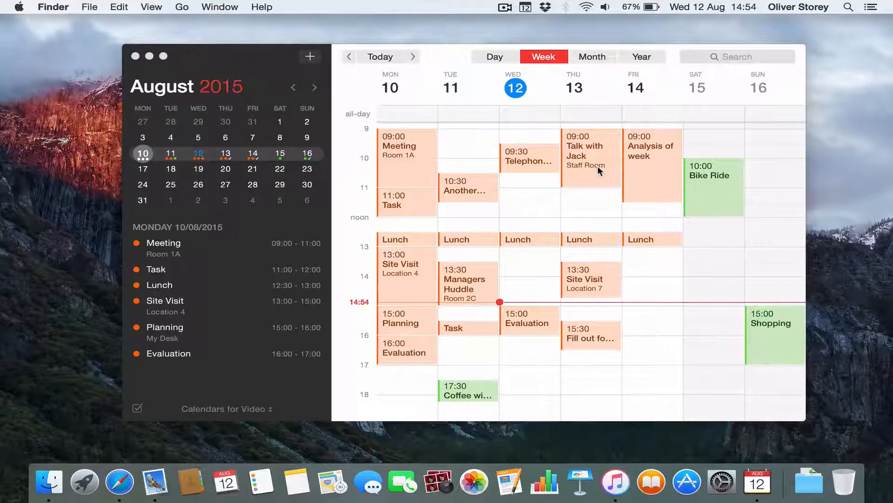
{"action": "mouse_move", "coordinate": [666, 311]}
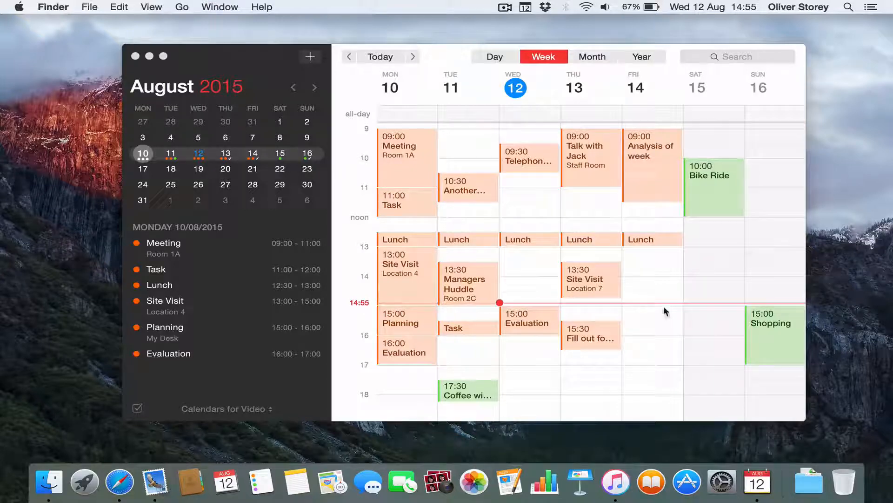
{"action": "mouse_move", "coordinate": [356, 308]}
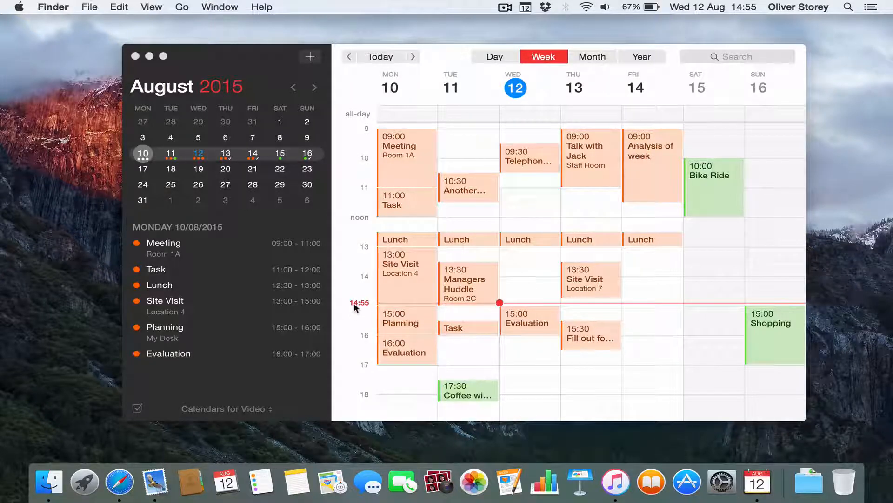
{"action": "mouse_move", "coordinate": [490, 303]}
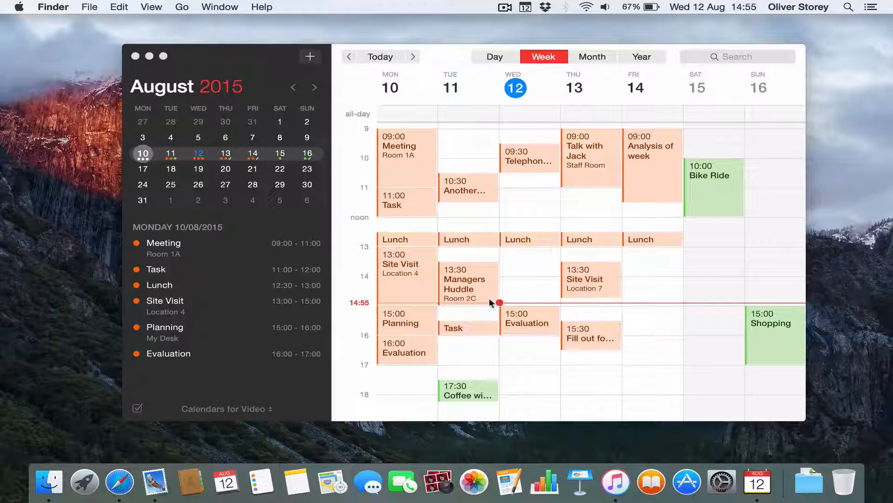
{"action": "mouse_move", "coordinate": [500, 302]}
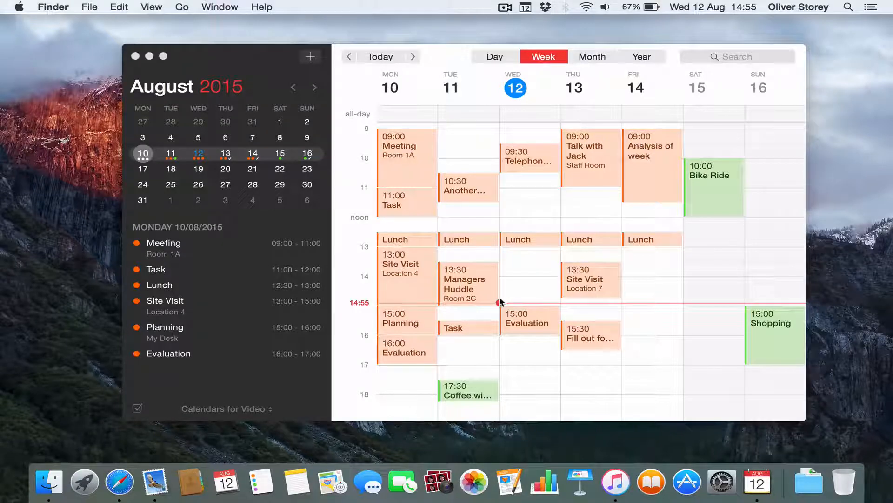
{"action": "mouse_move", "coordinate": [575, 309]}
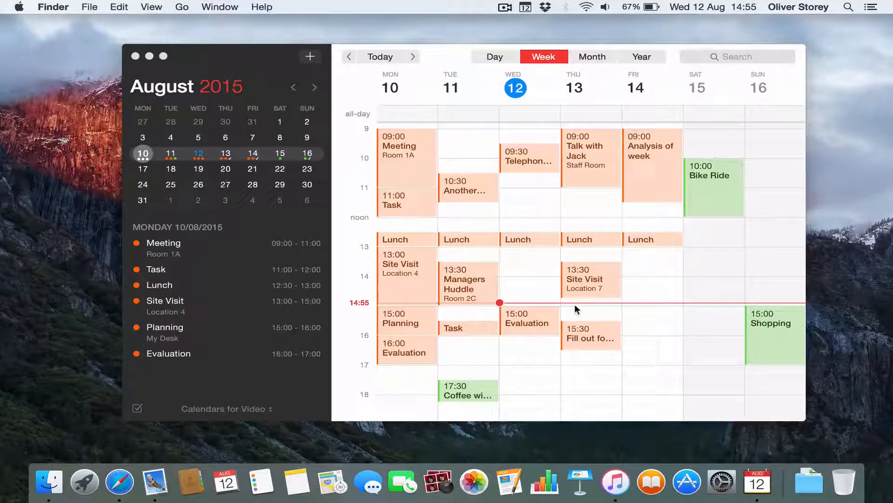
{"action": "mouse_move", "coordinate": [535, 90]}
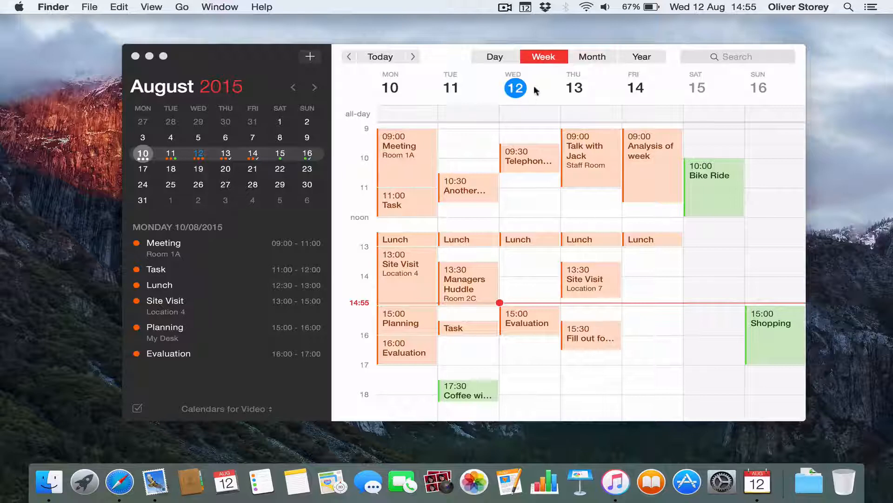
{"action": "mouse_move", "coordinate": [563, 163]}
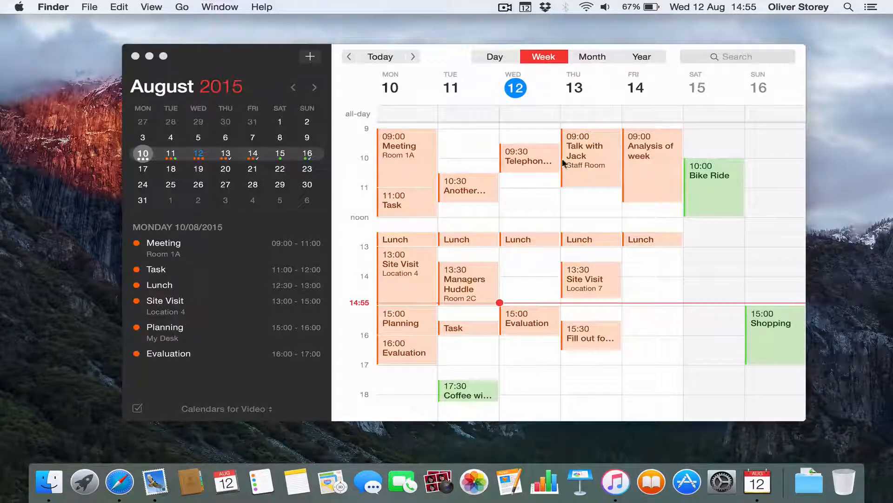
{"action": "mouse_move", "coordinate": [429, 165]}
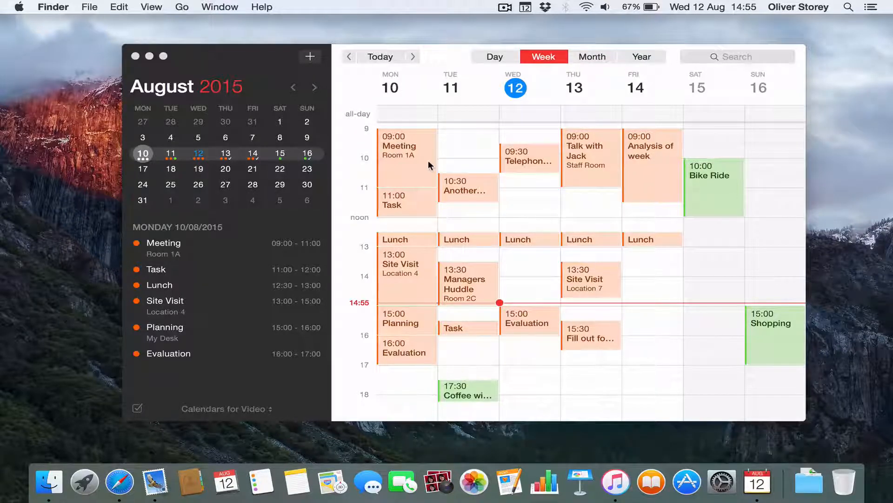
{"action": "mouse_move", "coordinate": [415, 168]}
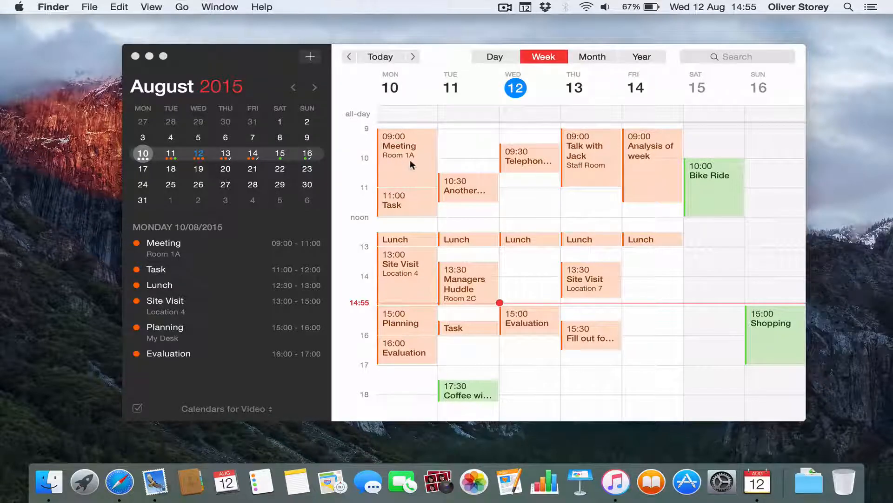
{"action": "mouse_move", "coordinate": [403, 175]}
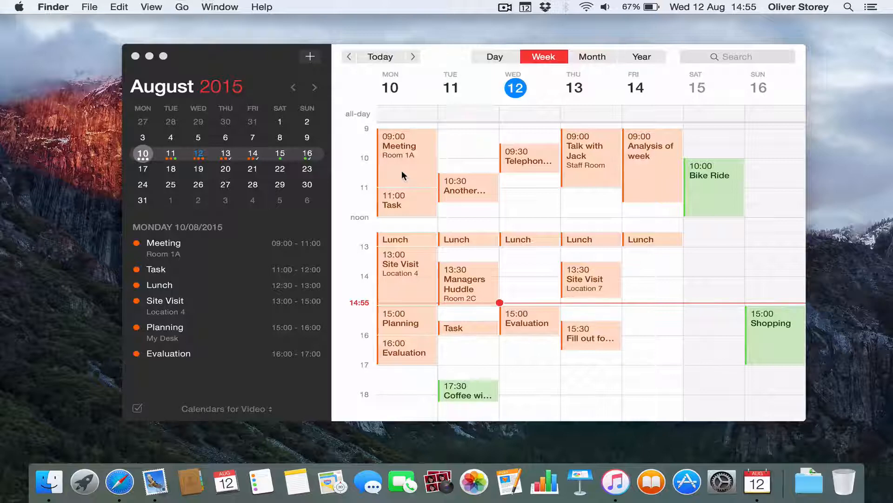
{"action": "left_click", "coordinate": [416, 172]}
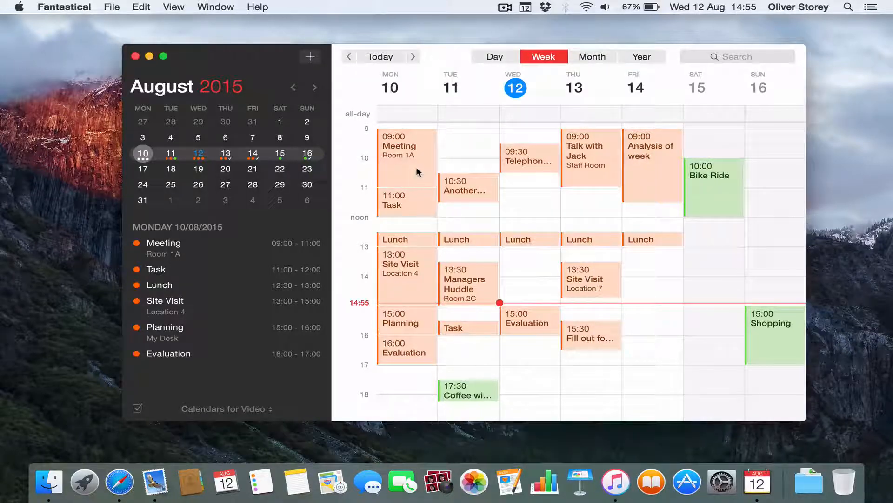
{"action": "left_click", "coordinate": [405, 151]}
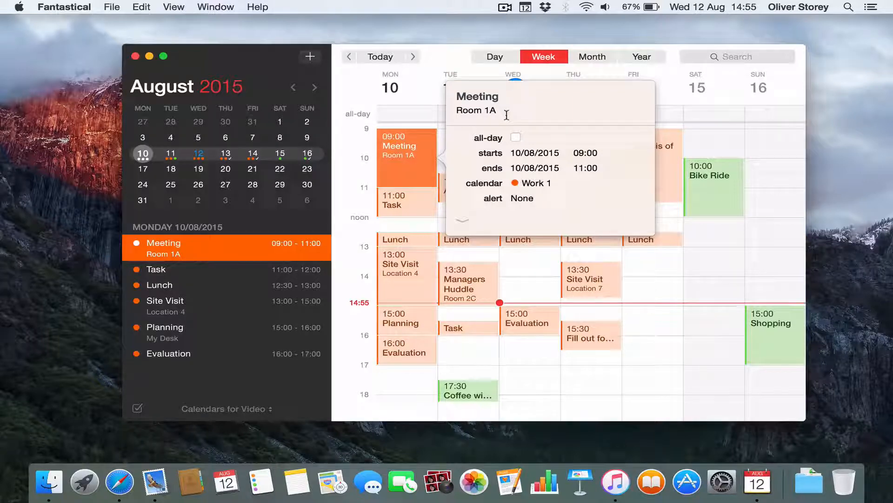
{"action": "mouse_move", "coordinate": [493, 124]}
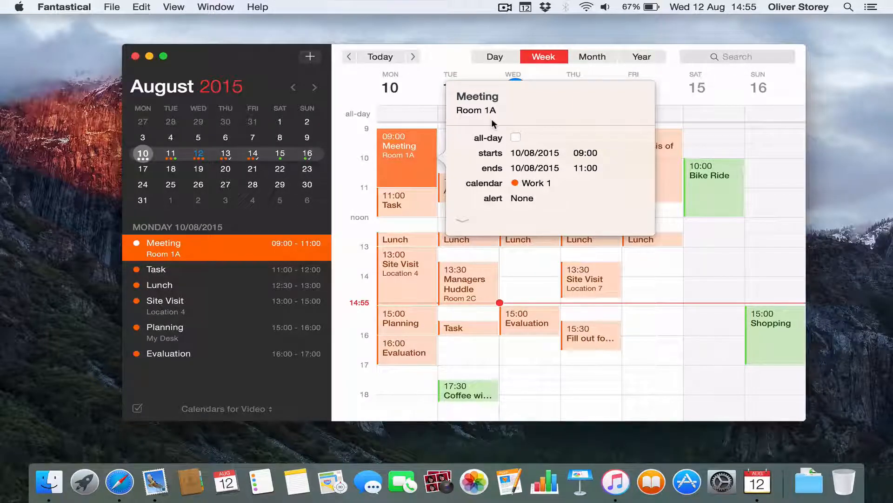
{"action": "mouse_move", "coordinate": [408, 223]}
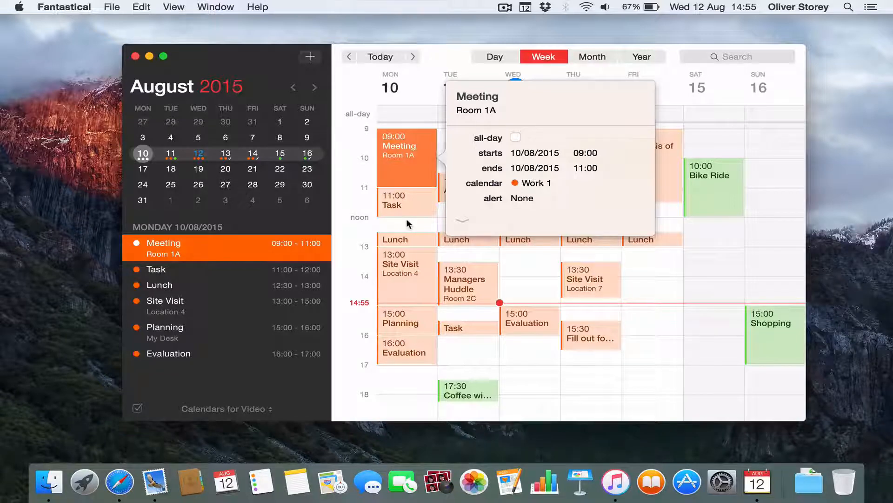
{"action": "mouse_move", "coordinate": [561, 207]}
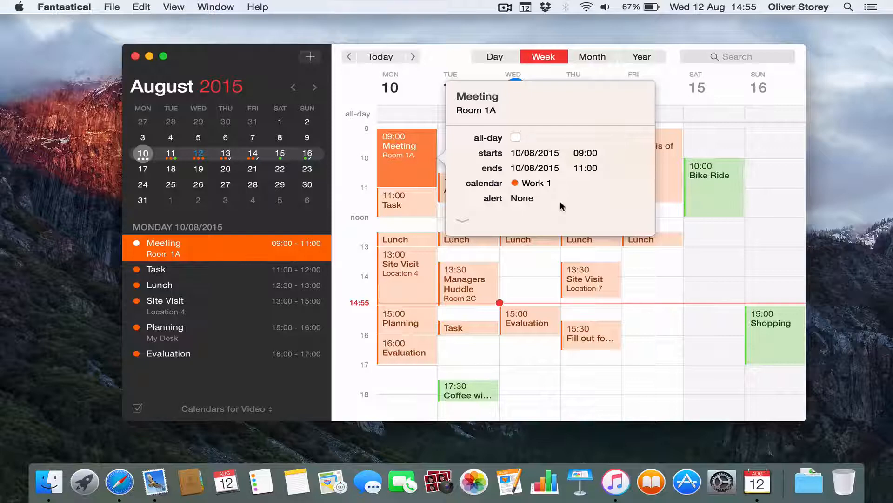
{"action": "mouse_move", "coordinate": [413, 94]}
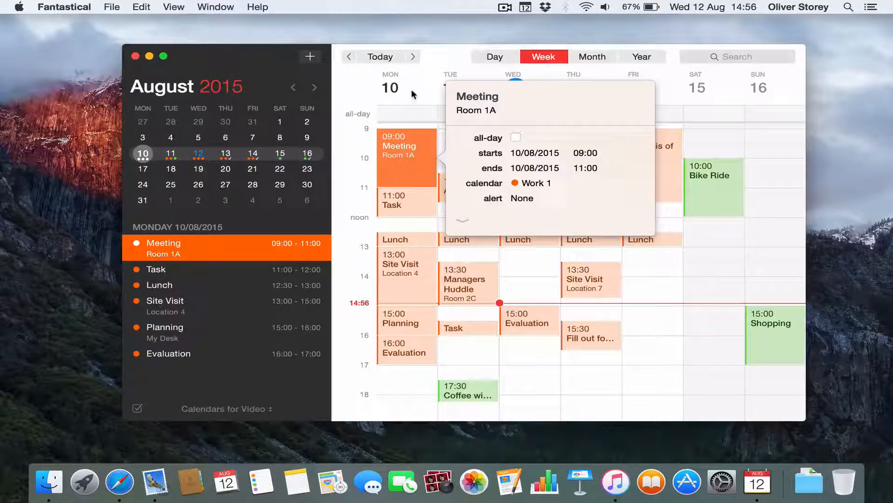
{"action": "left_click", "coordinate": [457, 152]}
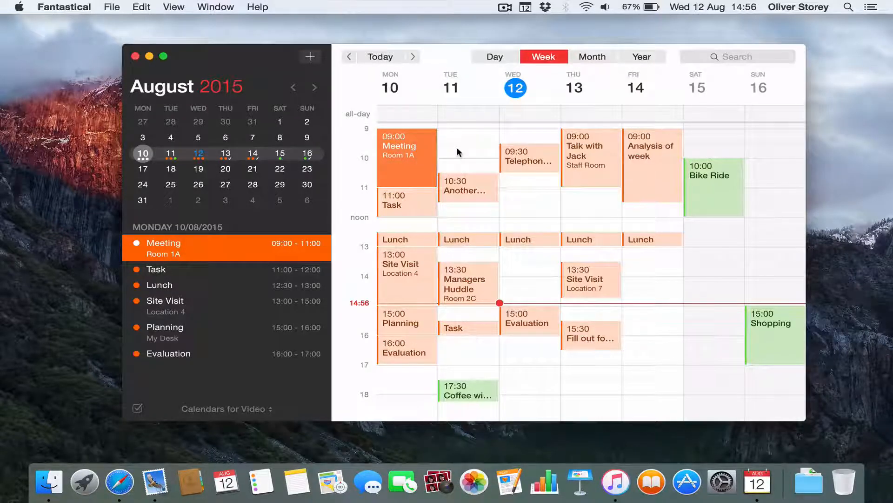
{"action": "mouse_move", "coordinate": [263, 243]}
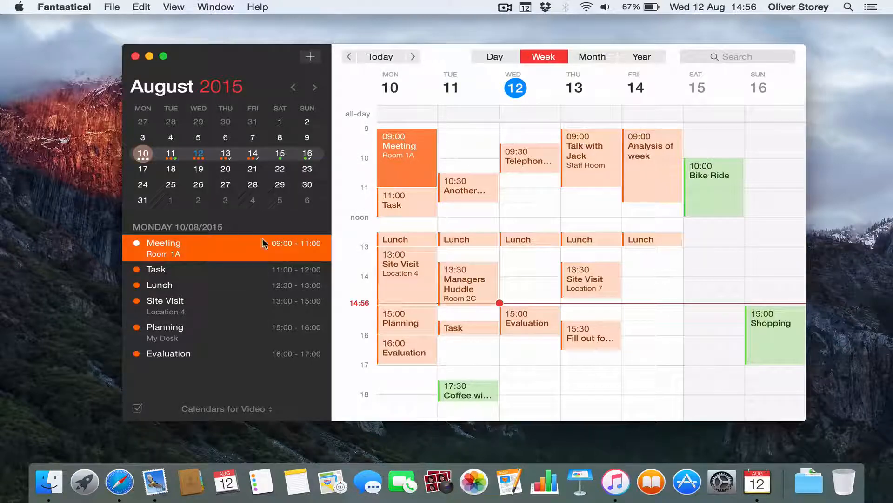
{"action": "mouse_move", "coordinate": [178, 249]}
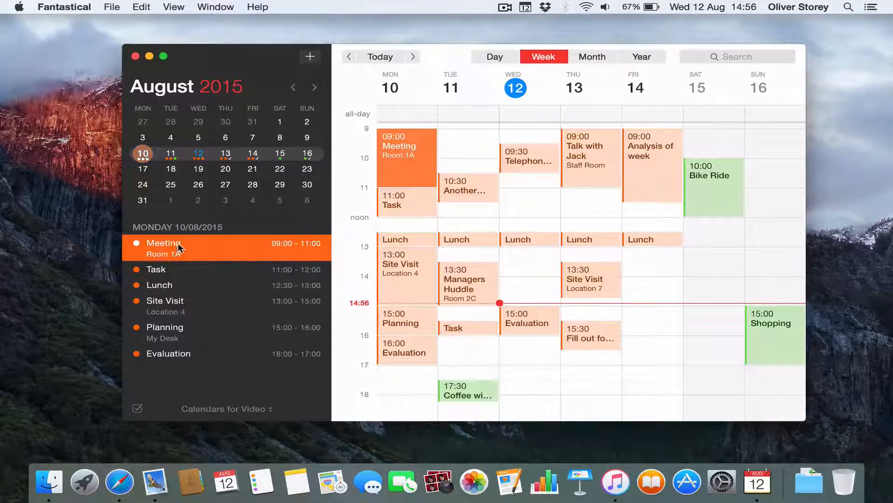
{"action": "mouse_move", "coordinate": [213, 231]}
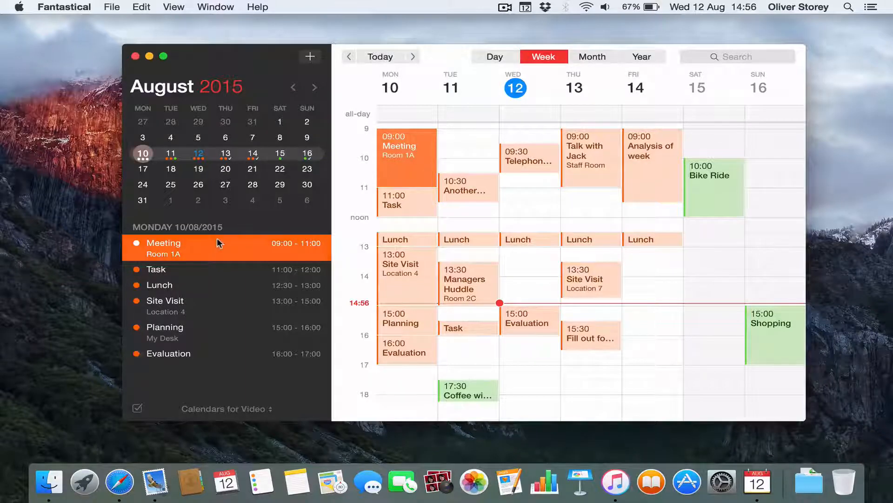
{"action": "mouse_move", "coordinate": [227, 323]}
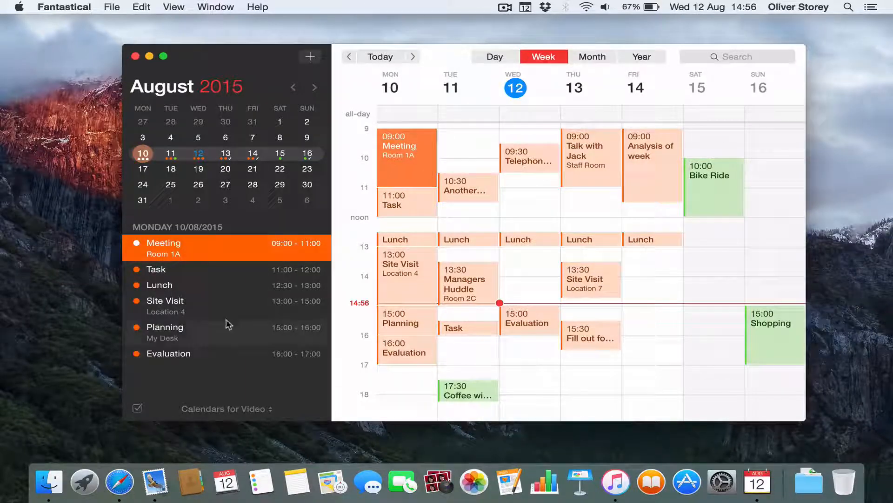
{"action": "mouse_move", "coordinate": [191, 254]}
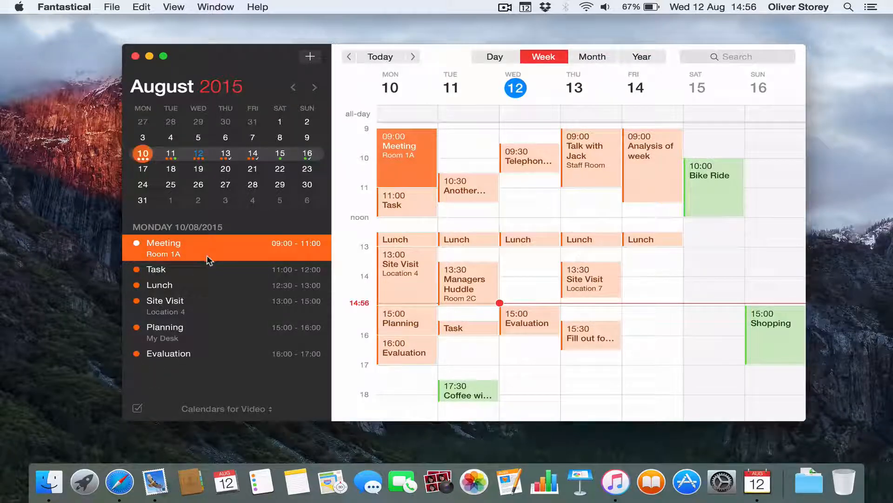
{"action": "mouse_move", "coordinate": [199, 251]}
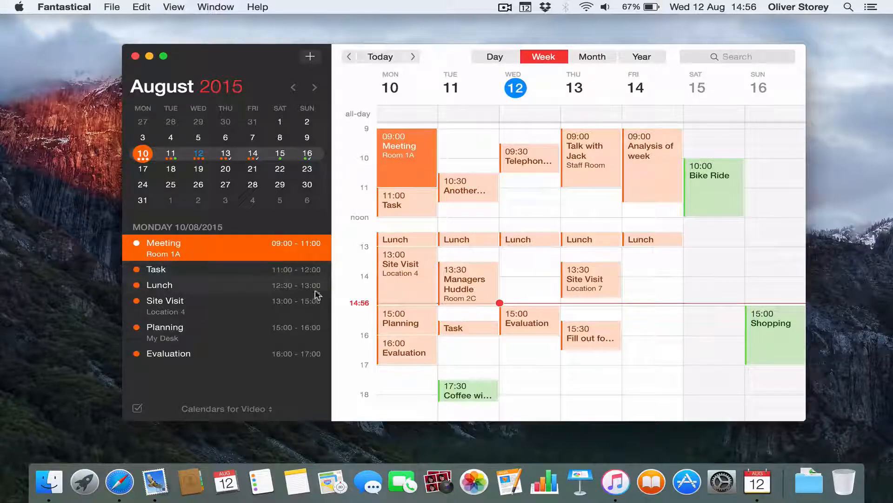
{"action": "mouse_move", "coordinate": [263, 384]}
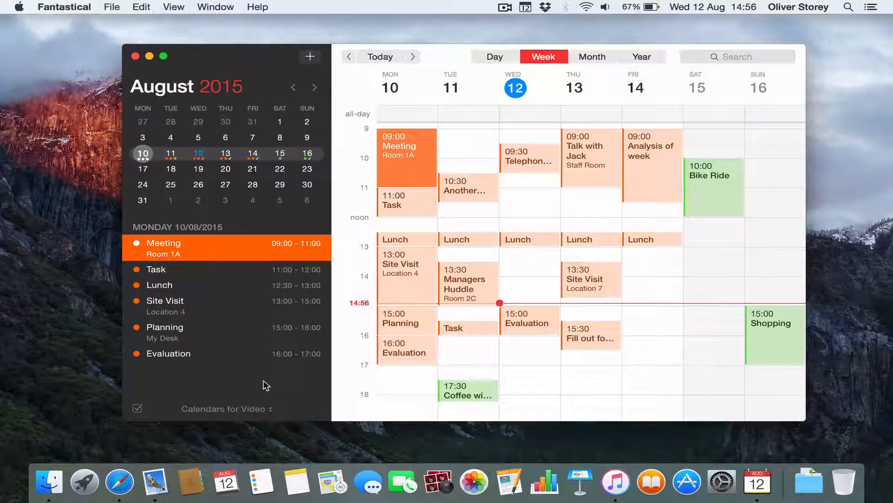
{"action": "mouse_move", "coordinate": [226, 202]}
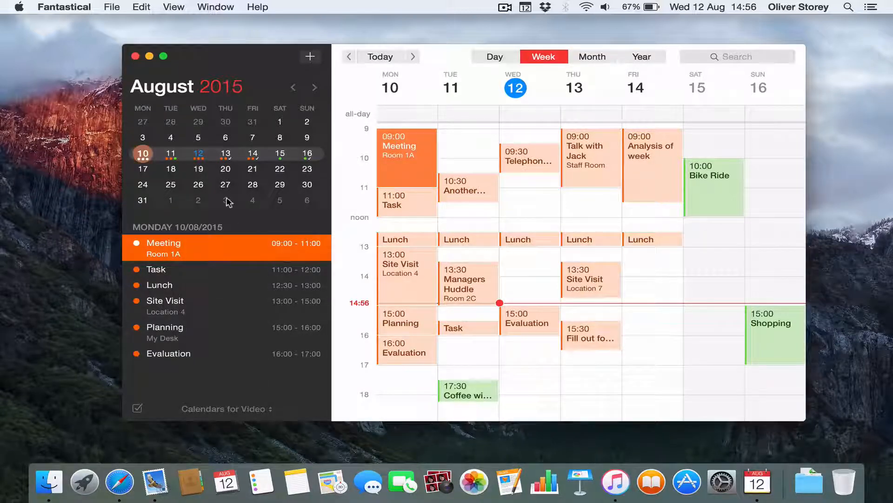
{"action": "mouse_move", "coordinate": [143, 153]}
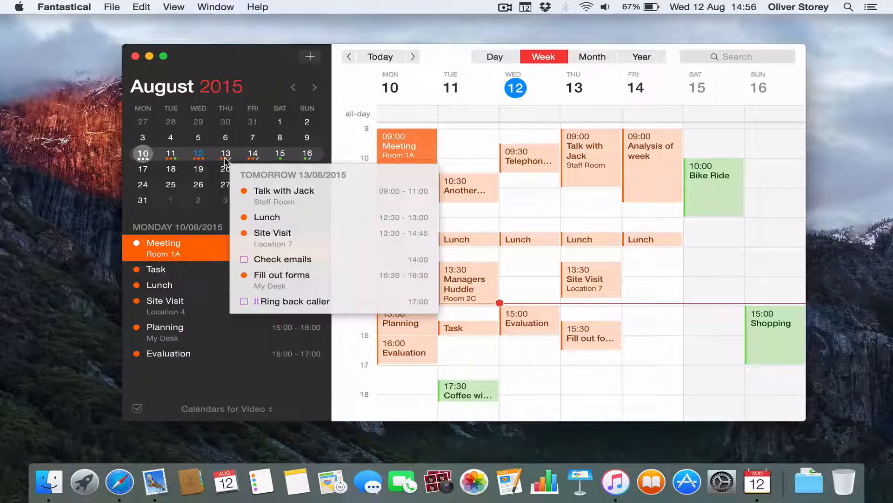
Show 13 August's agenda, preview outstanding reminders, then return to the 12 August list
{"action": "left_click", "coordinate": [225, 153]}
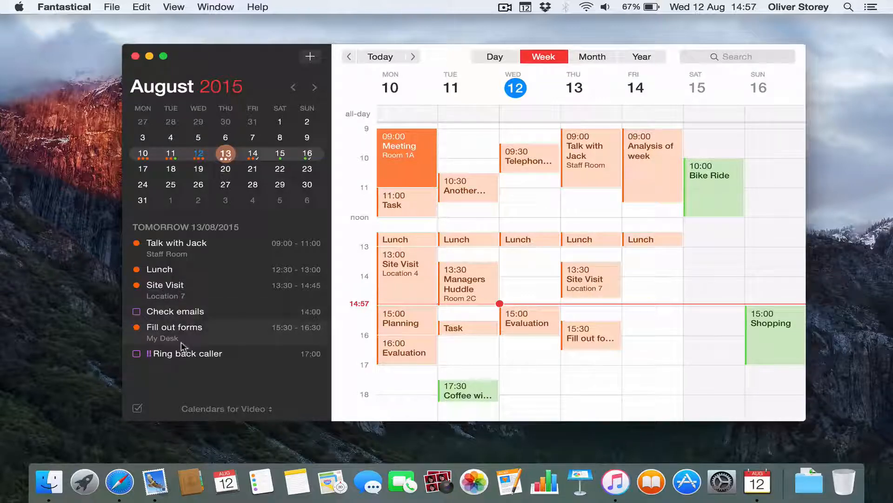
{"action": "mouse_move", "coordinate": [211, 314]}
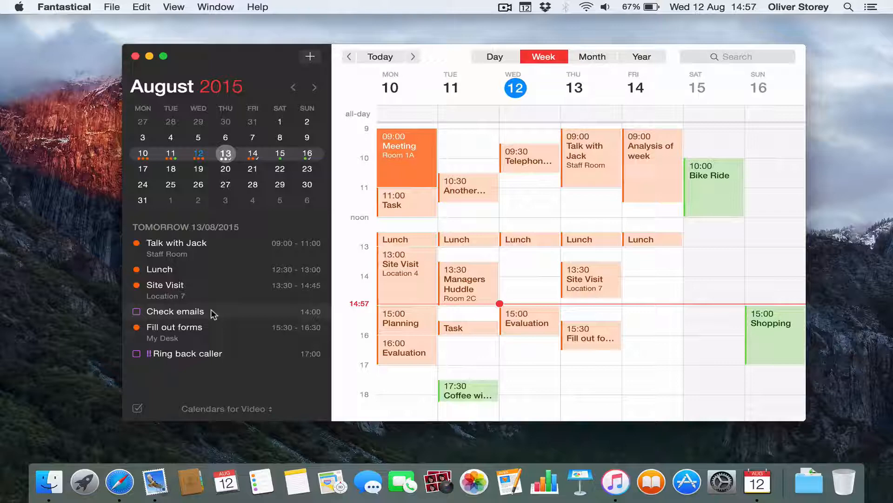
{"action": "mouse_move", "coordinate": [246, 259]}
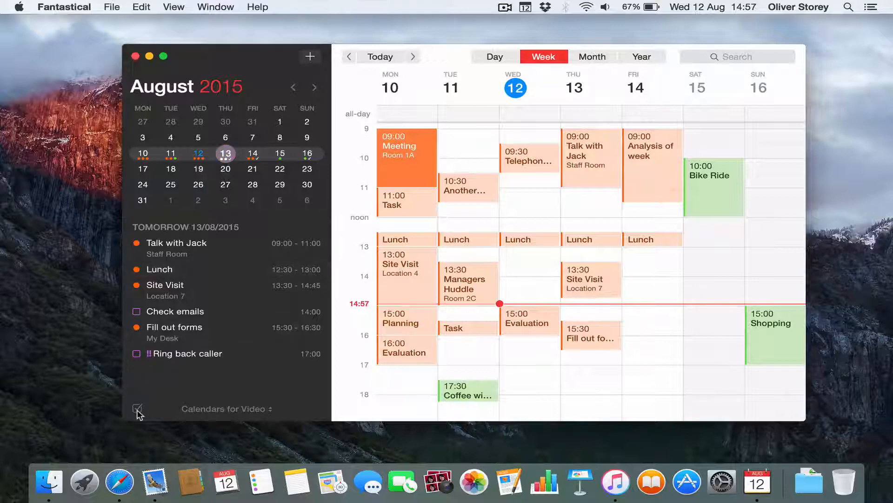
{"action": "left_click", "coordinate": [137, 409]}
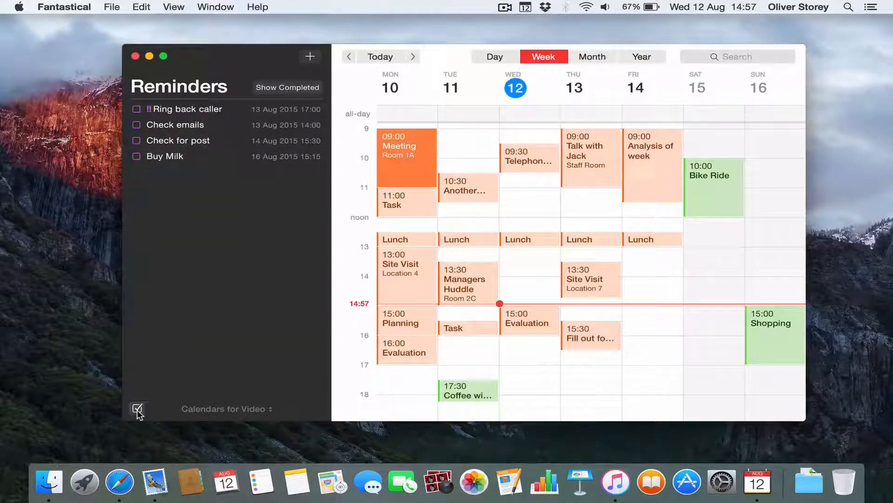
{"action": "left_click", "coordinate": [138, 411]}
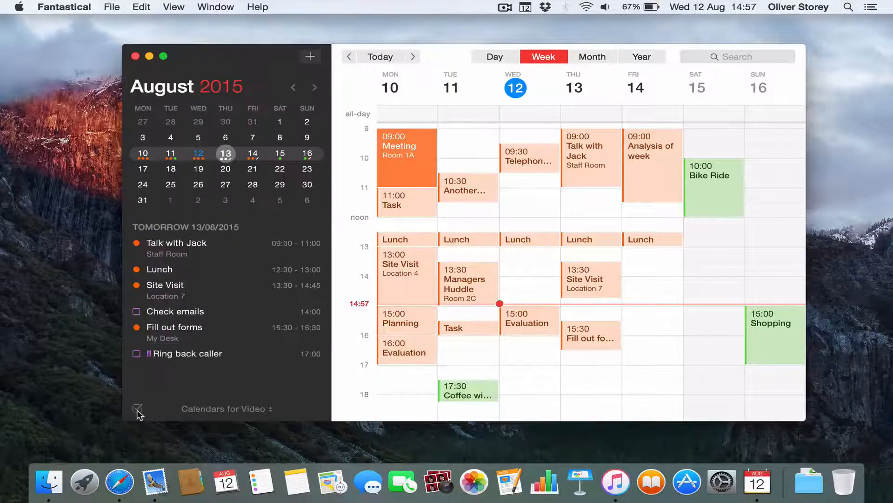
{"action": "left_click", "coordinate": [198, 153]}
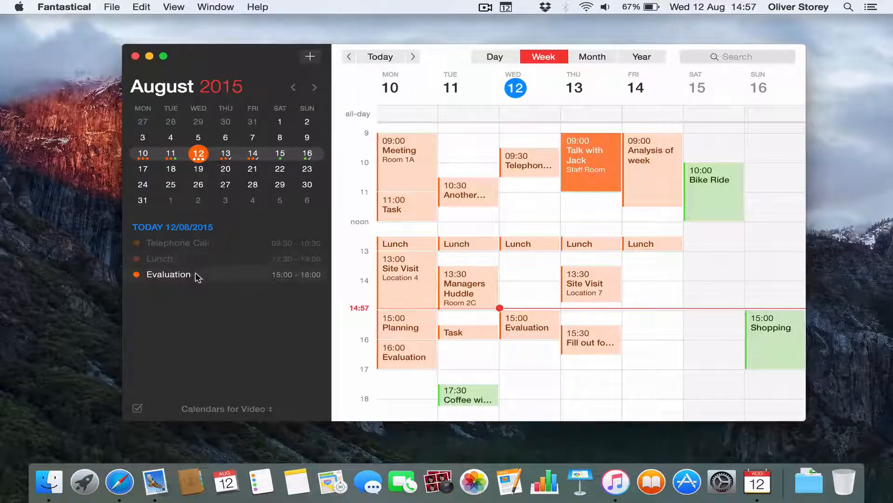
{"action": "mouse_move", "coordinate": [235, 257]}
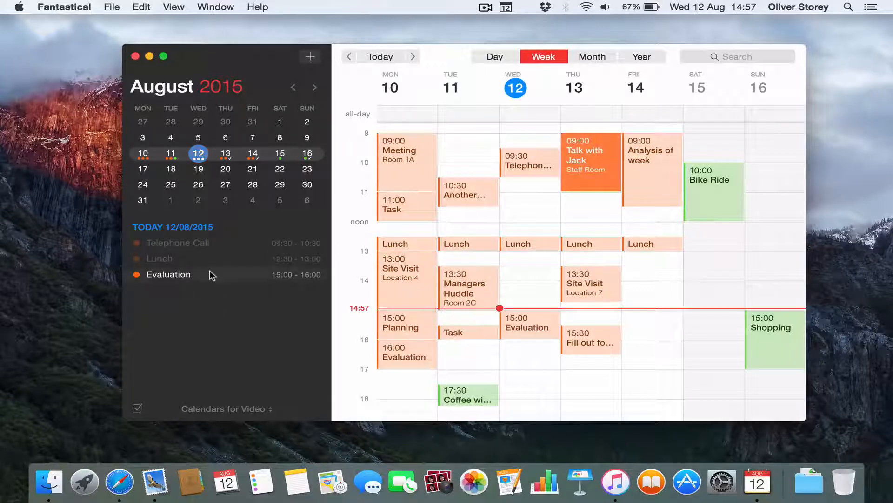
{"action": "mouse_move", "coordinate": [188, 350]}
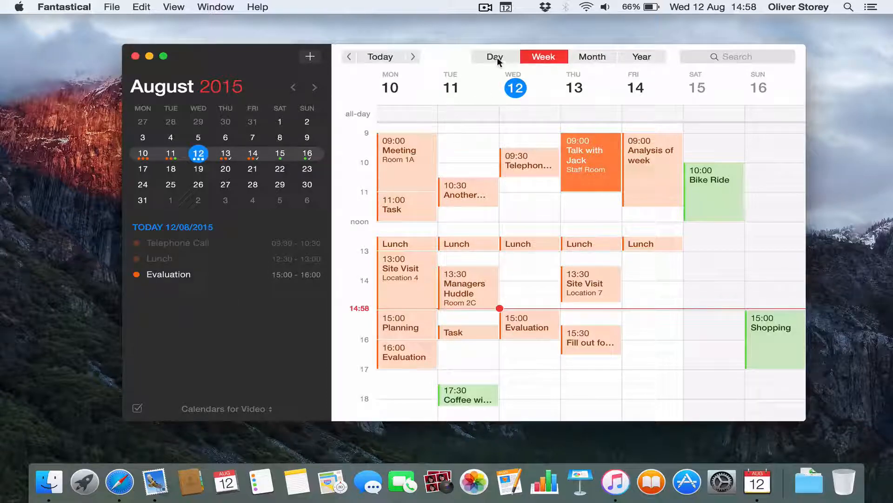
View 12 August as a single day, inspect the Telephone Call event, then switch to Month
{"action": "left_click", "coordinate": [494, 56]}
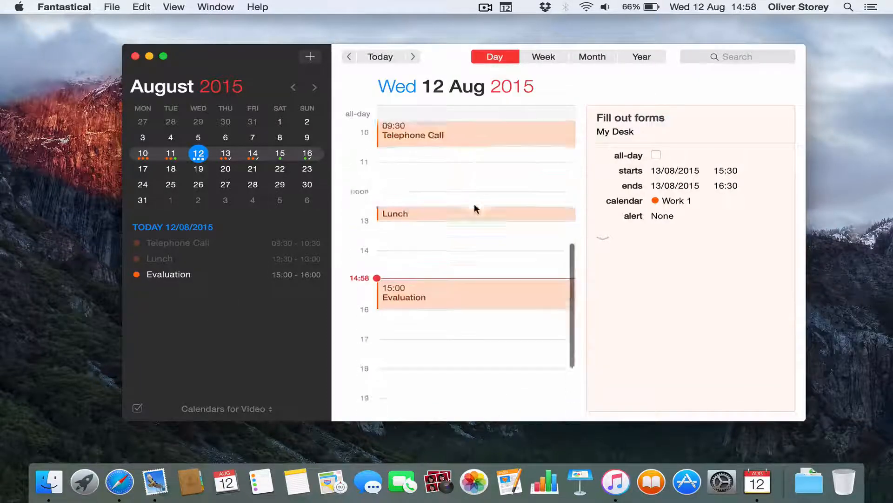
{"action": "scroll", "scroll_direction": "down", "scroll_amount": 3}
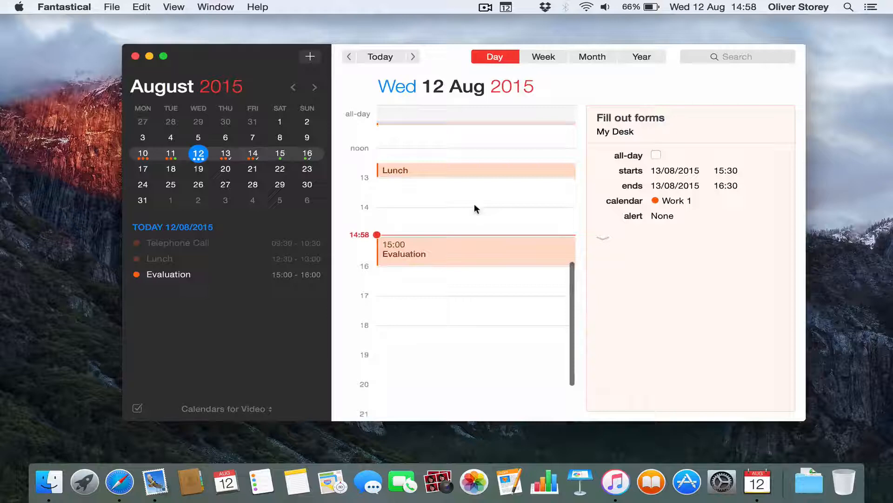
{"action": "scroll", "scroll_direction": "up", "scroll_amount": 3}
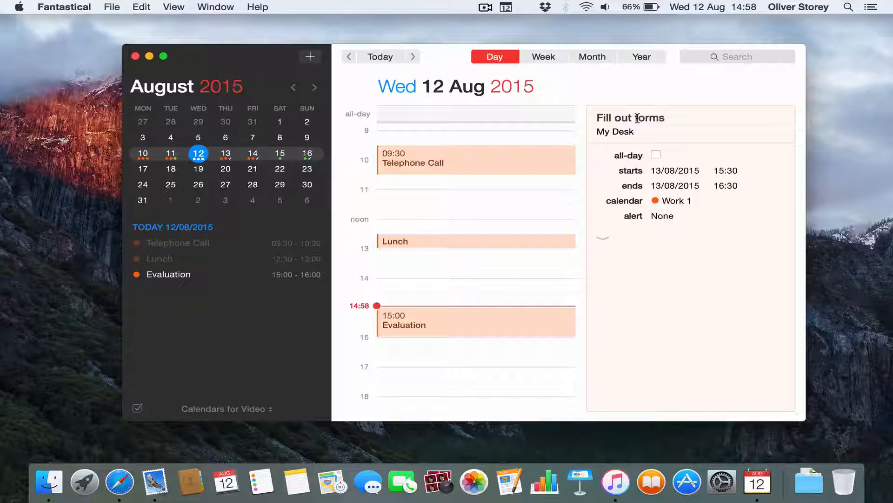
{"action": "left_click", "coordinate": [475, 160]}
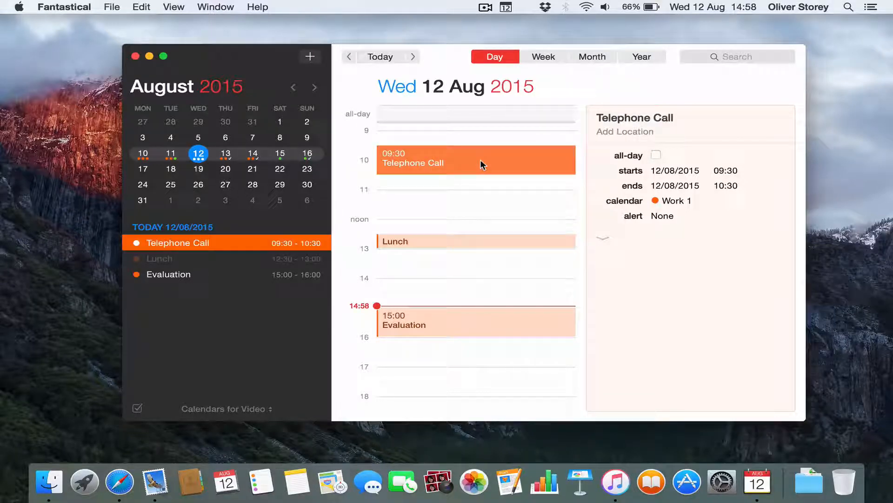
{"action": "mouse_move", "coordinate": [400, 238]}
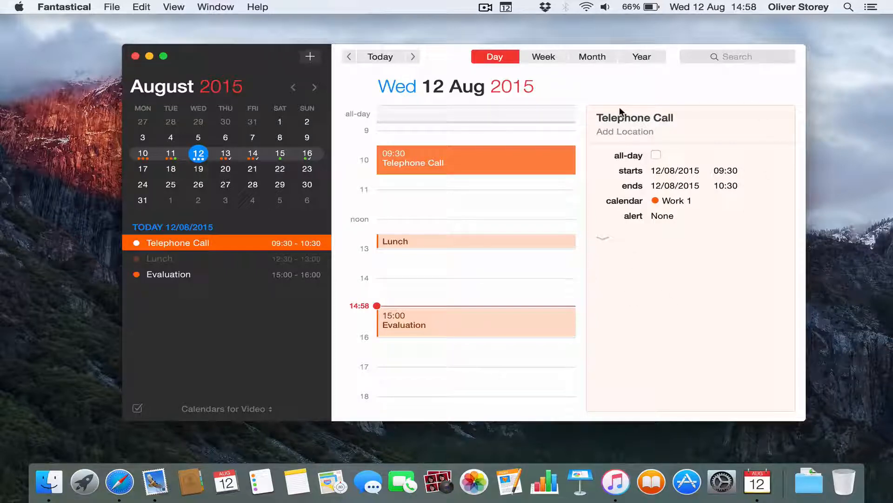
{"action": "mouse_move", "coordinate": [627, 142]}
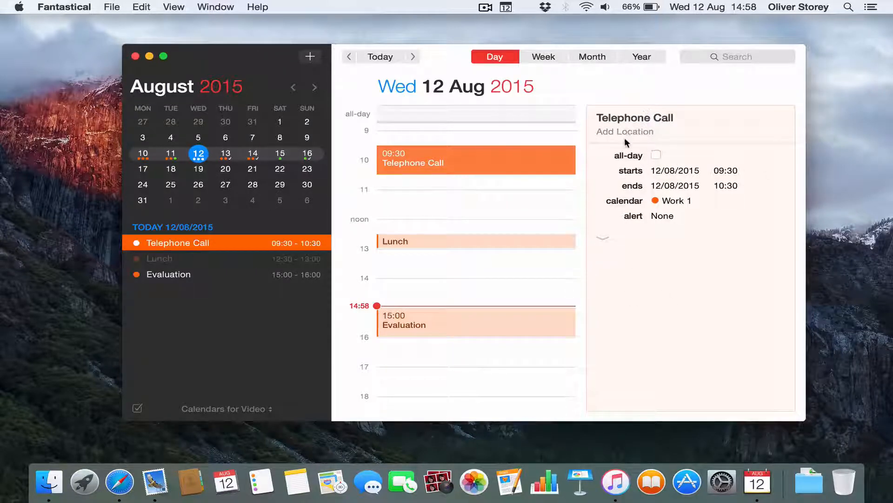
{"action": "mouse_move", "coordinate": [611, 195]}
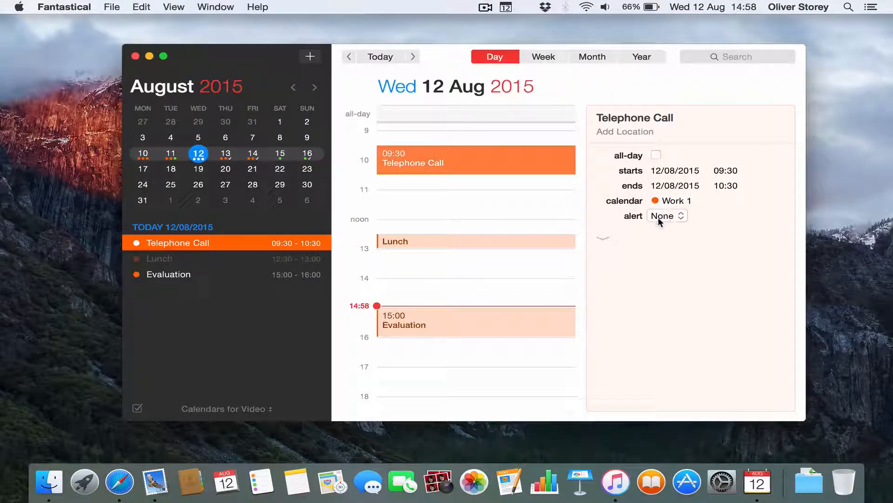
{"action": "mouse_move", "coordinate": [603, 244]}
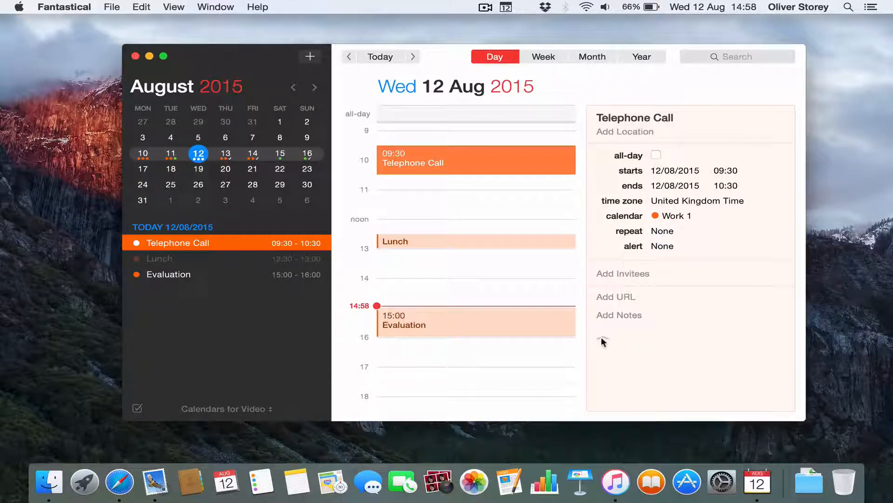
{"action": "mouse_move", "coordinate": [653, 283]}
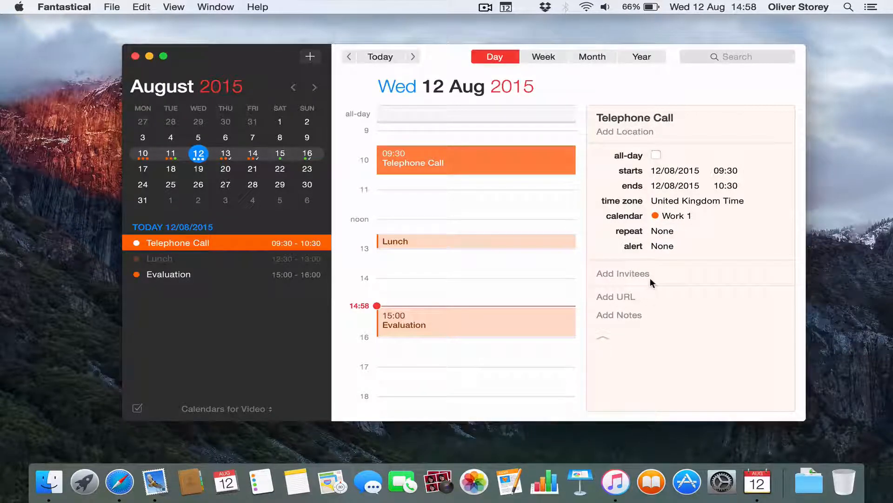
{"action": "mouse_move", "coordinate": [627, 306]}
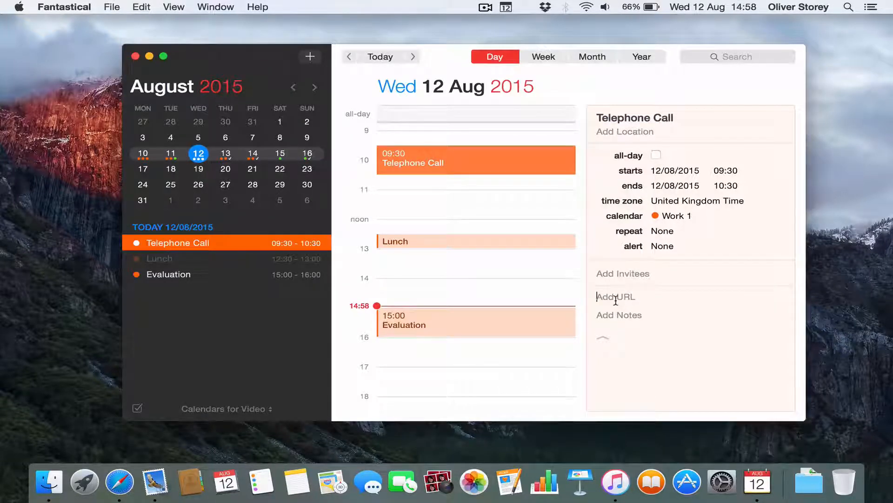
{"action": "mouse_move", "coordinate": [627, 319]}
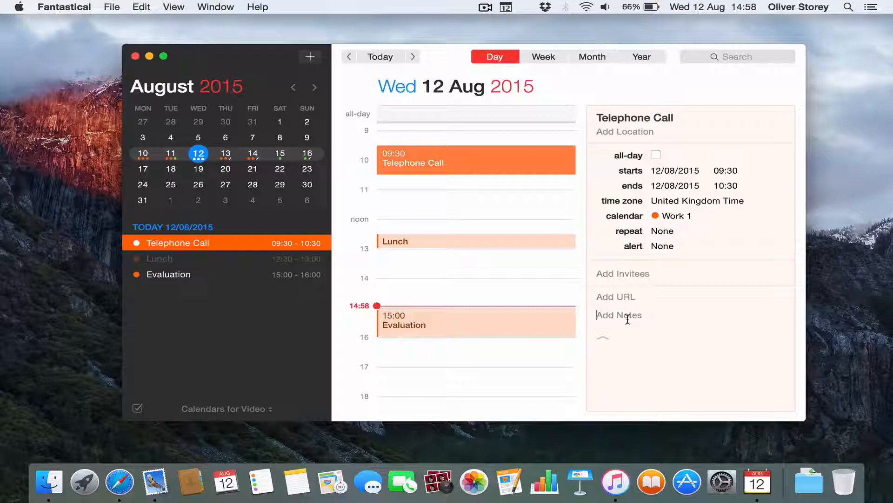
{"action": "left_click", "coordinate": [592, 56]}
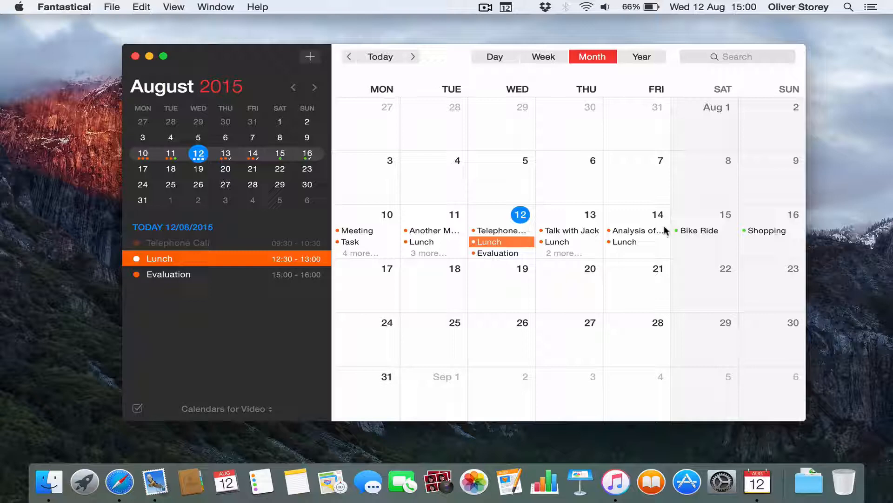
{"action": "mouse_move", "coordinate": [604, 221]}
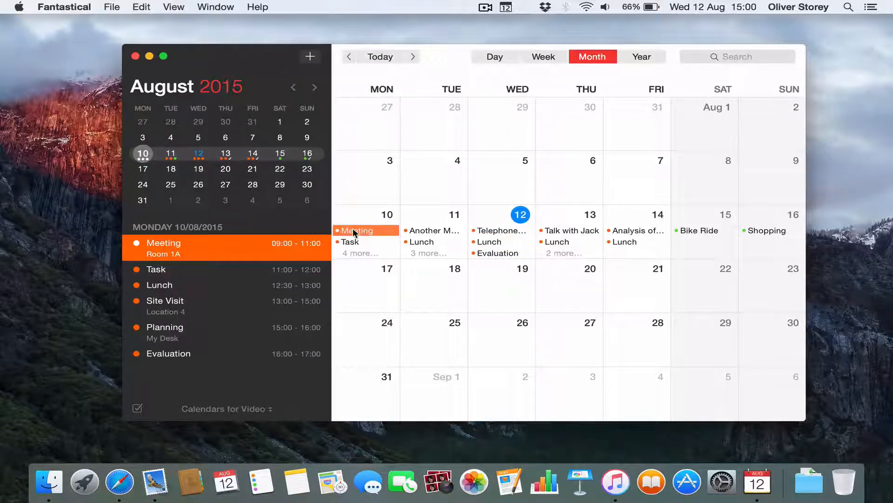
{"action": "mouse_move", "coordinate": [249, 230]}
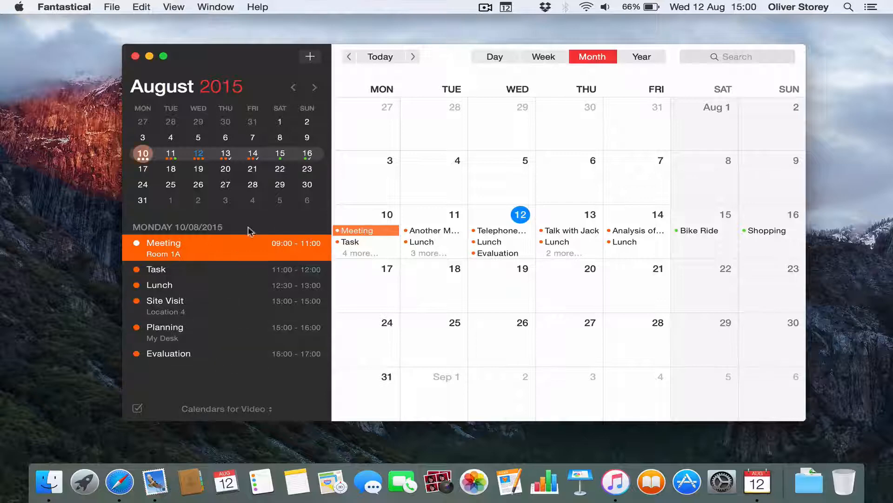
{"action": "mouse_move", "coordinate": [248, 358]}
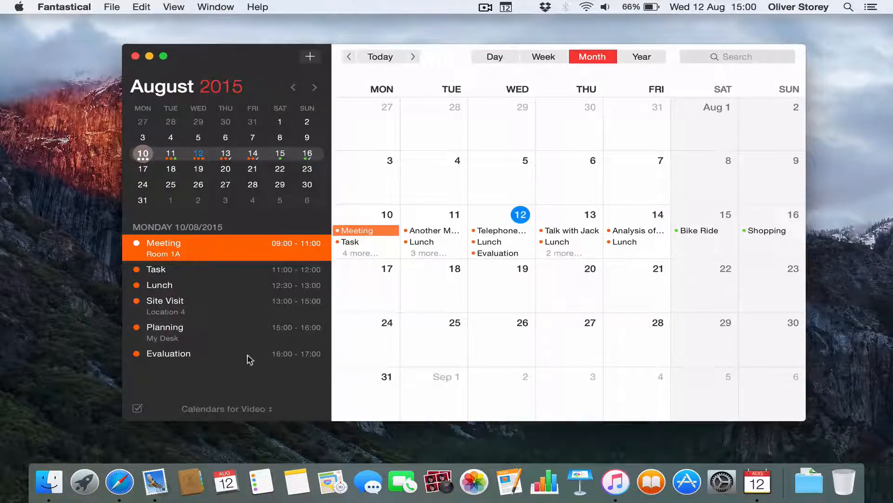
{"action": "mouse_move", "coordinate": [469, 214]}
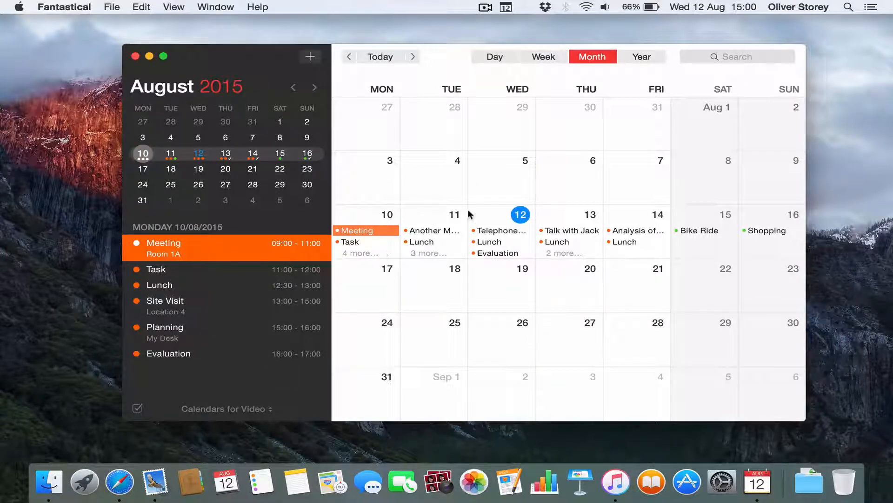
{"action": "mouse_move", "coordinate": [348, 258]}
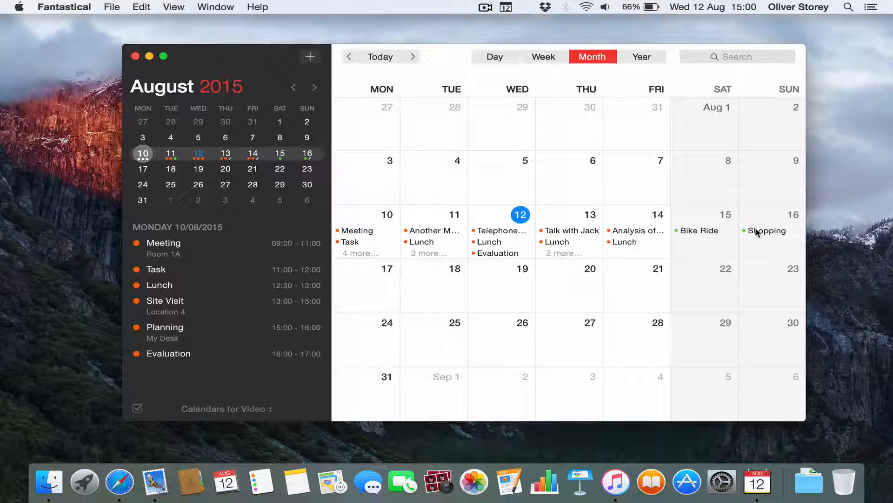
{"action": "mouse_move", "coordinate": [360, 332]}
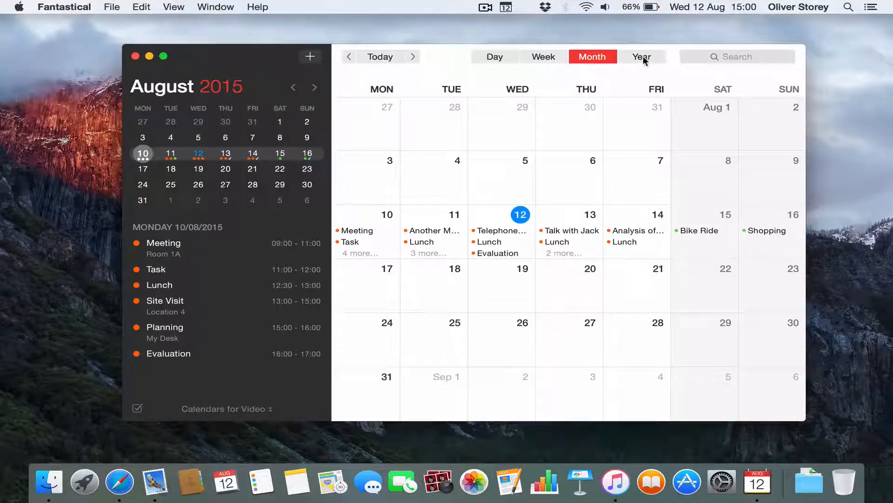
Switch Fantastical to the Year view of 2015
{"action": "left_click", "coordinate": [642, 56]}
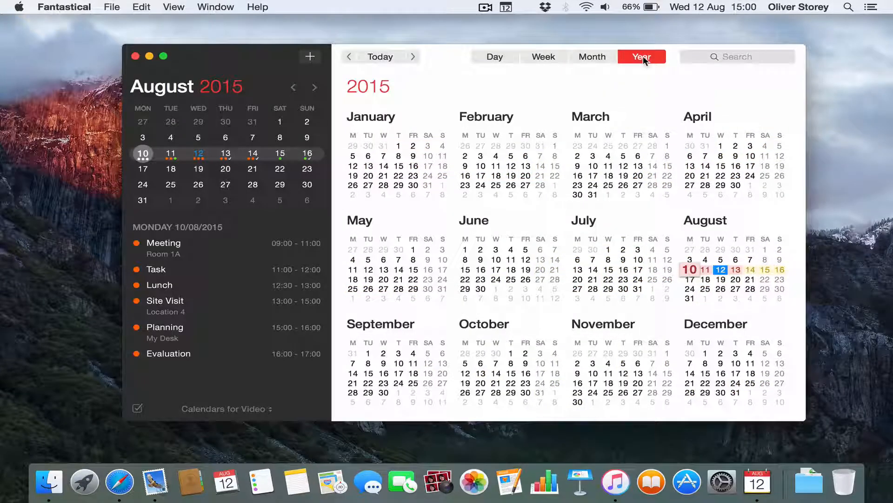
{"action": "mouse_move", "coordinate": [577, 260]}
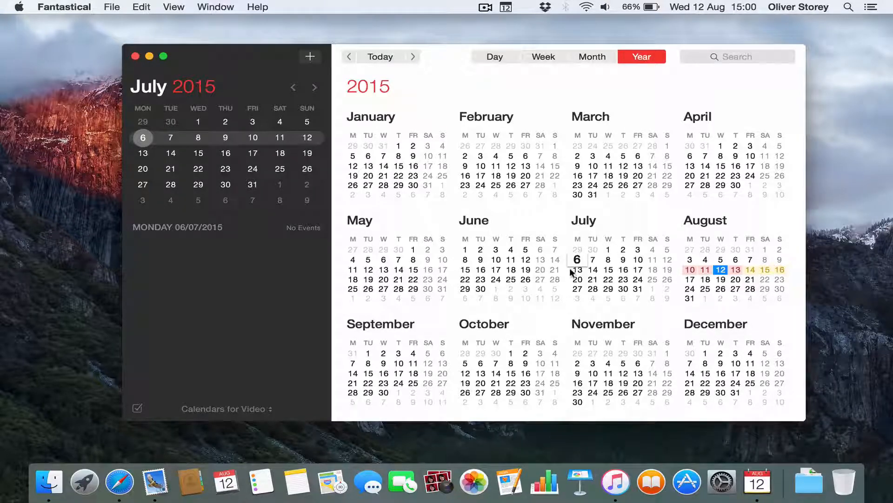
{"action": "mouse_move", "coordinate": [588, 310]}
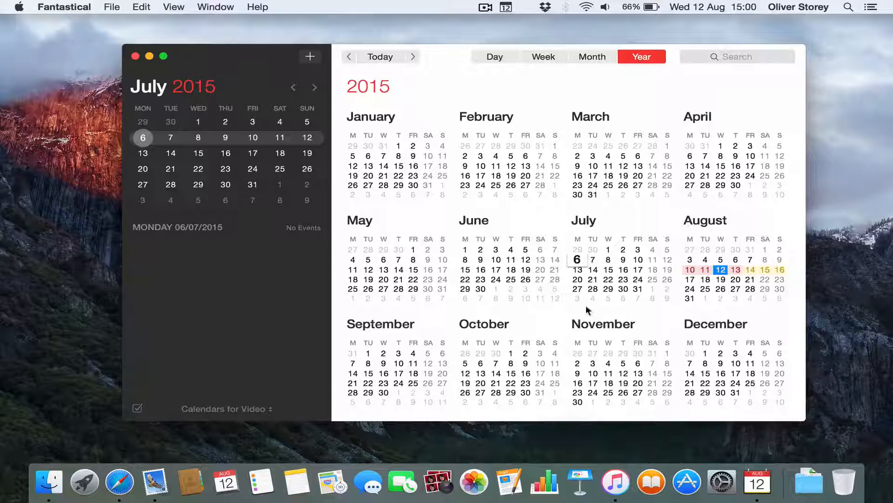
{"action": "mouse_move", "coordinate": [669, 230]}
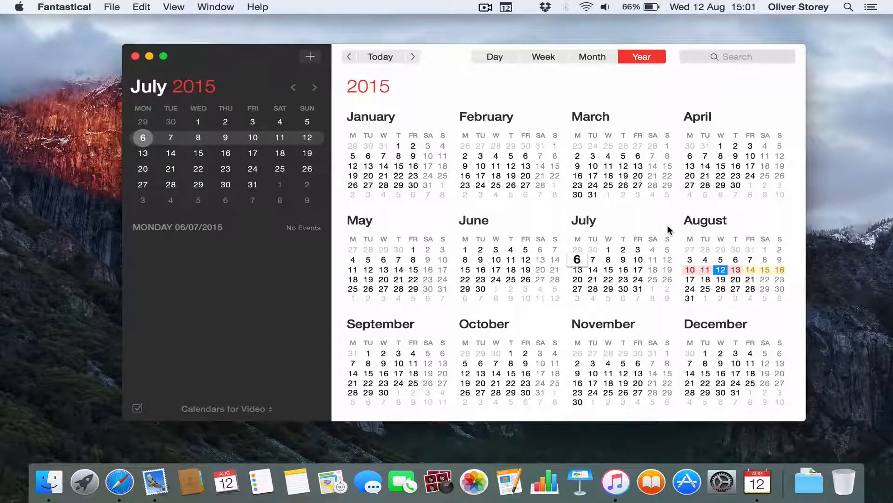
{"action": "mouse_move", "coordinate": [690, 240]}
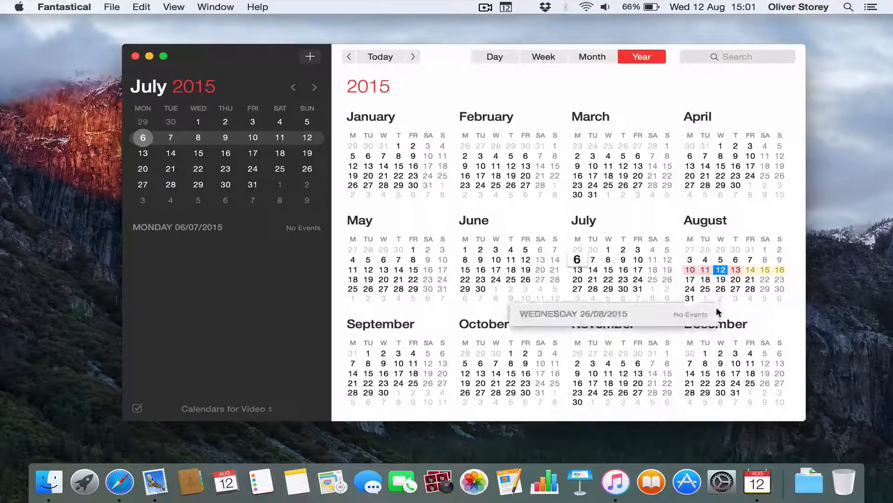
{"action": "mouse_move", "coordinate": [751, 269]}
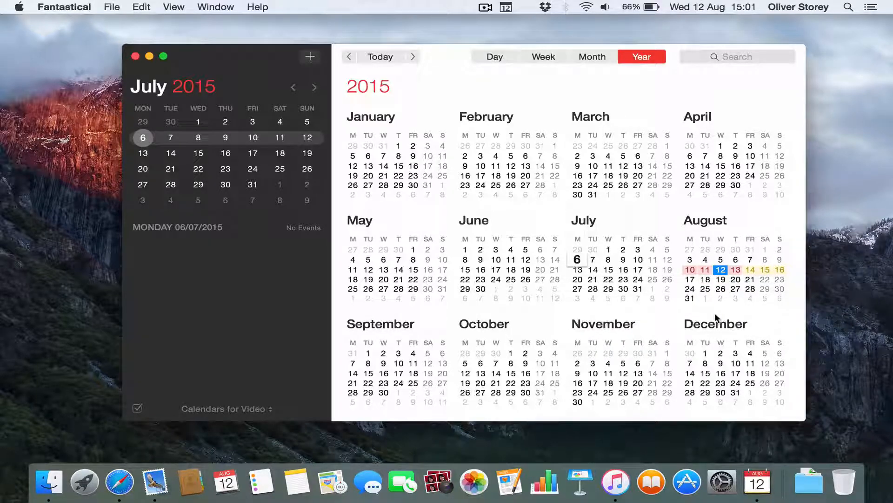
{"action": "mouse_move", "coordinate": [669, 325]}
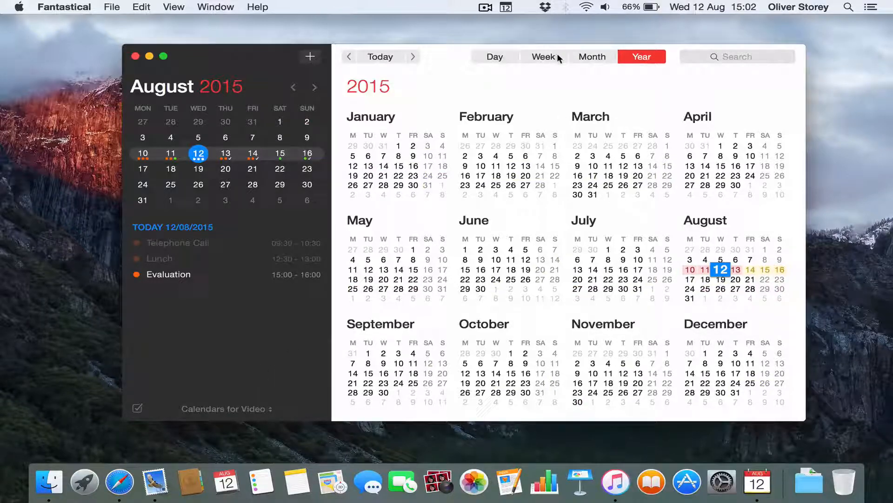
Return to the 10–16 August week view and open the mini calendar from the menu bar
{"action": "left_click", "coordinate": [543, 56]}
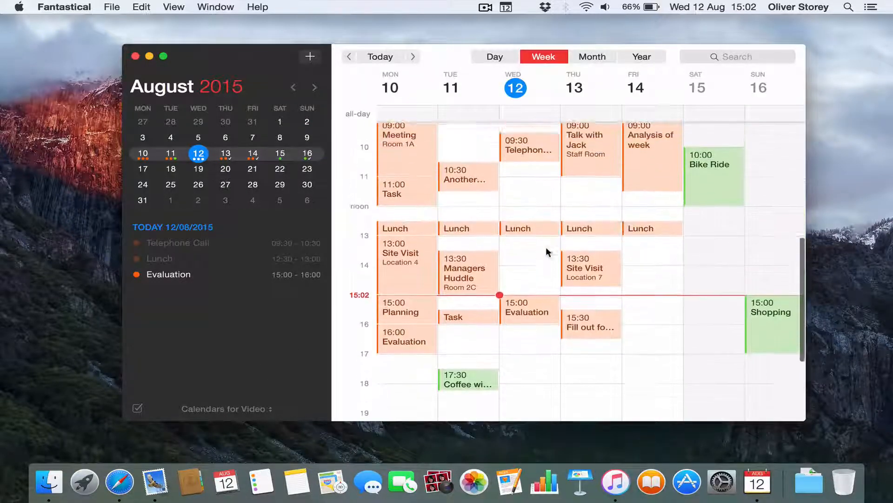
{"action": "scroll", "scroll_direction": "up", "scroll_amount": 3}
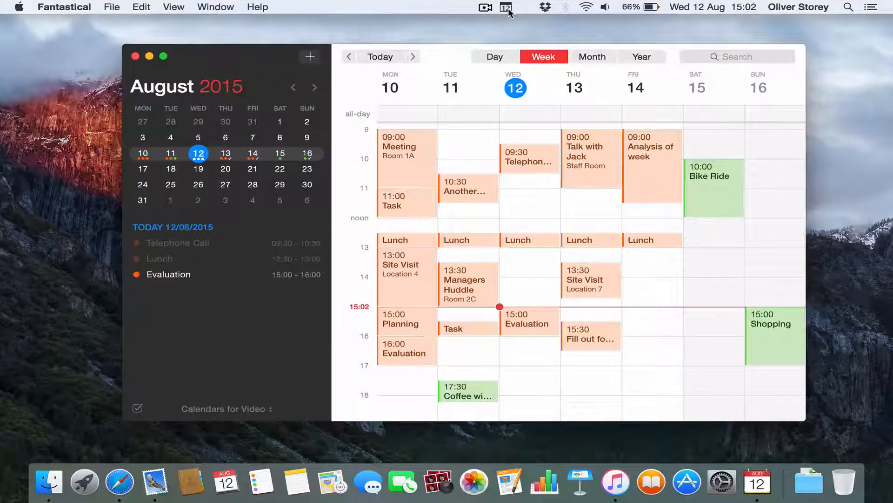
{"action": "left_click", "coordinate": [505, 7]}
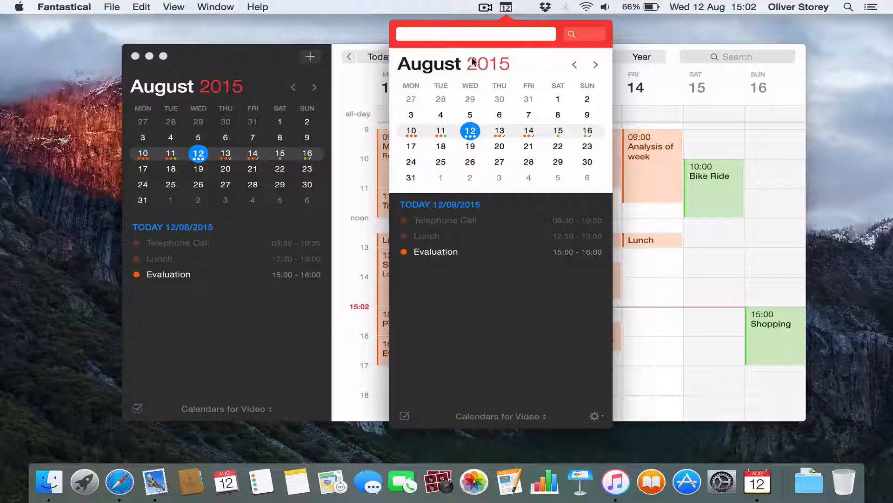
{"action": "left_click", "coordinate": [473, 33]}
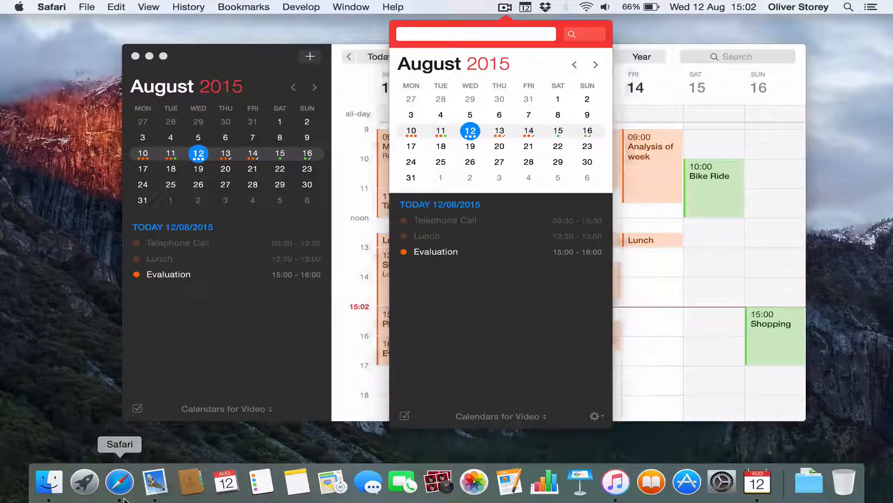
{"action": "left_click", "coordinate": [120, 482]}
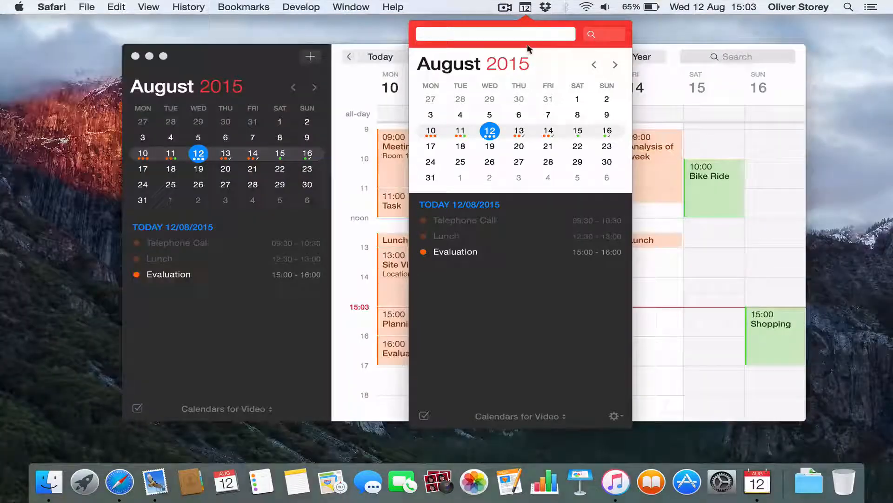
{"action": "left_click", "coordinate": [494, 34]}
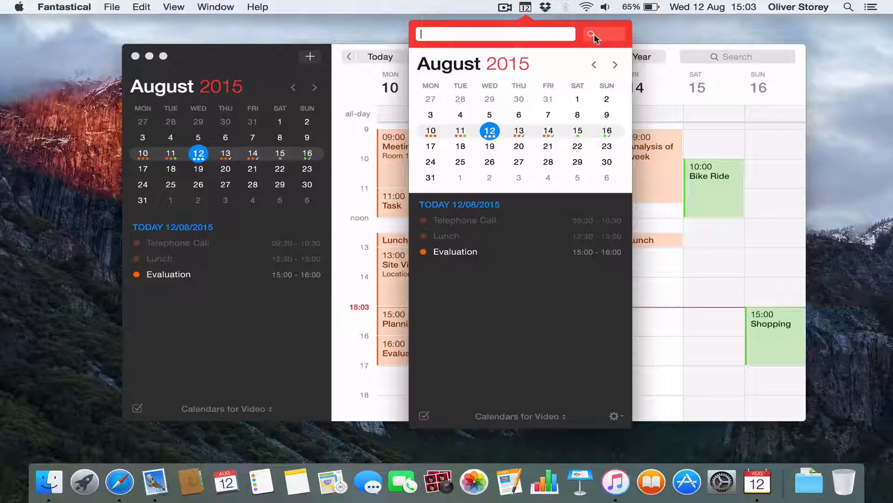
Search the mini calendar for 'Bike ridw', then clear the search
{"action": "left_click", "coordinate": [594, 34]}
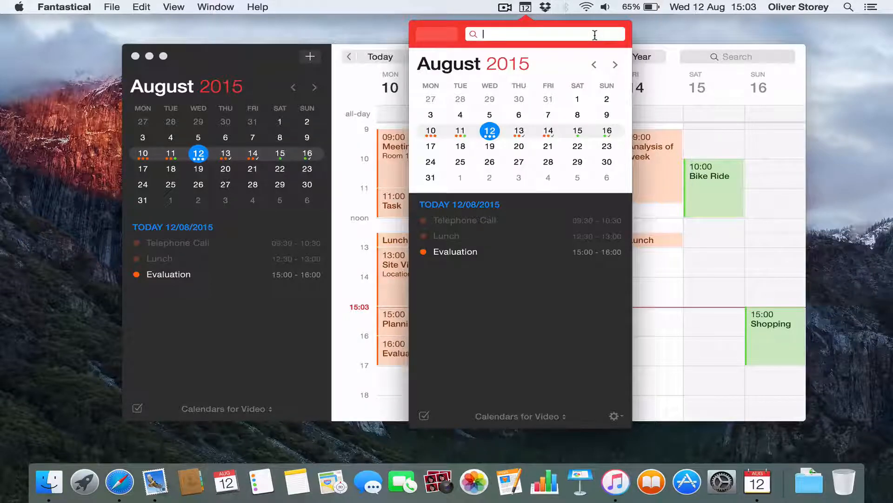
{"action": "type", "text": "Bike ridw"}
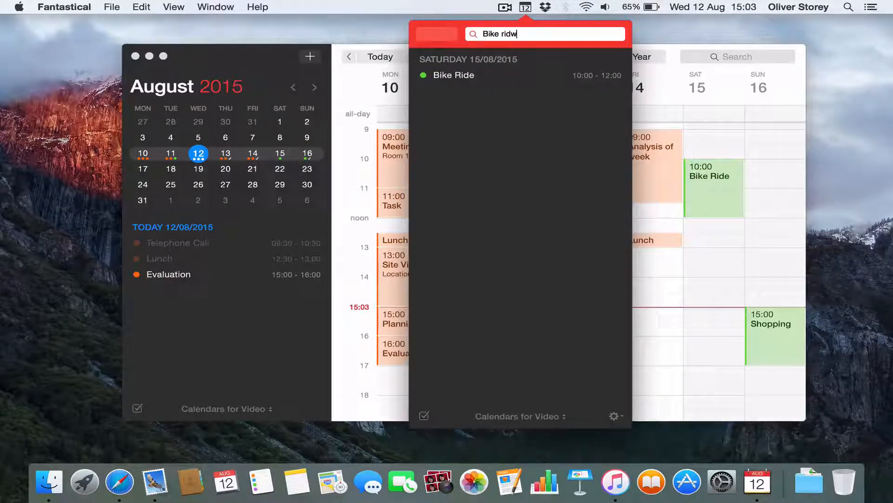
{"action": "key", "text": "Backspace"}
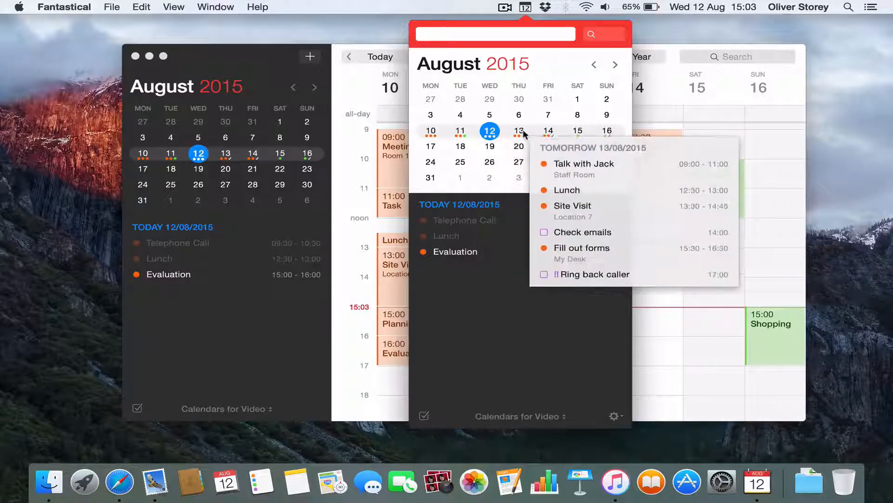
Preview the 13 and 10 August agendas and the reminders list, then open Preferences
{"action": "left_click", "coordinate": [519, 130]}
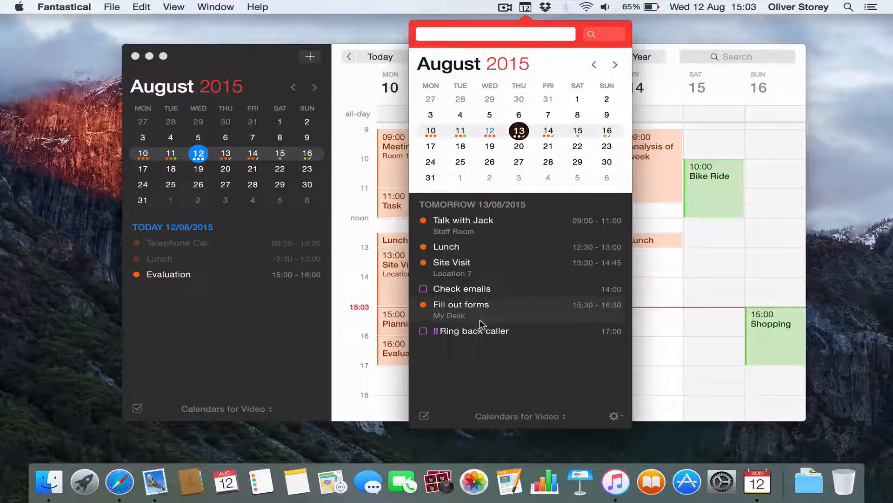
{"action": "left_click", "coordinate": [430, 130]}
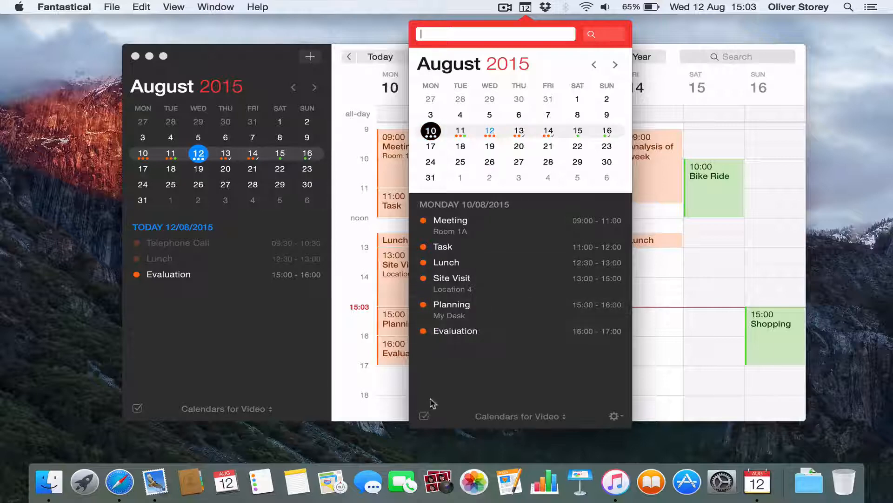
{"action": "left_click", "coordinate": [425, 416]}
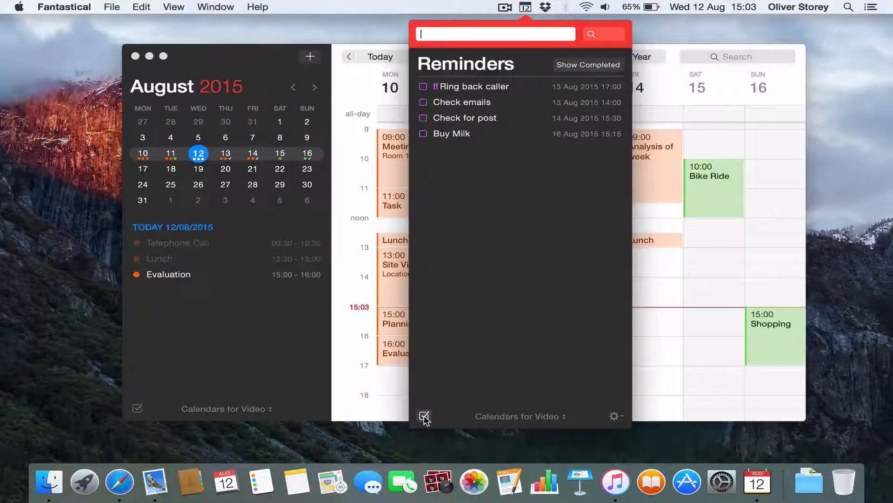
{"action": "left_click", "coordinate": [424, 416]}
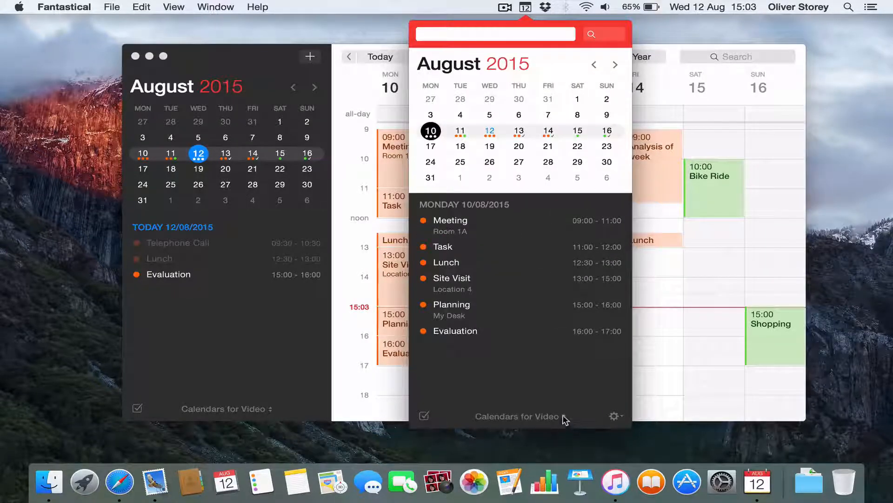
{"action": "left_click", "coordinate": [615, 416]}
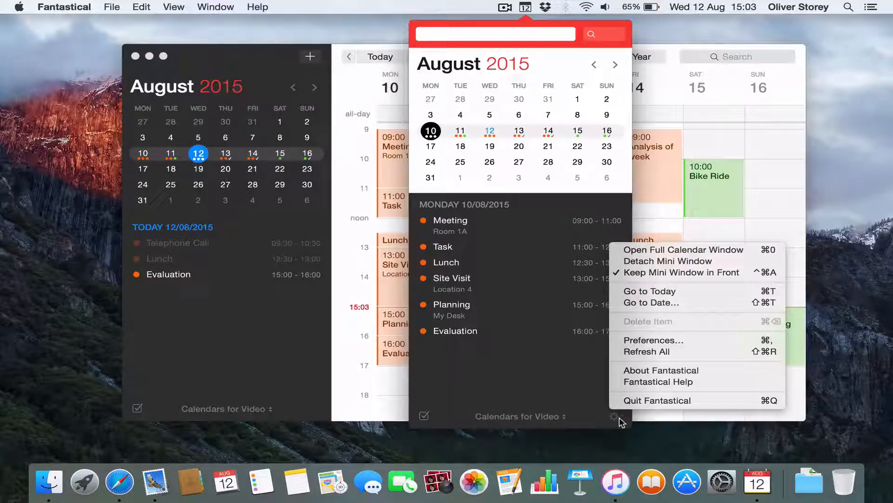
{"action": "mouse_move", "coordinate": [585, 380]}
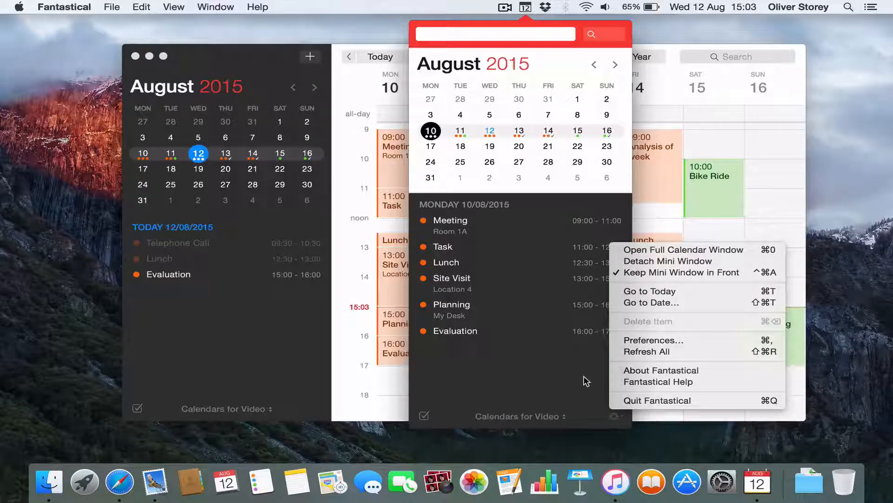
{"action": "left_click", "coordinate": [683, 249]}
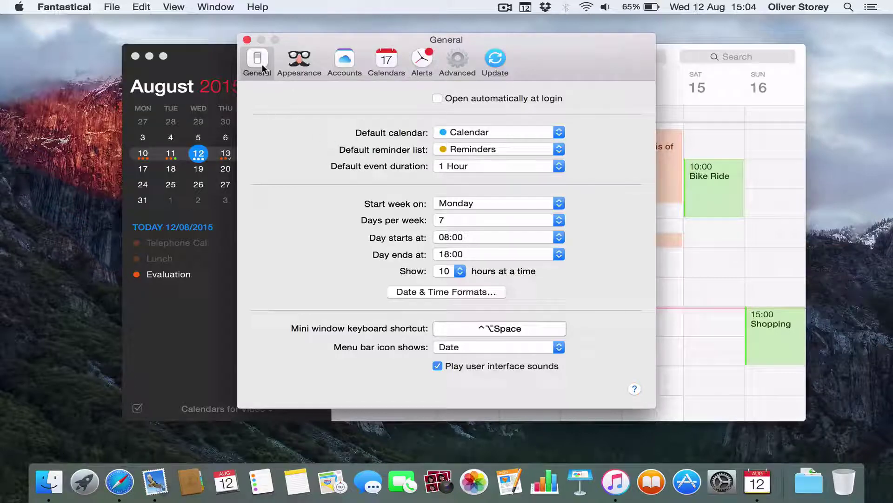
{"action": "mouse_move", "coordinate": [485, 103]}
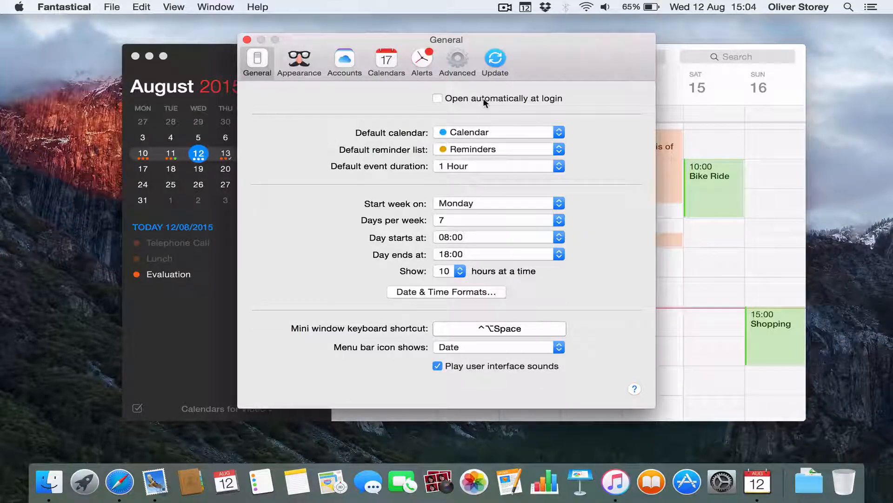
{"action": "mouse_move", "coordinate": [469, 137]}
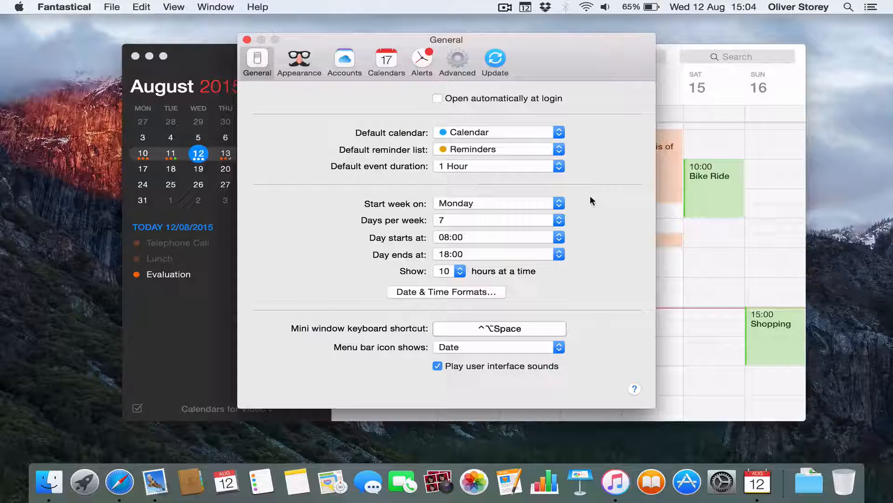
{"action": "mouse_move", "coordinate": [516, 204]}
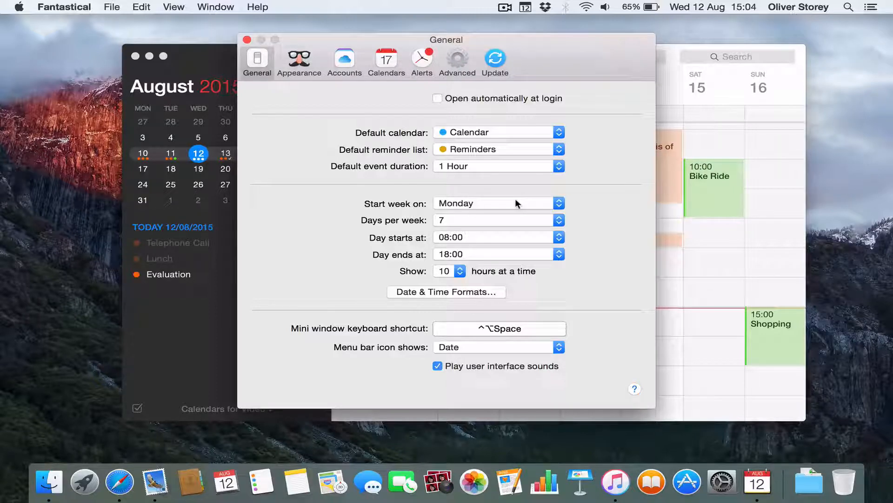
{"action": "mouse_move", "coordinate": [487, 228]}
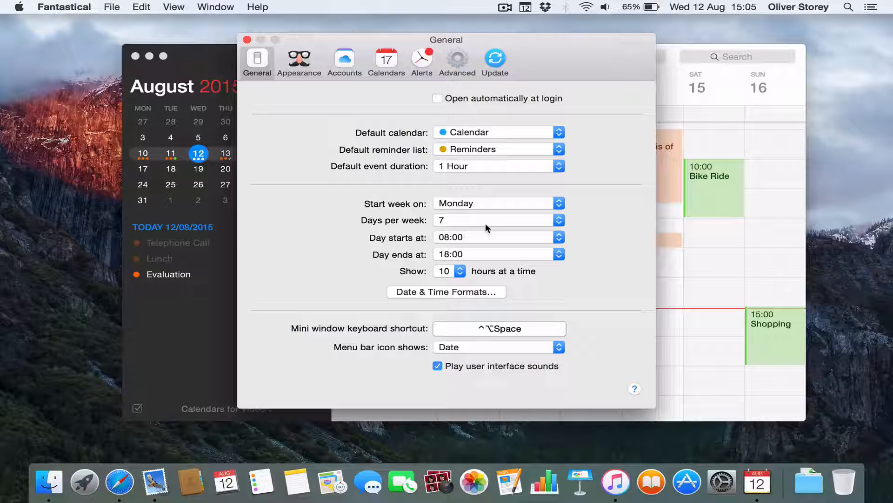
{"action": "mouse_move", "coordinate": [619, 340]}
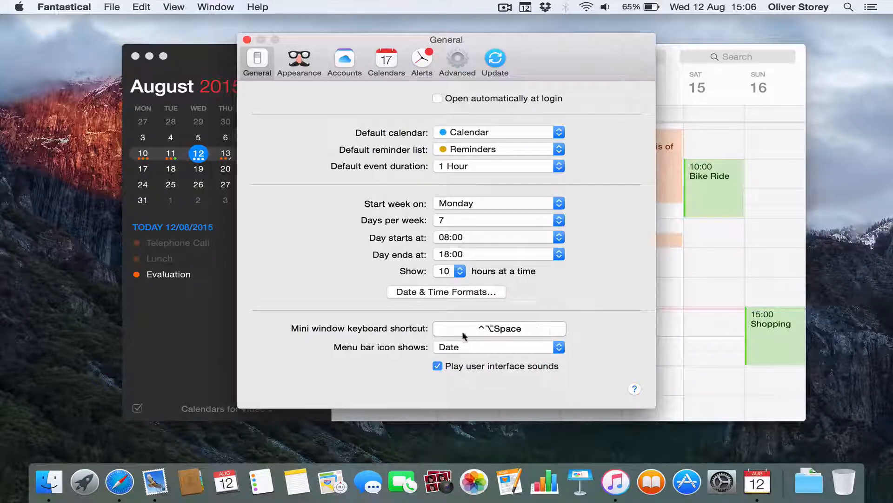
{"action": "mouse_move", "coordinate": [597, 330]}
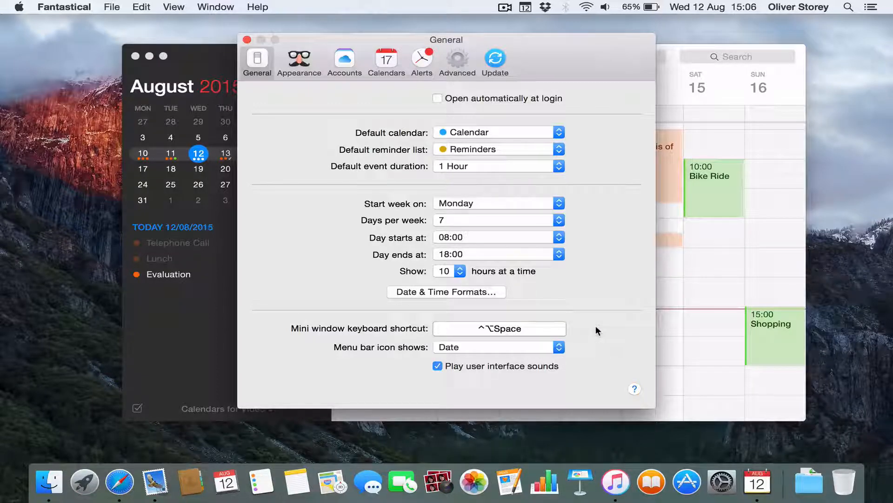
{"action": "mouse_move", "coordinate": [547, 360]}
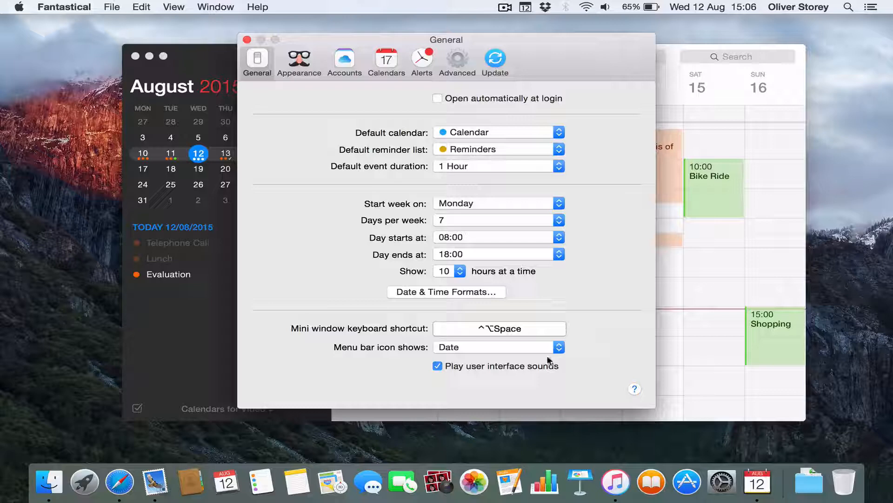
{"action": "mouse_move", "coordinate": [521, 20]}
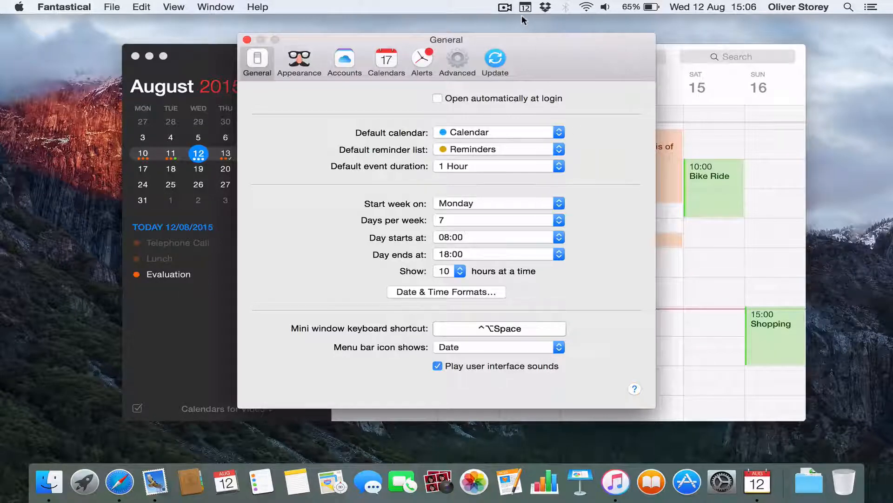
{"action": "mouse_move", "coordinate": [503, 268]}
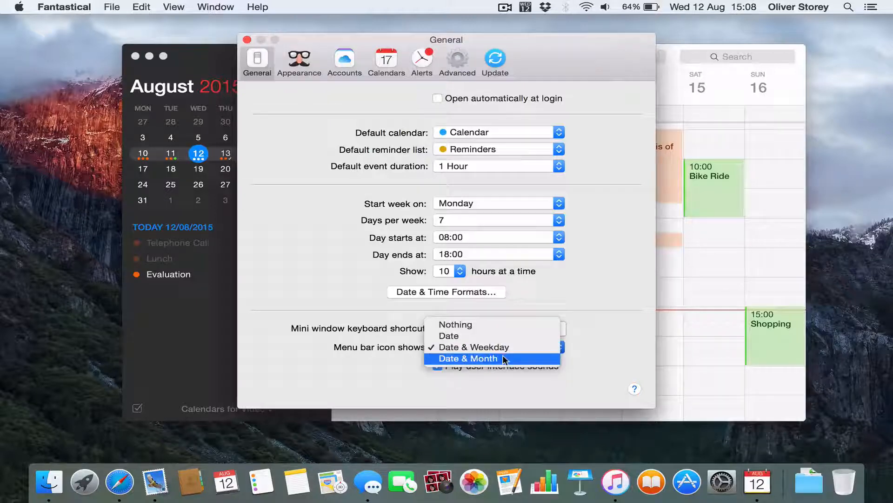
Choose Date & Month for 'Menu bar icon shows' and go to Appearance preferences
{"action": "left_click", "coordinate": [467, 358]}
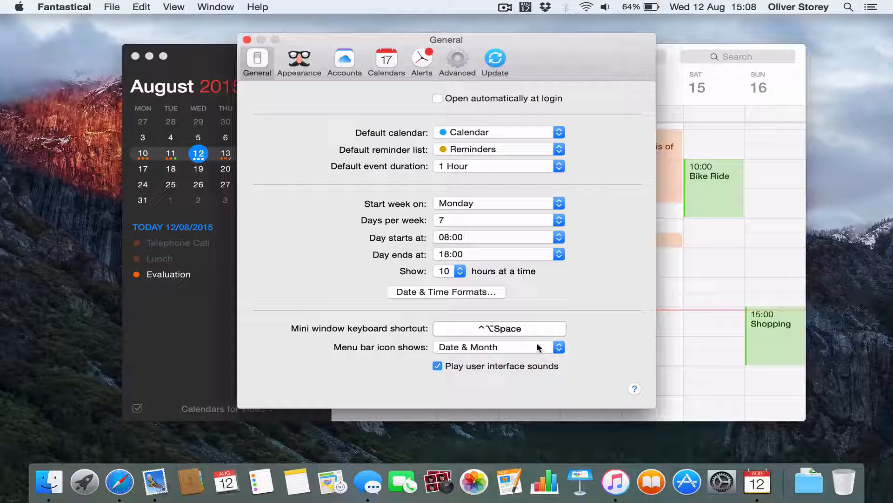
{"action": "left_click", "coordinate": [299, 60]}
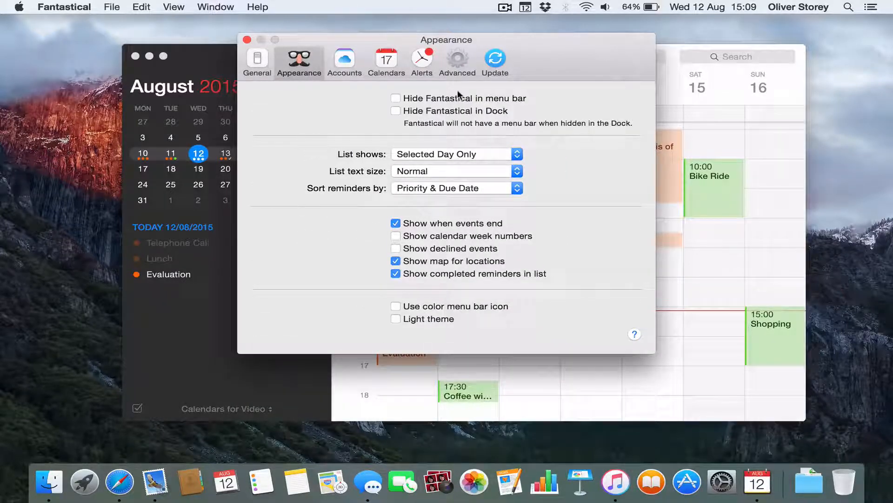
{"action": "mouse_move", "coordinate": [470, 117]}
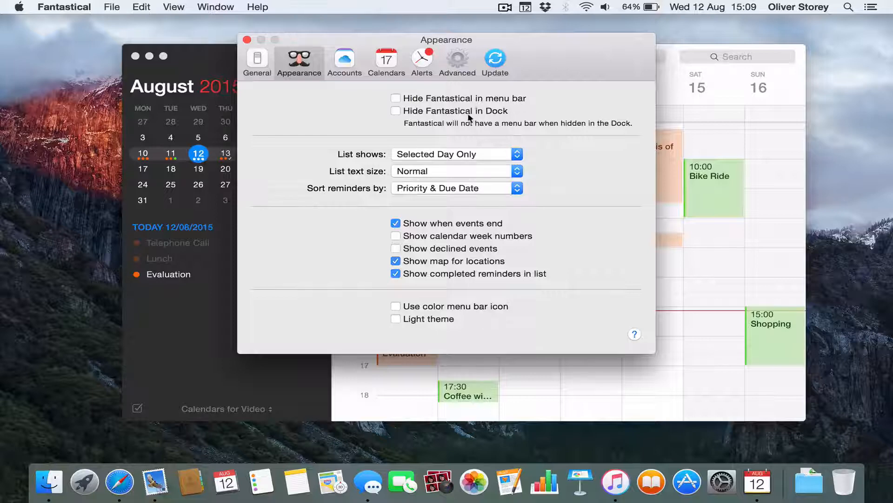
{"action": "mouse_move", "coordinate": [492, 115]}
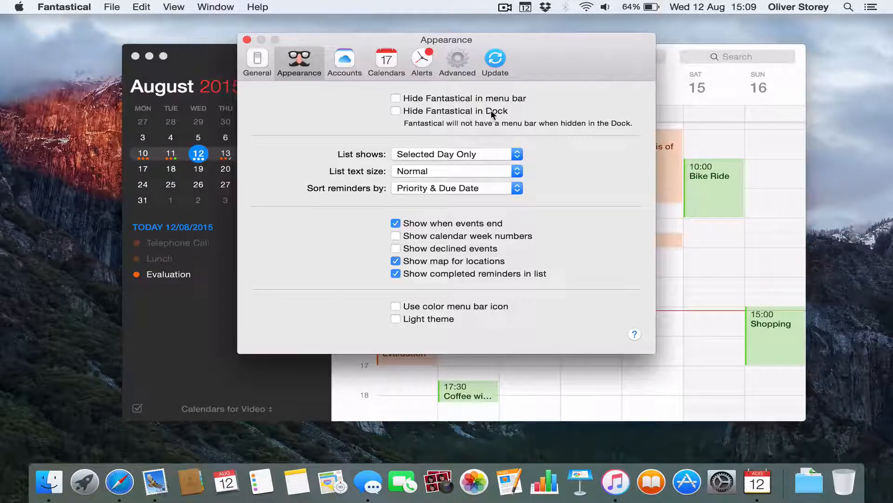
{"action": "mouse_move", "coordinate": [758, 482]}
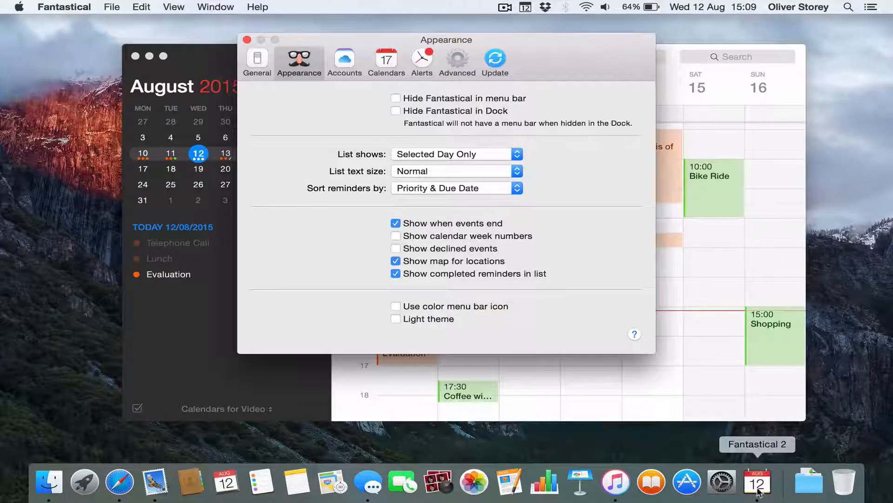
{"action": "mouse_move", "coordinate": [443, 157]}
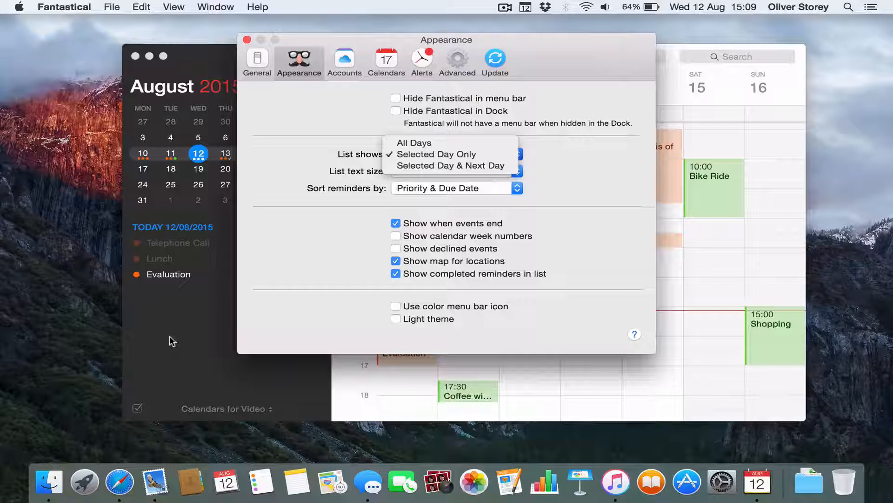
{"action": "mouse_move", "coordinate": [142, 314]}
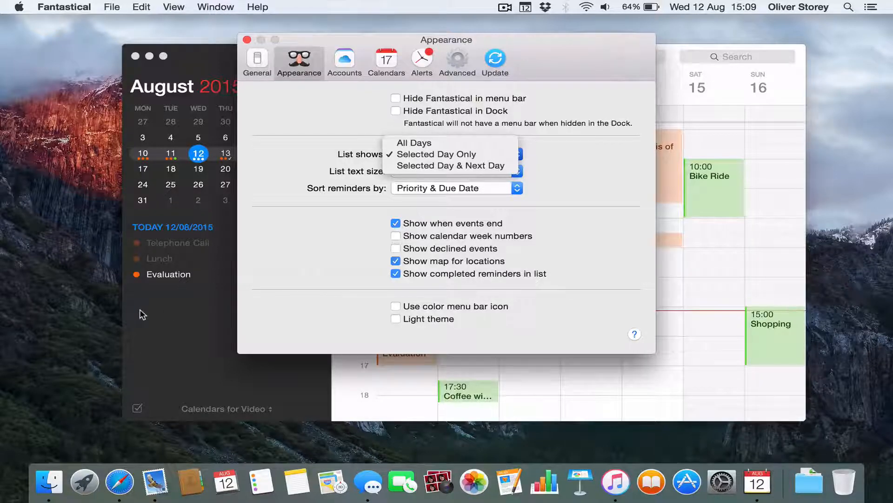
{"action": "mouse_move", "coordinate": [438, 203]}
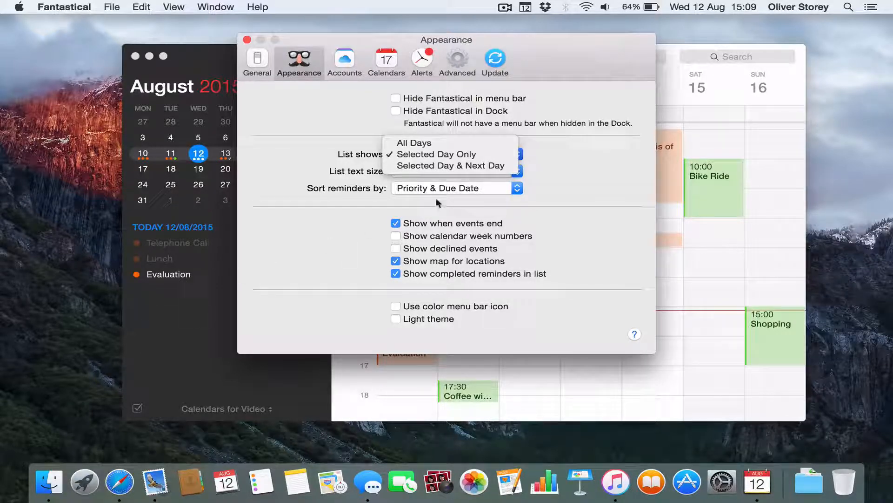
Set 'List shows' to Selected Day & Next Day, then All Days, and check the main list
{"action": "left_click", "coordinate": [449, 165]}
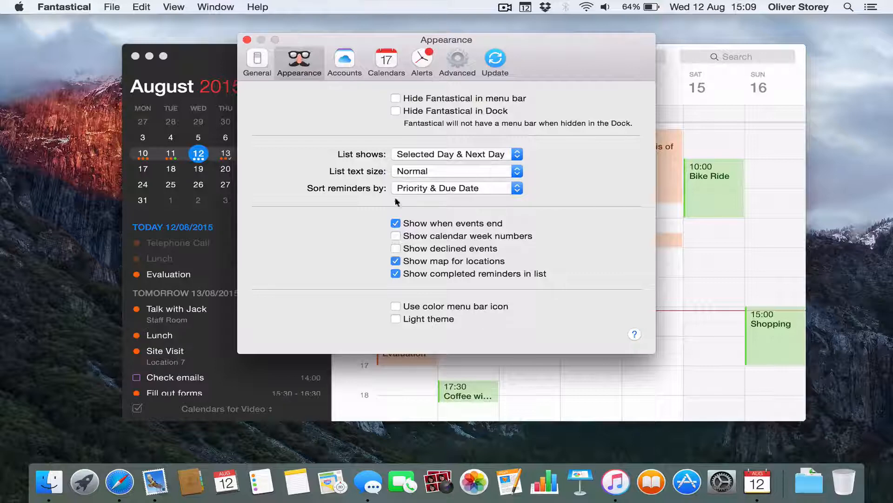
{"action": "left_click", "coordinate": [456, 154]}
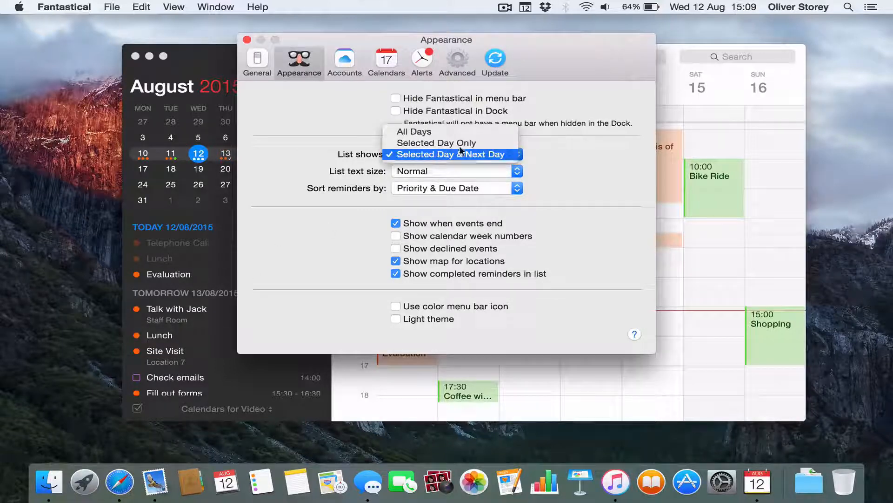
{"action": "left_click", "coordinate": [415, 131]}
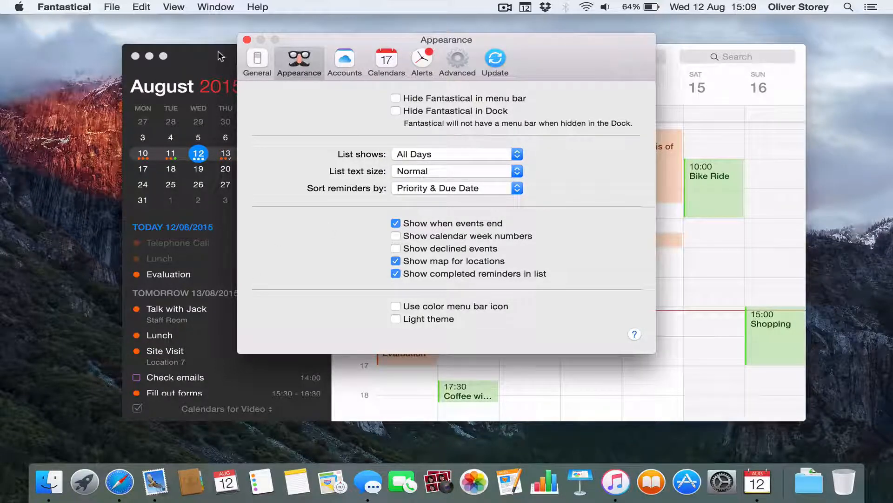
{"action": "left_click", "coordinate": [247, 40]}
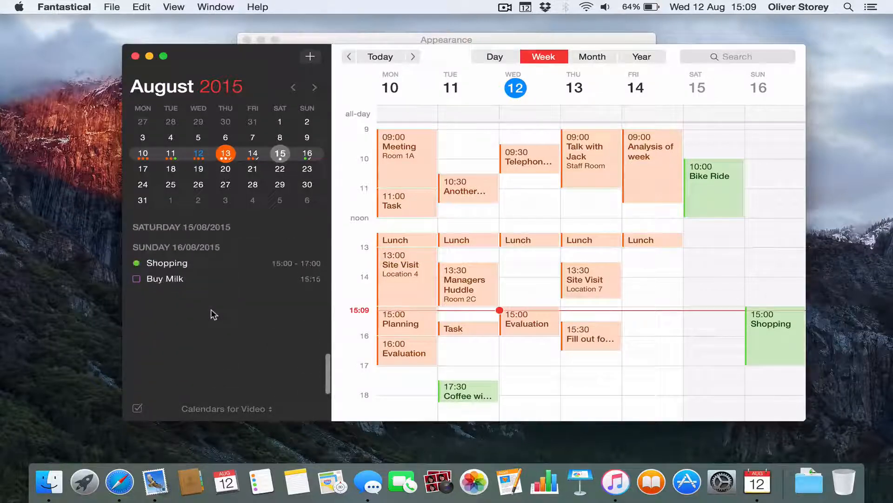
{"action": "left_click", "coordinate": [170, 153]}
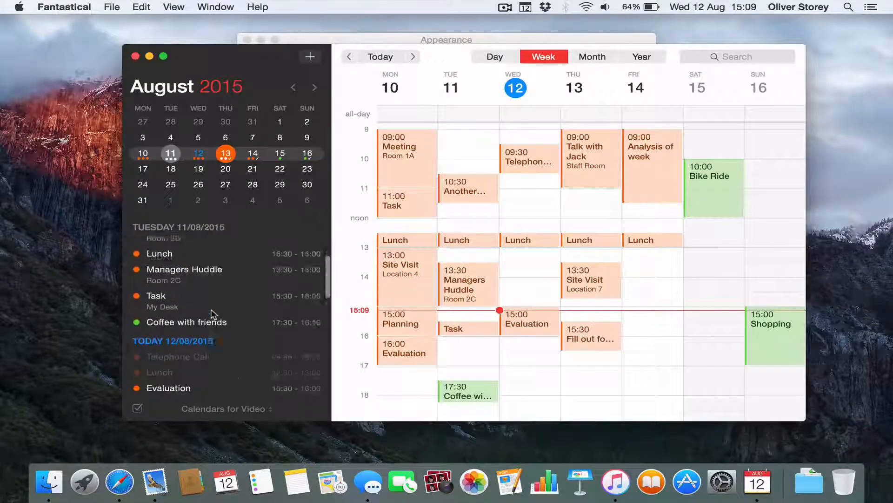
{"action": "scroll", "scroll_direction": "down", "scroll_amount": 3}
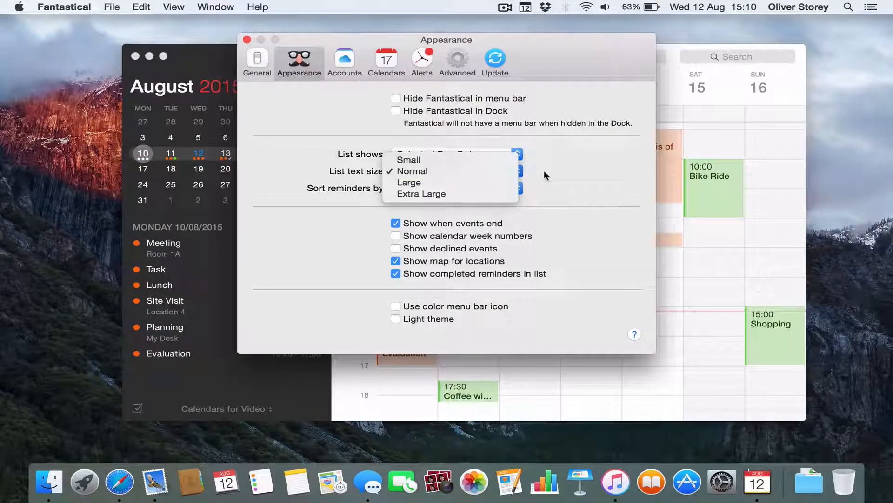
{"action": "left_click", "coordinate": [409, 159]}
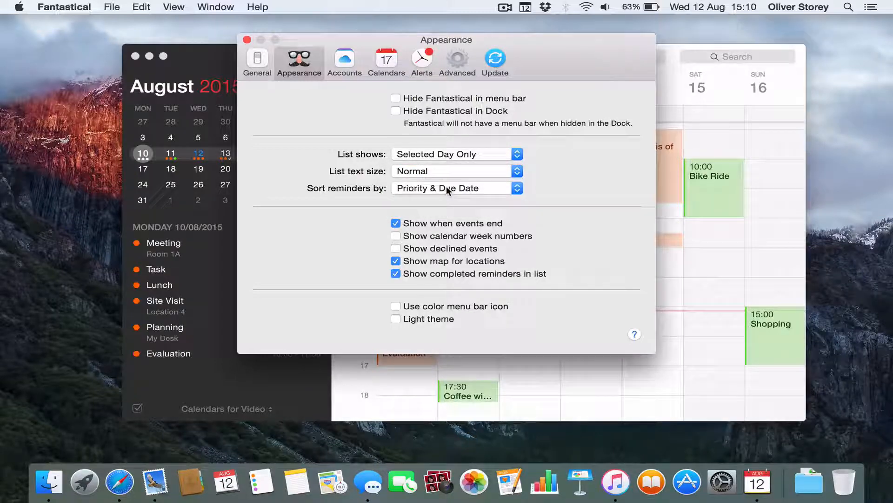
{"action": "mouse_move", "coordinate": [550, 188]}
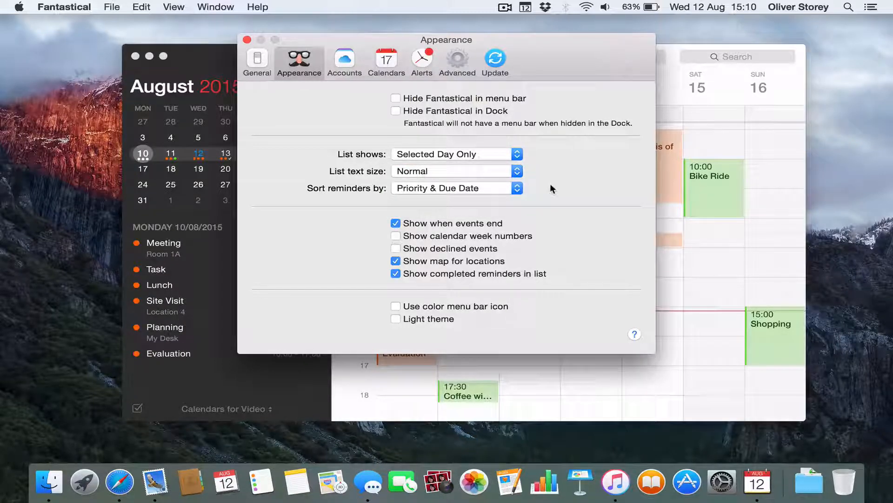
{"action": "mouse_move", "coordinate": [483, 193]}
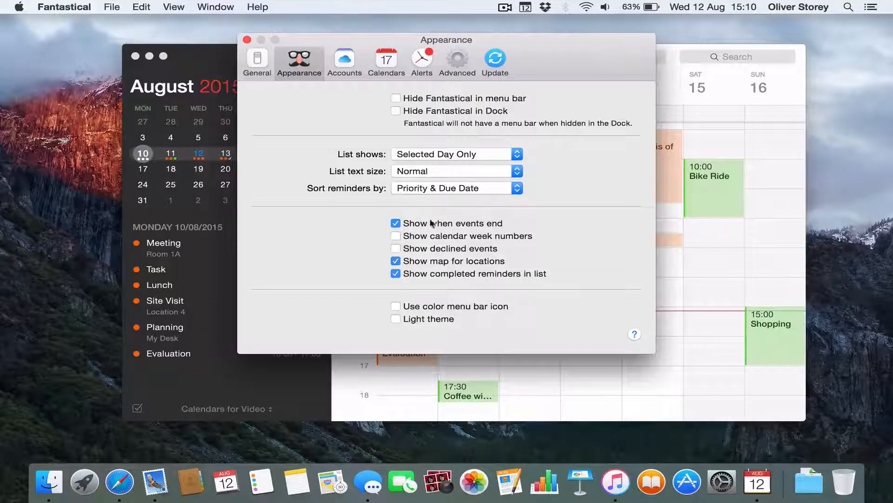
{"action": "mouse_move", "coordinate": [542, 328]}
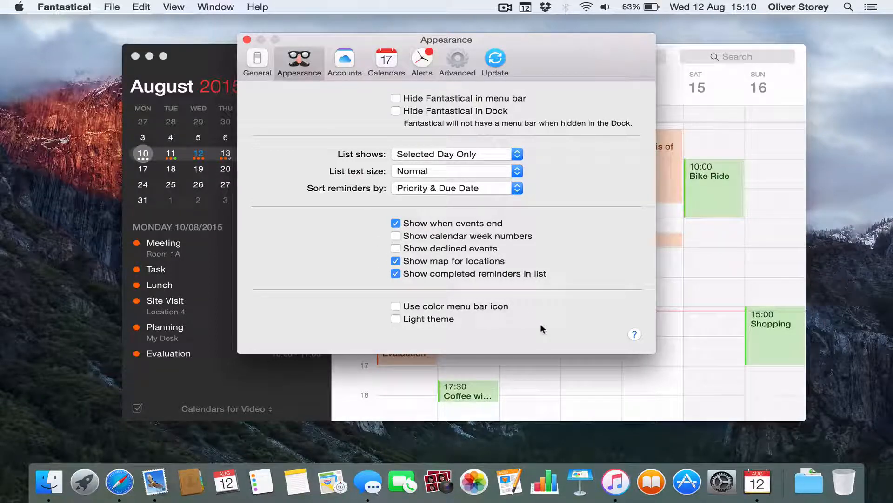
{"action": "mouse_move", "coordinate": [487, 228]}
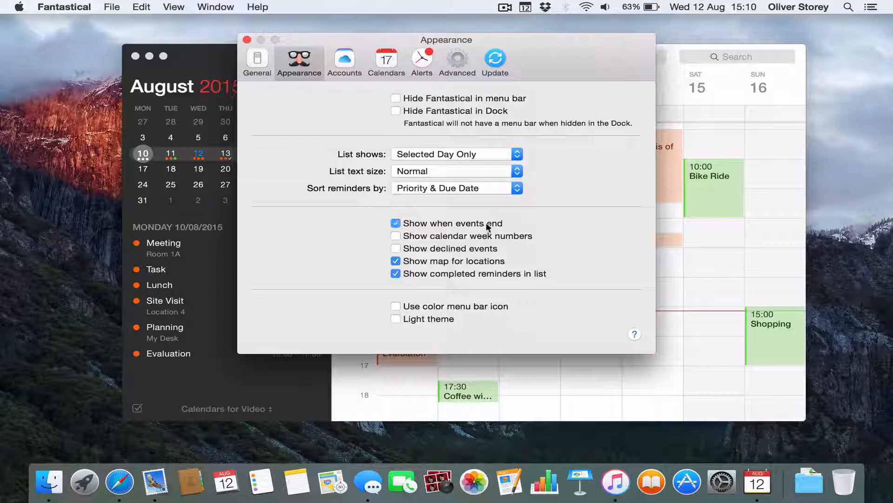
{"action": "left_click", "coordinate": [396, 223]}
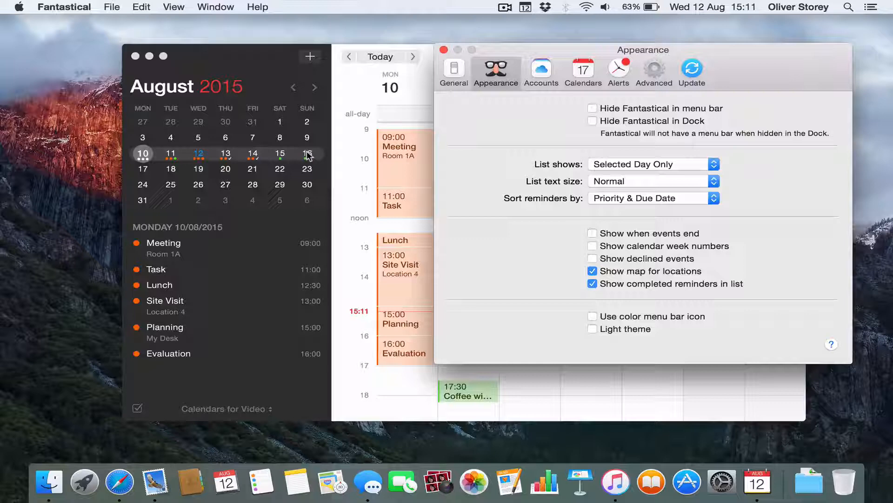
Tick 'Show calendar week numbers' in the Appearance preferences
{"action": "left_click", "coordinate": [592, 246]}
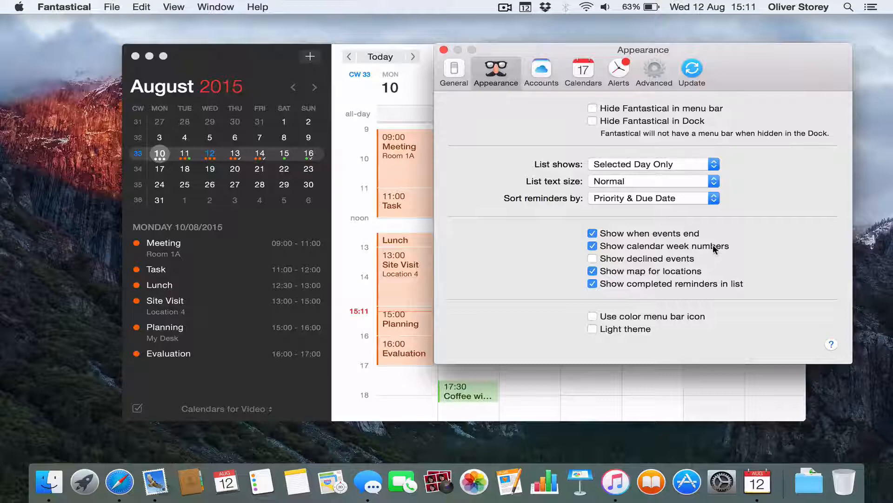
{"action": "mouse_move", "coordinate": [691, 261]}
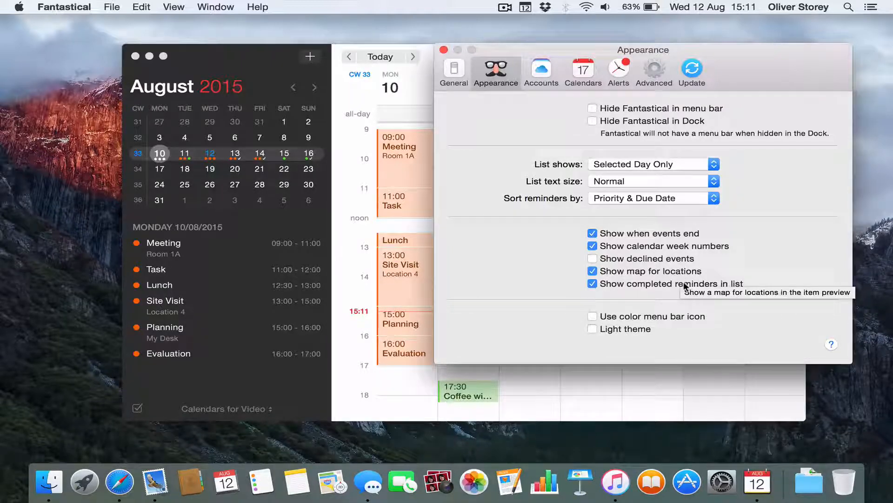
{"action": "mouse_move", "coordinate": [781, 337]}
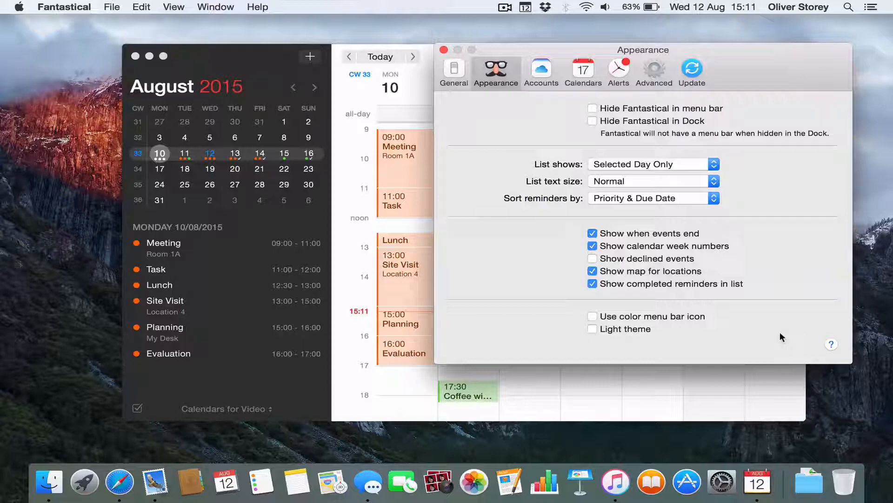
{"action": "mouse_move", "coordinate": [728, 335]}
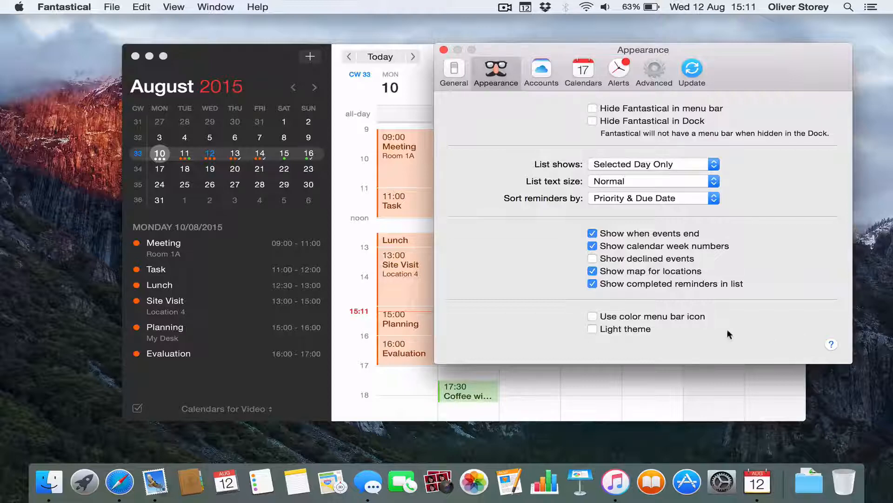
{"action": "mouse_move", "coordinate": [634, 335]}
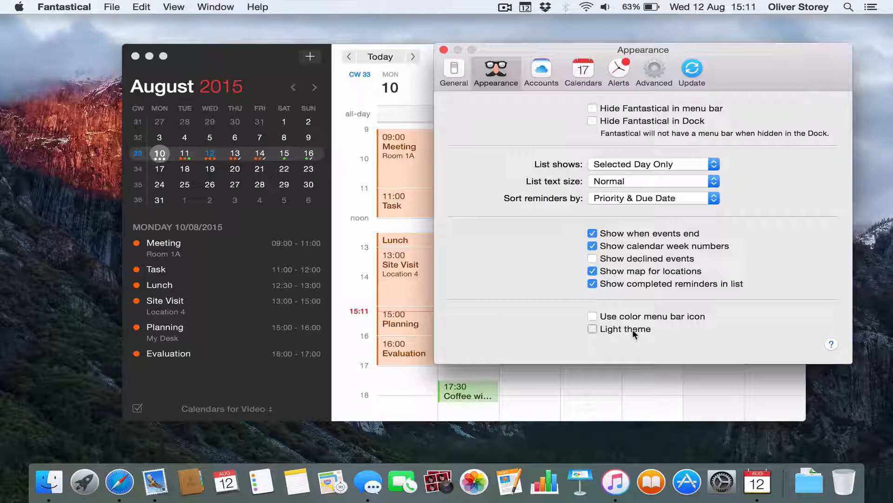
{"action": "left_click", "coordinate": [592, 329]}
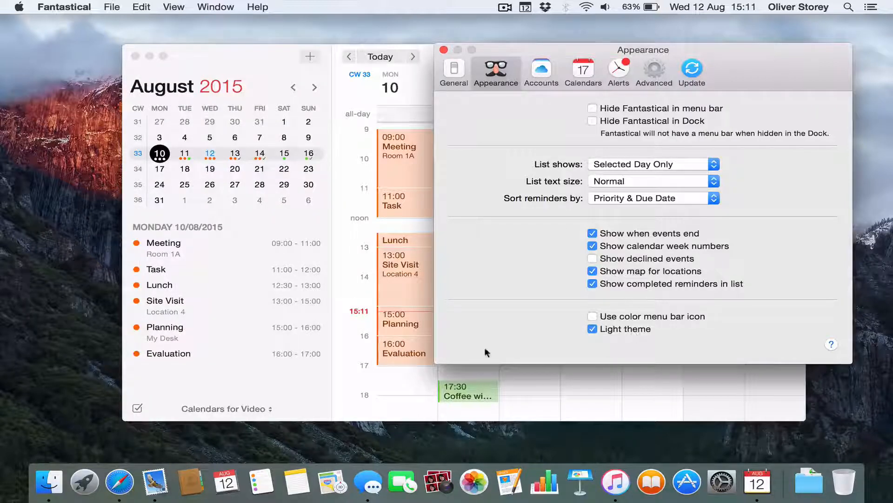
{"action": "mouse_move", "coordinate": [551, 313]}
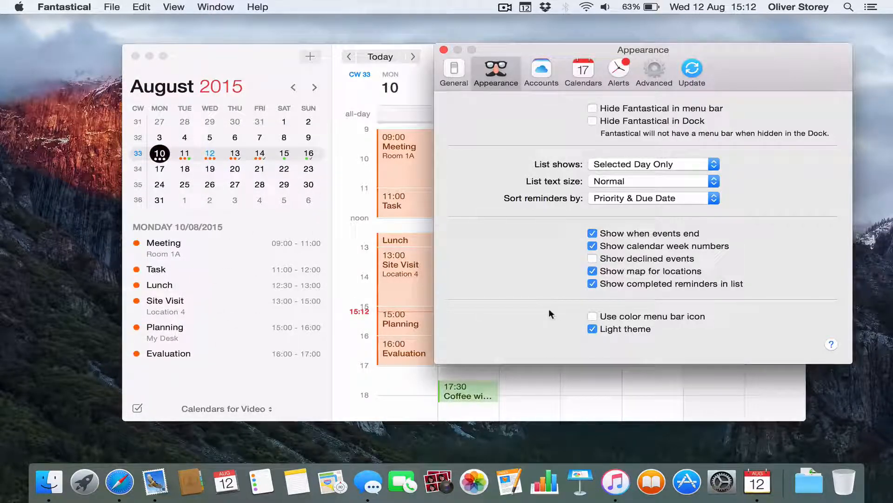
{"action": "left_click", "coordinate": [445, 50]}
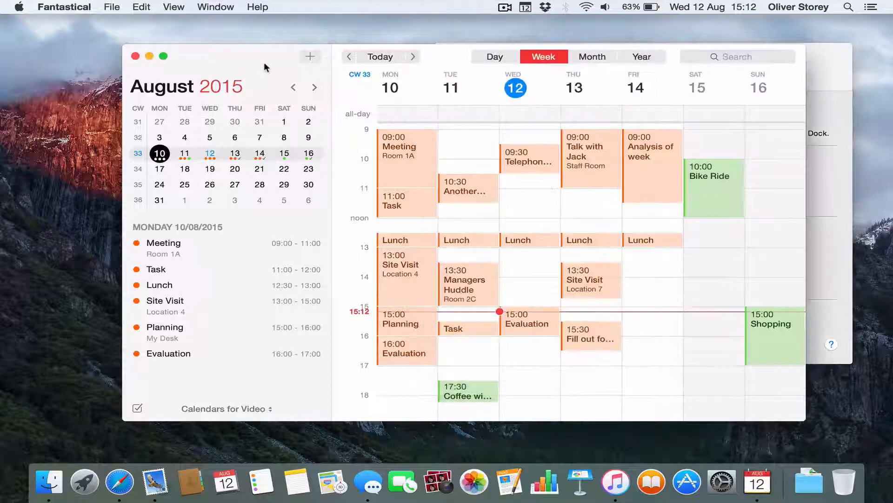
{"action": "mouse_move", "coordinate": [550, 33]}
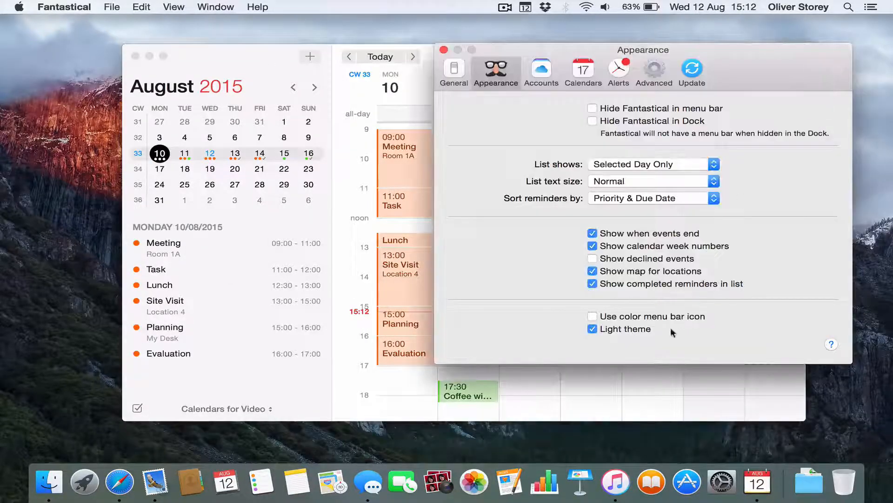
{"action": "left_click", "coordinate": [593, 329]}
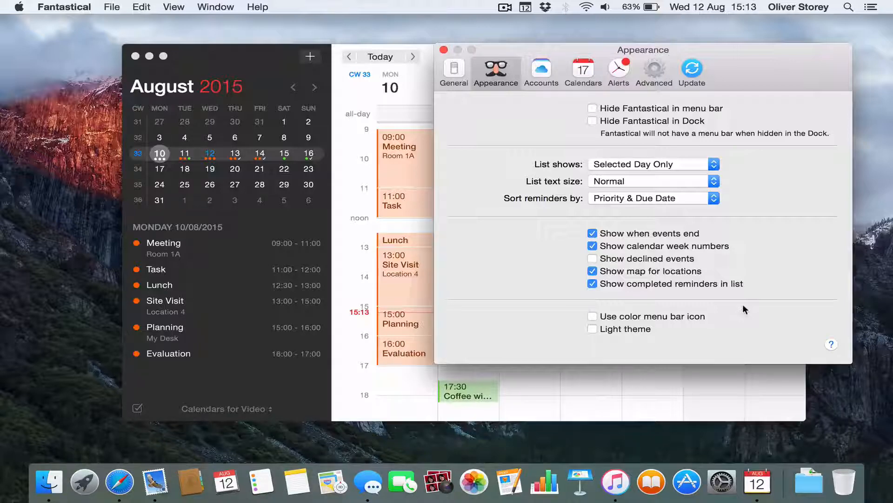
Open Notification Center's Today view, then dismiss it to return to Fantastical's preferences
{"action": "left_click", "coordinate": [876, 7]}
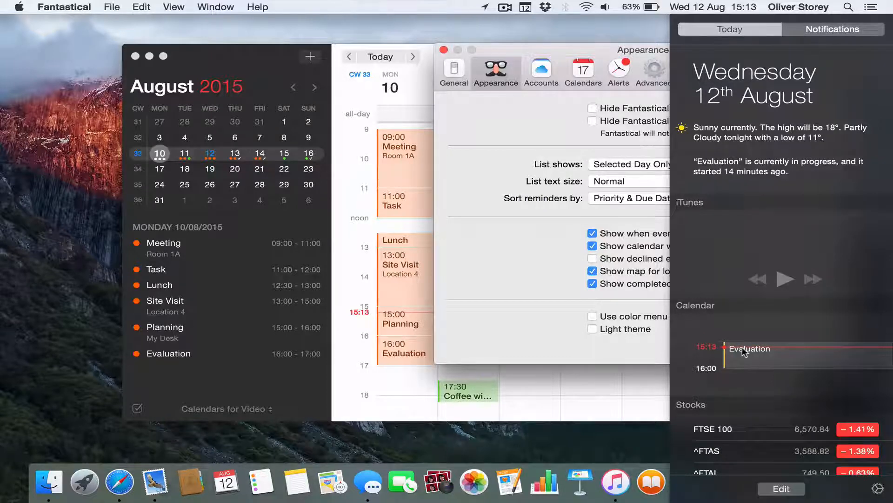
{"action": "mouse_move", "coordinate": [753, 339]}
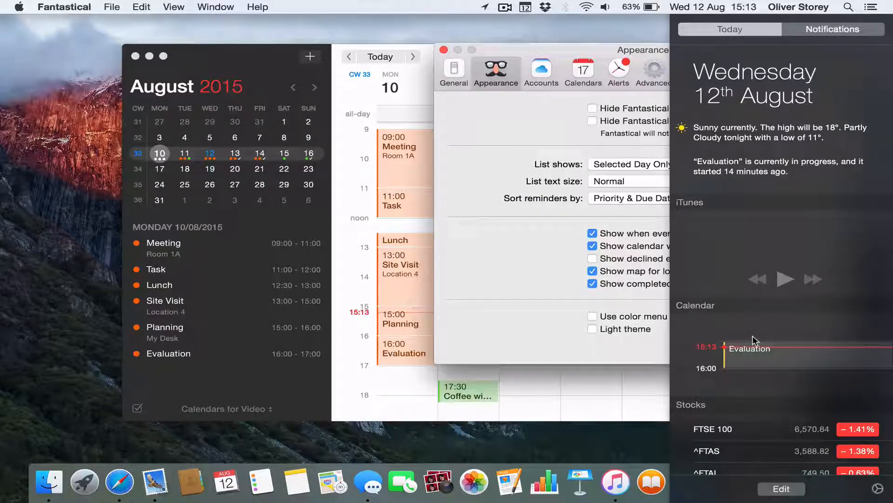
{"action": "mouse_move", "coordinate": [767, 350]}
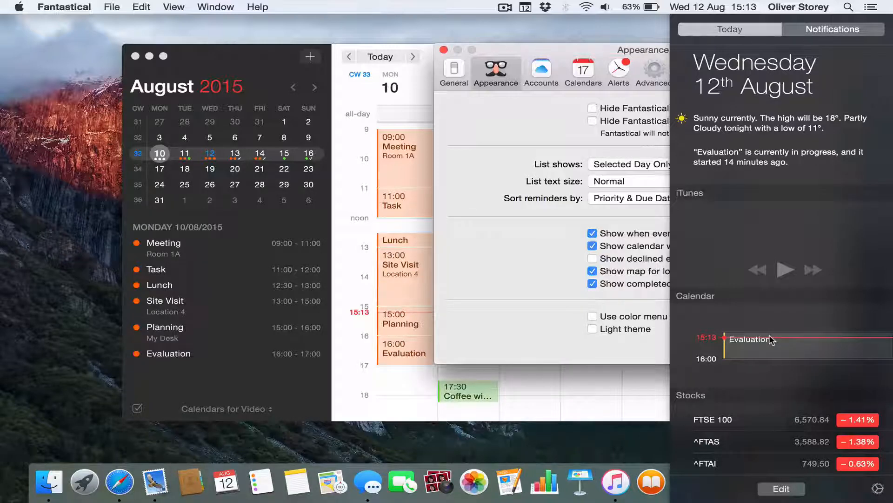
{"action": "mouse_move", "coordinate": [702, 351]}
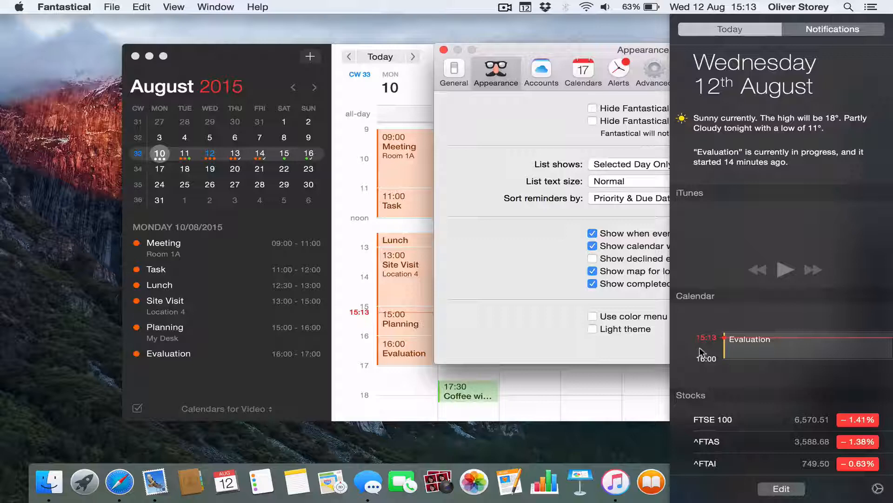
{"action": "mouse_move", "coordinate": [526, 12]}
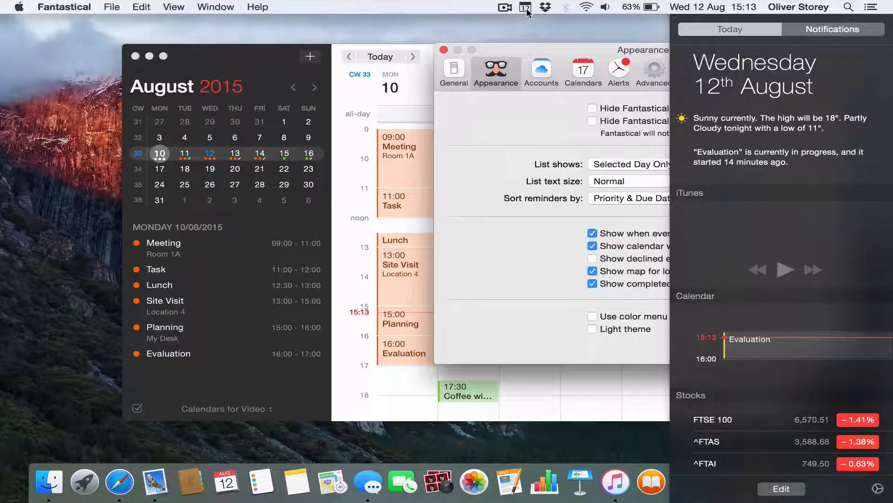
{"action": "left_click", "coordinate": [582, 72]}
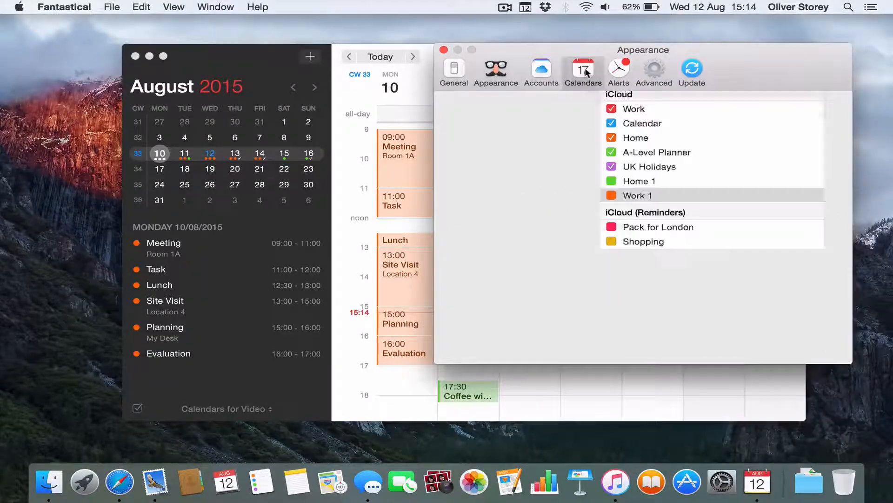
Select the Calendars for Video set to show its checked calendars, Home 1 and Work 1
{"action": "left_click", "coordinate": [582, 70]}
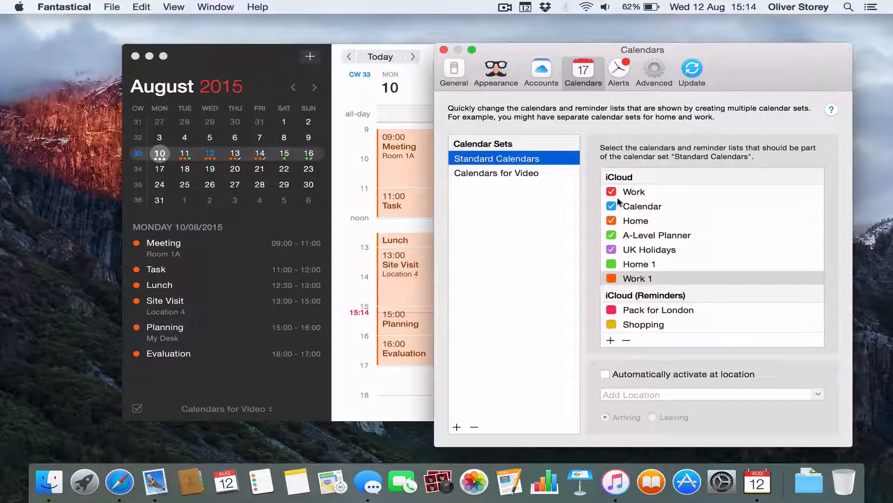
{"action": "scroll", "scroll_direction": "down", "scroll_amount": 3}
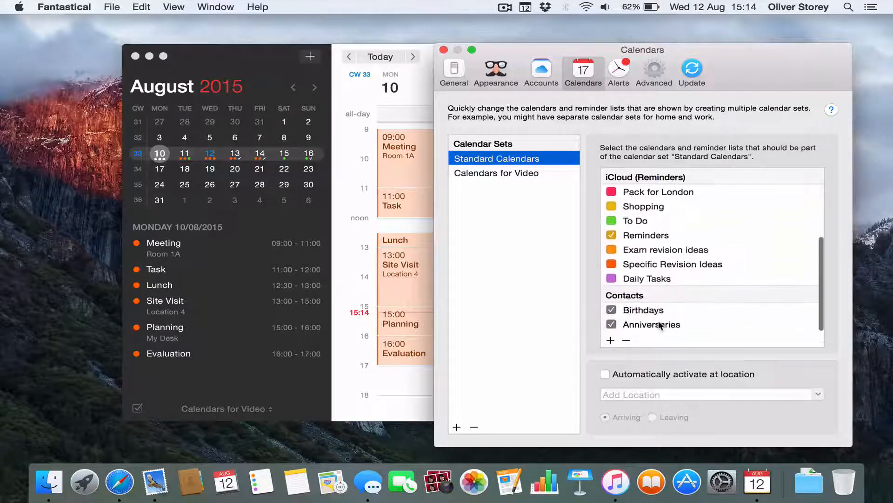
{"action": "scroll", "scroll_direction": "up", "scroll_amount": 3}
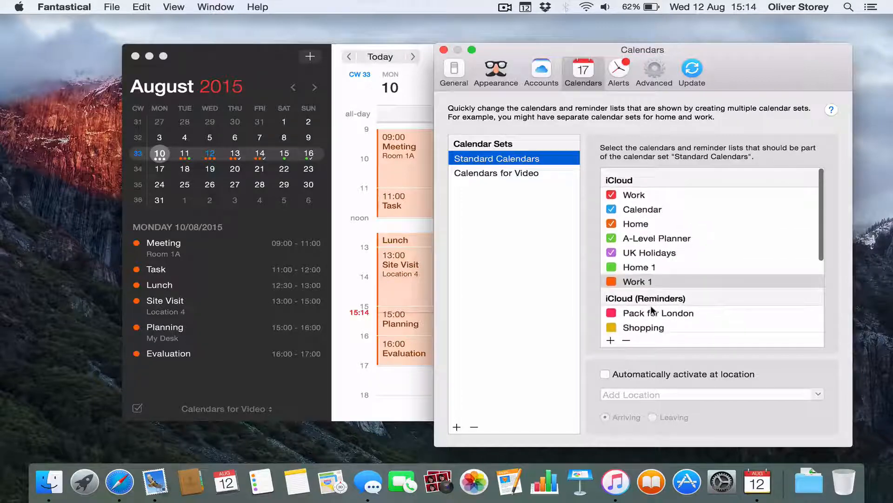
{"action": "left_click", "coordinate": [496, 172]}
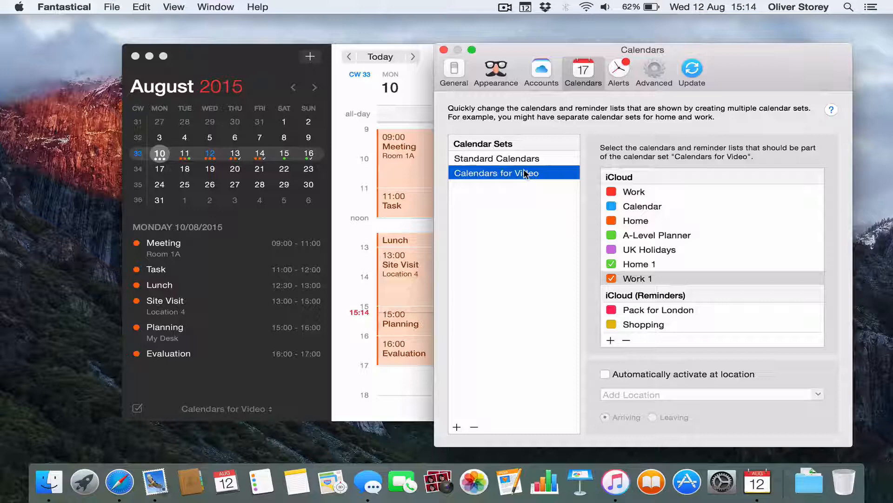
{"action": "scroll", "scroll_direction": "down", "scroll_amount": 3}
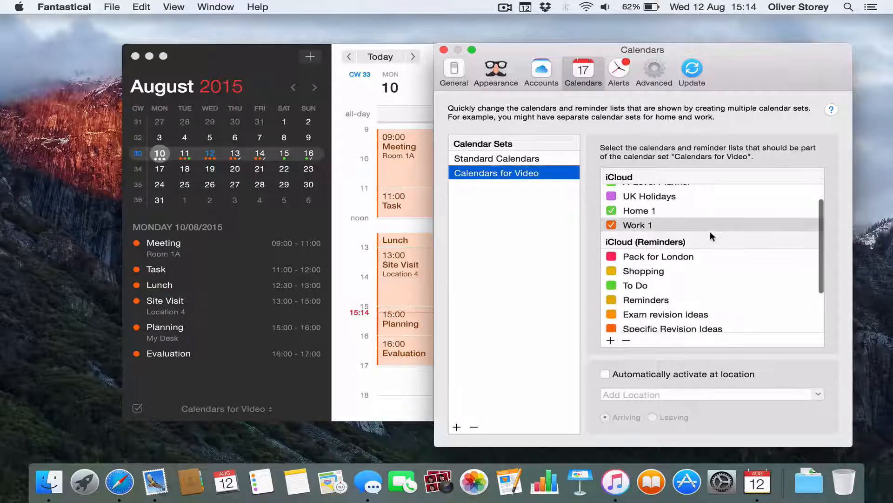
{"action": "scroll", "scroll_direction": "down", "scroll_amount": 3}
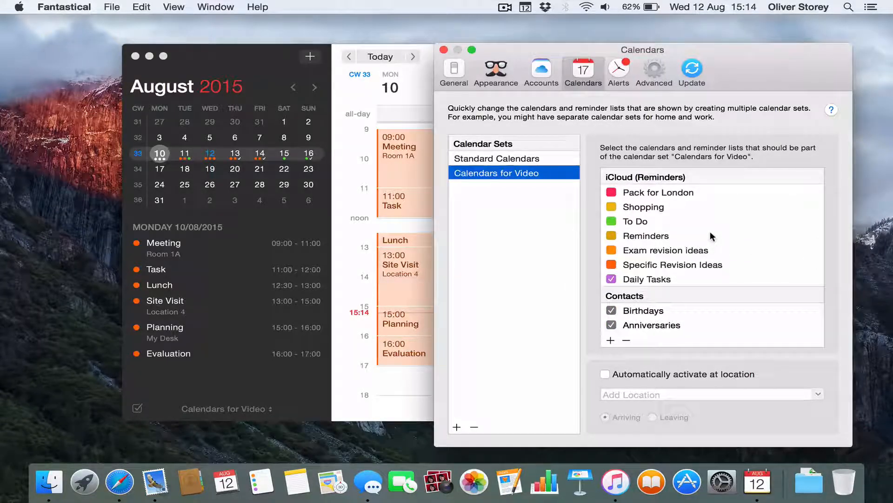
{"action": "scroll", "scroll_direction": "up", "scroll_amount": 3}
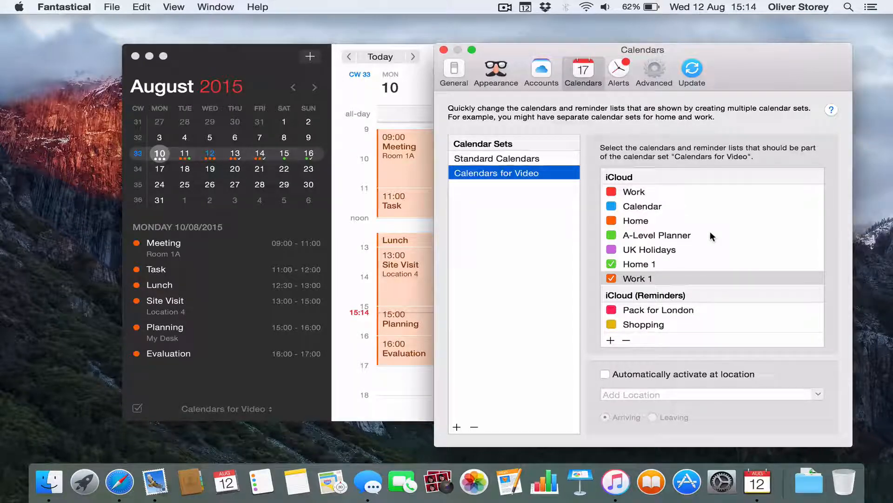
{"action": "mouse_move", "coordinate": [658, 259]}
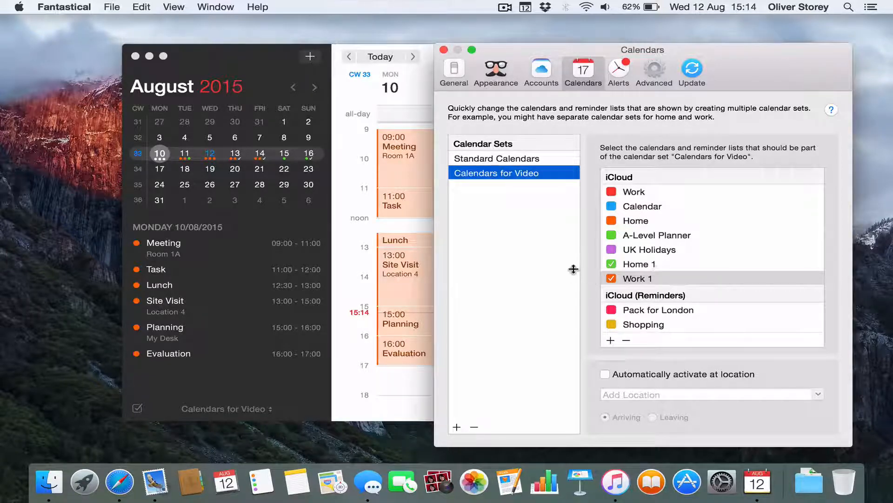
{"action": "mouse_move", "coordinate": [575, 273]}
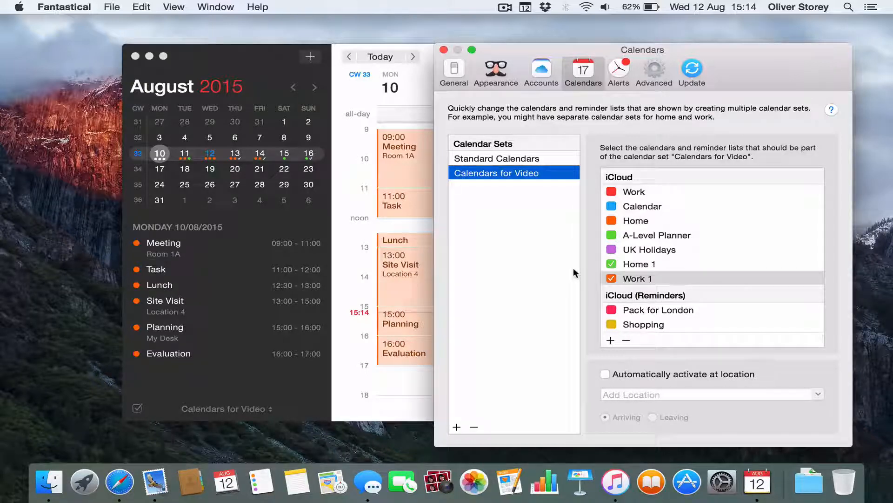
{"action": "mouse_move", "coordinate": [528, 367]}
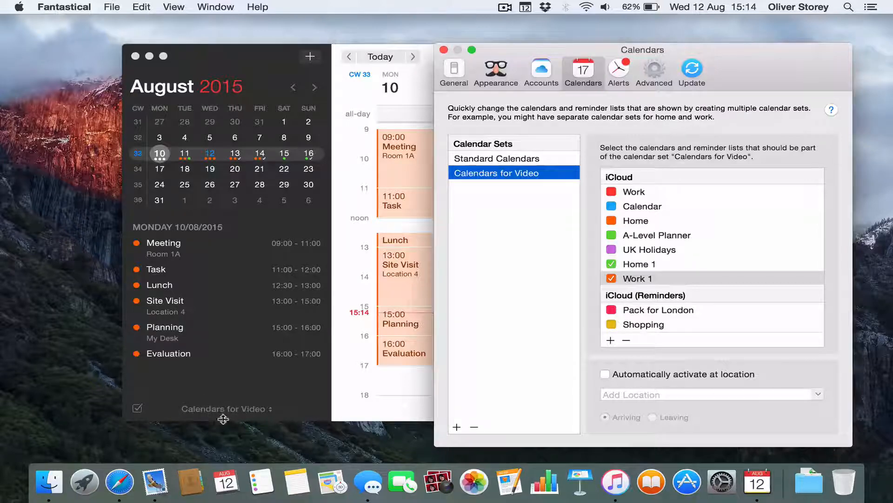
{"action": "mouse_move", "coordinate": [538, 373]}
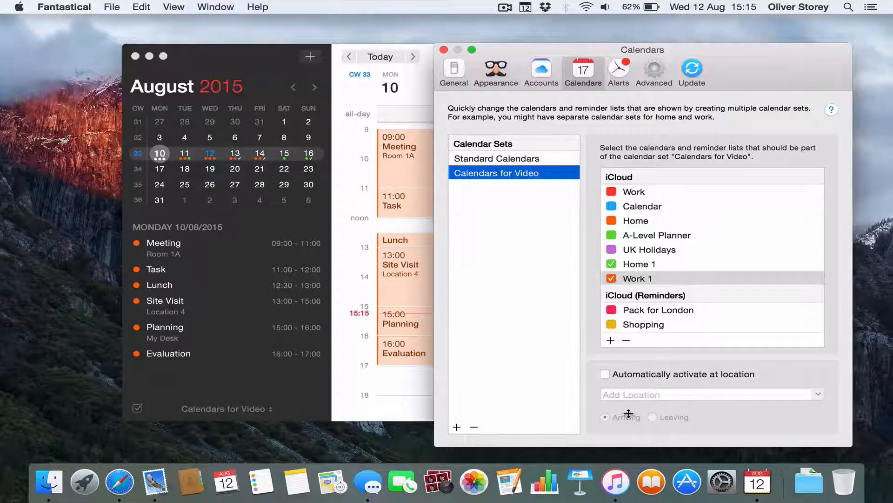
{"action": "mouse_move", "coordinate": [647, 376]}
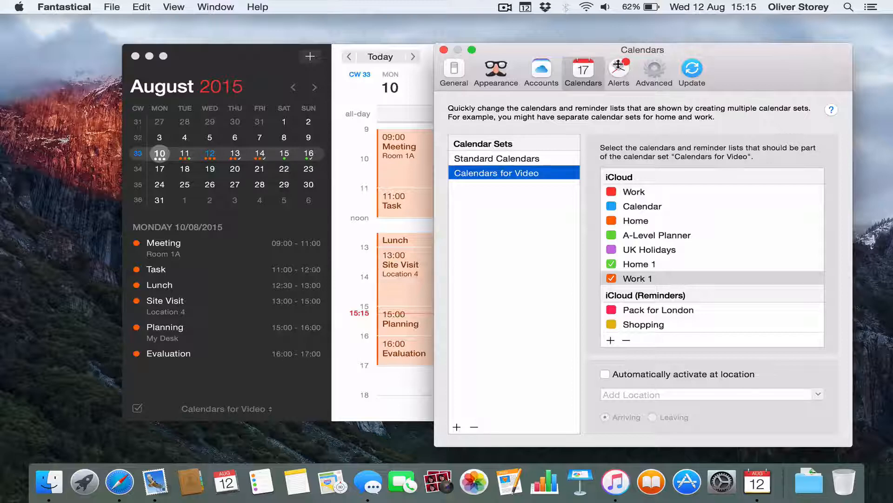
Review default alert settings, keeping no default alert for timed events
{"action": "left_click", "coordinate": [618, 71]}
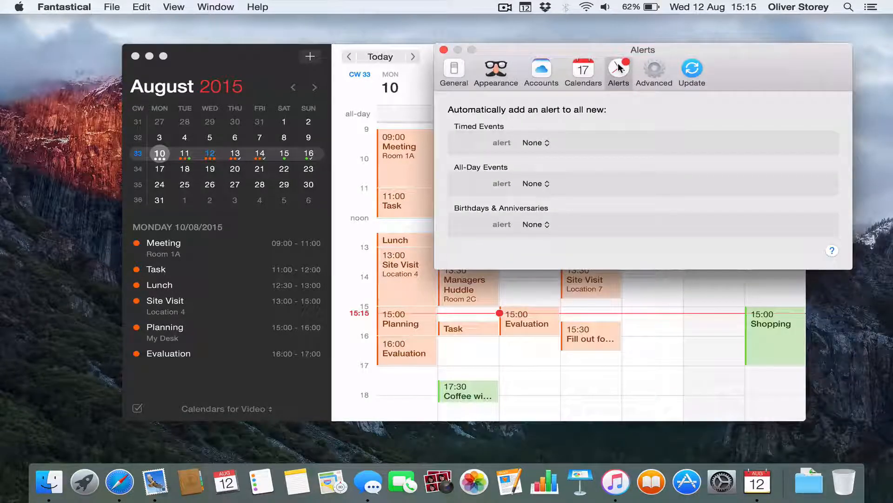
{"action": "mouse_move", "coordinate": [541, 135]}
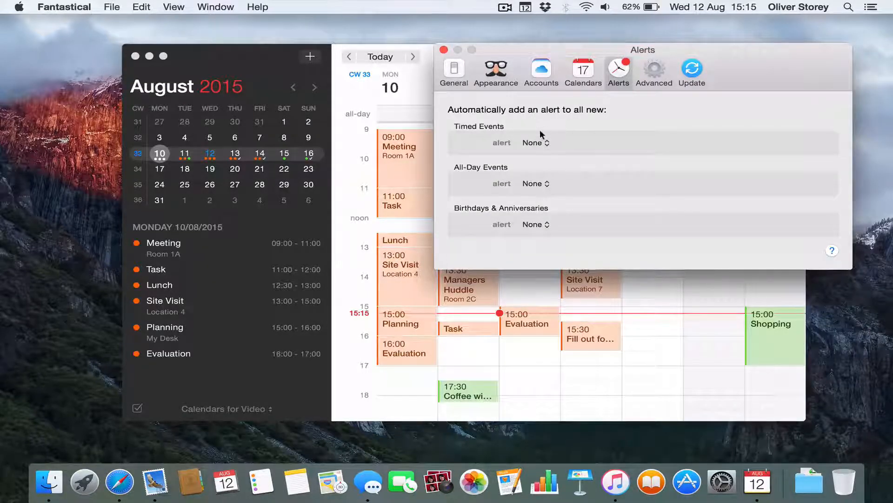
{"action": "left_click", "coordinate": [536, 142]}
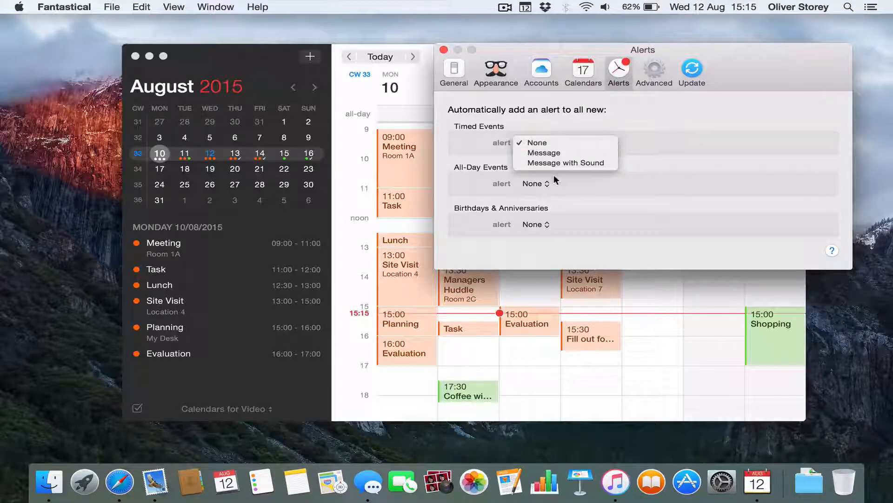
{"action": "mouse_move", "coordinate": [639, 126]}
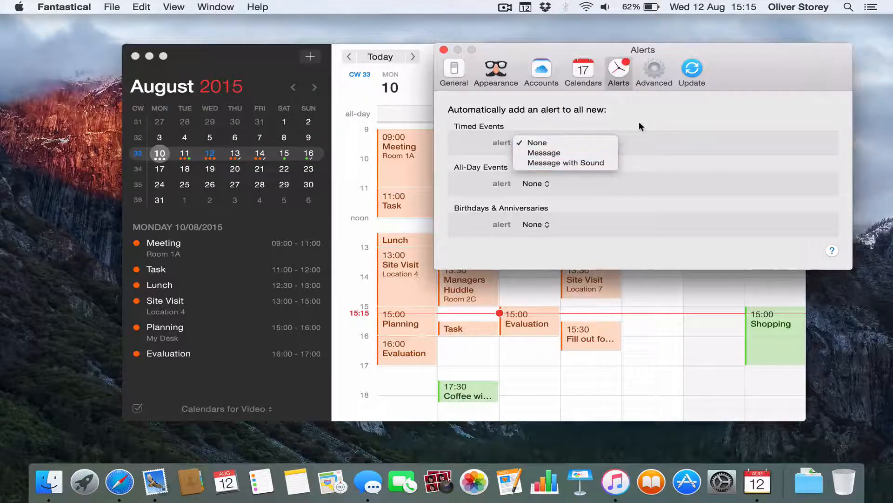
{"action": "left_click", "coordinate": [535, 142]}
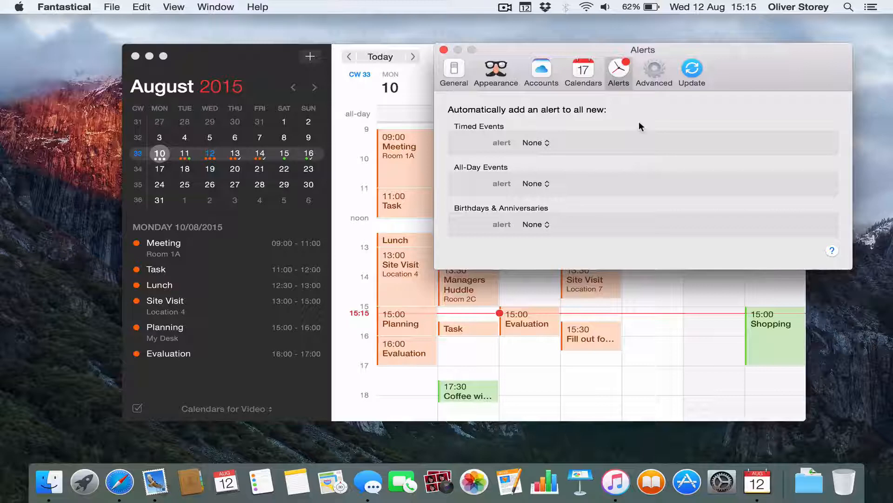
Review Advanced and Update settings, keeping Apple Maps for locations, then close Preferences
{"action": "left_click", "coordinate": [653, 68]}
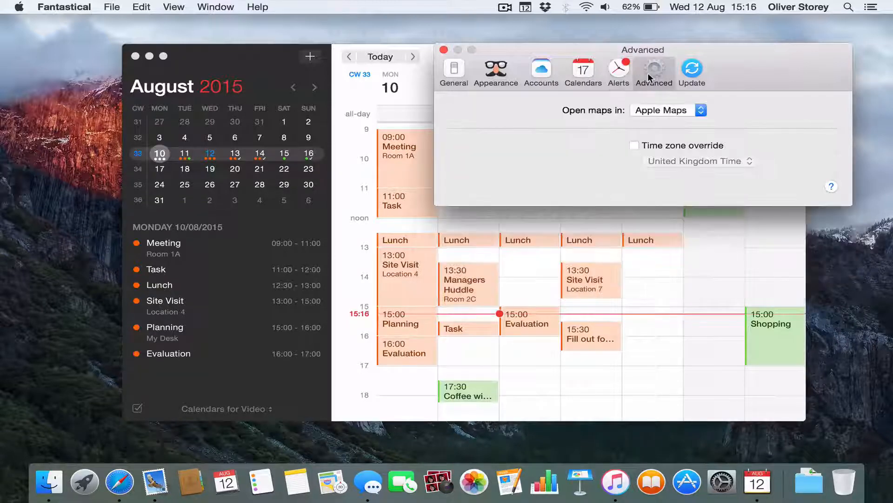
{"action": "mouse_move", "coordinate": [662, 119]}
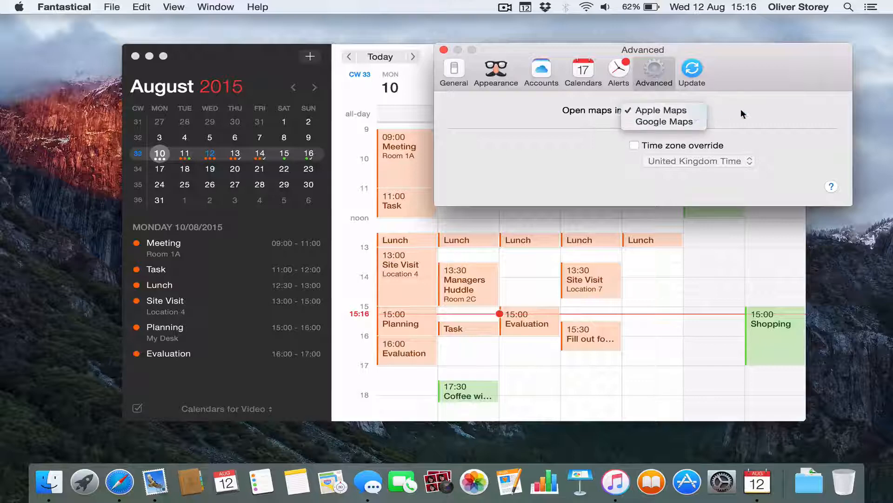
{"action": "left_click", "coordinate": [663, 110]}
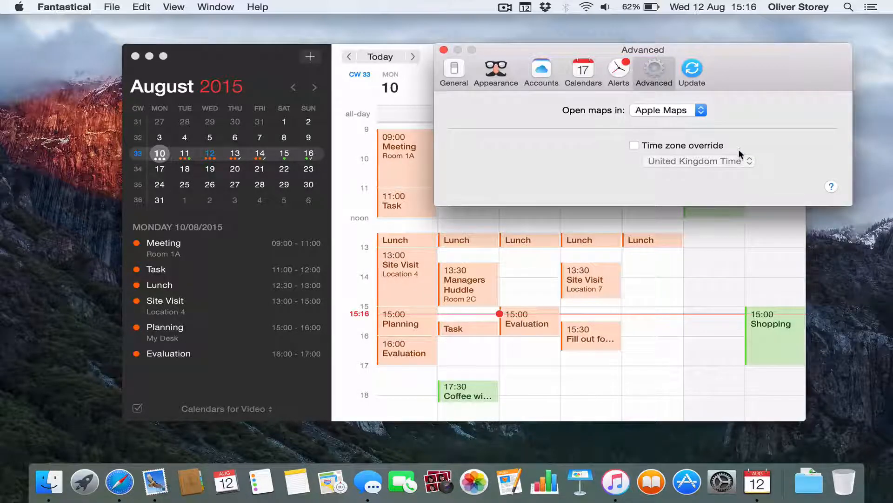
{"action": "left_click", "coordinate": [692, 73]}
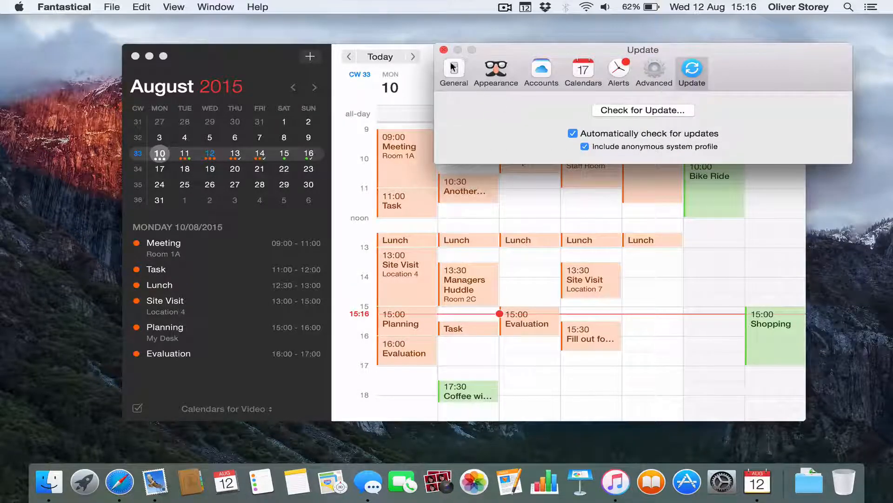
{"action": "left_click", "coordinate": [443, 50]}
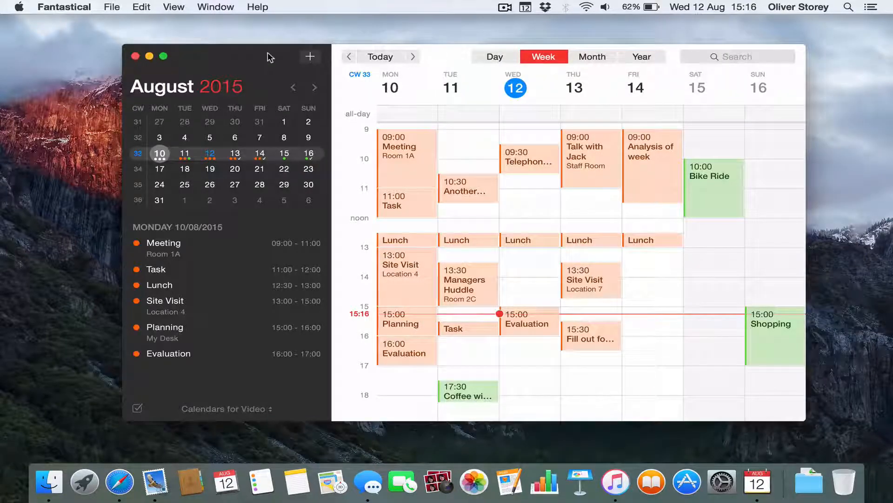
Draft 'Test event' in quick entry for Thursday 13 August and show that day's agenda
{"action": "left_click", "coordinate": [310, 56]}
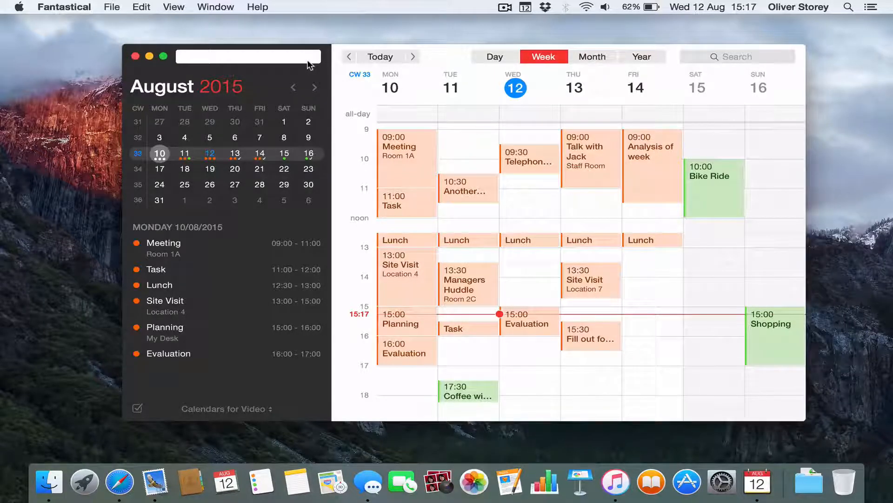
{"action": "type", "text": "T"}
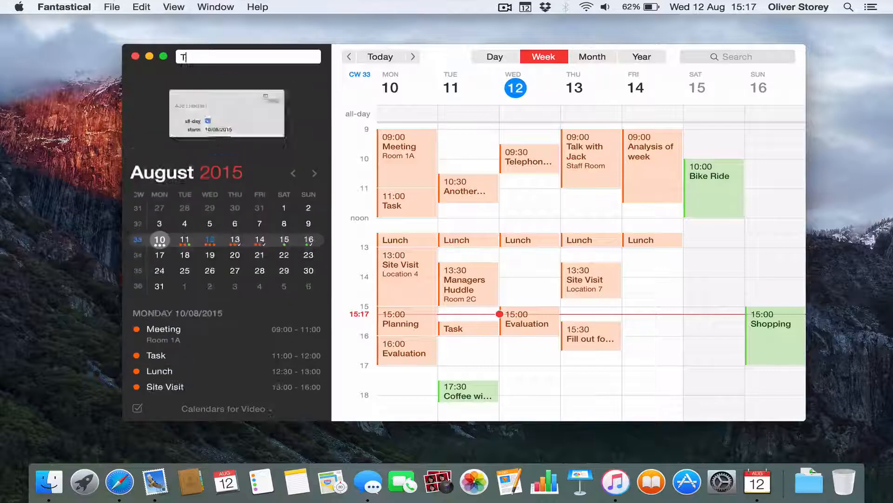
{"action": "type", "text": "est event"}
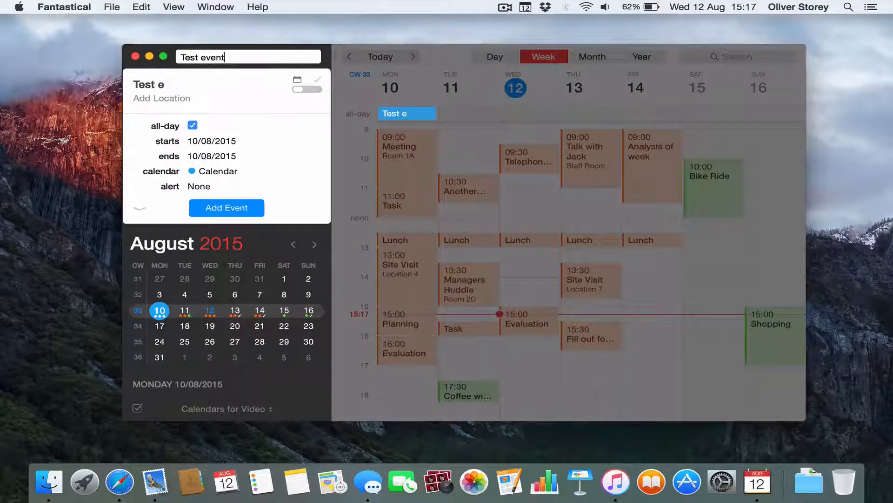
{"action": "type", "text": "vent"}
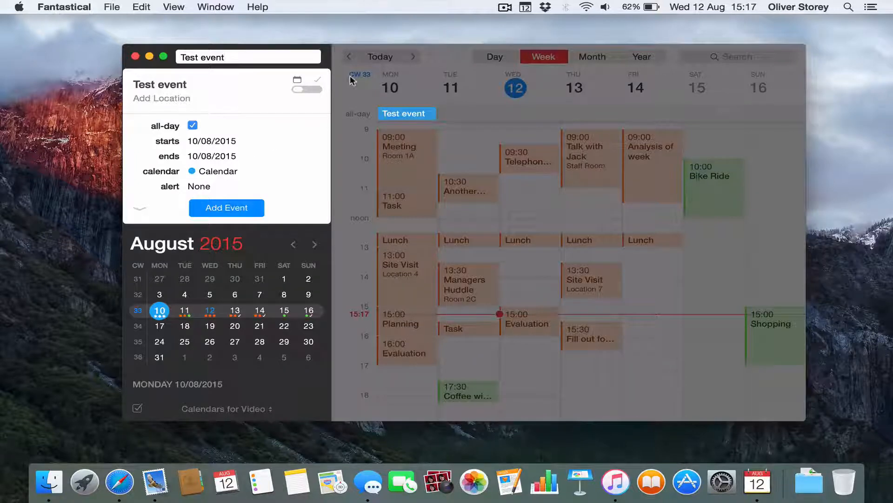
{"action": "mouse_move", "coordinate": [216, 319]}
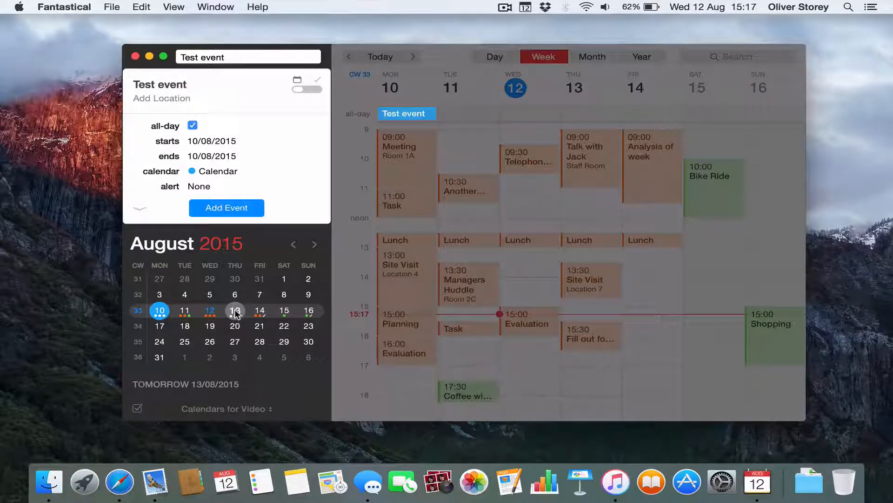
{"action": "left_click", "coordinate": [235, 310]}
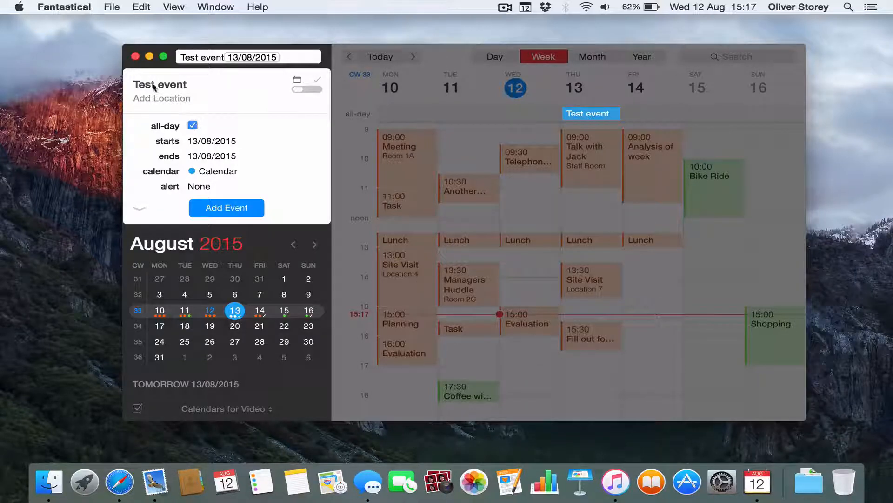
Turn off all-day, keep the 13 August date, and set 10:30 to 13:00 (2.5 hours)
{"action": "left_click", "coordinate": [193, 125]}
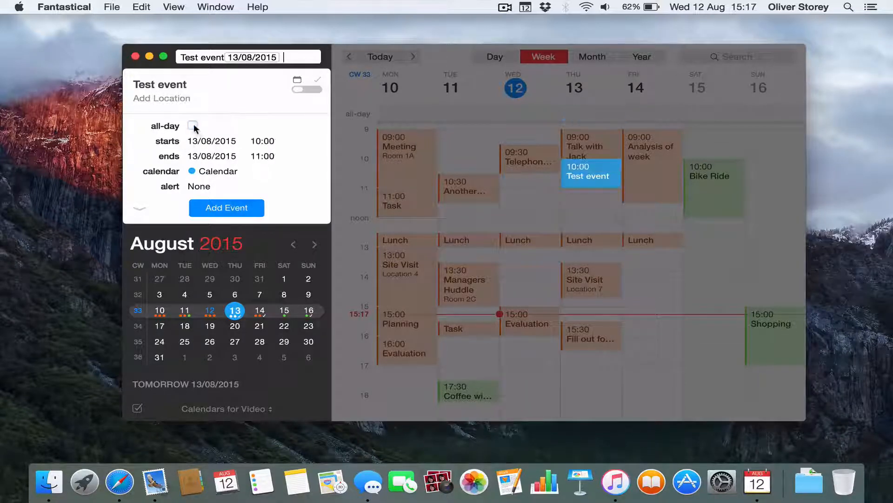
{"action": "left_click", "coordinate": [212, 142]}
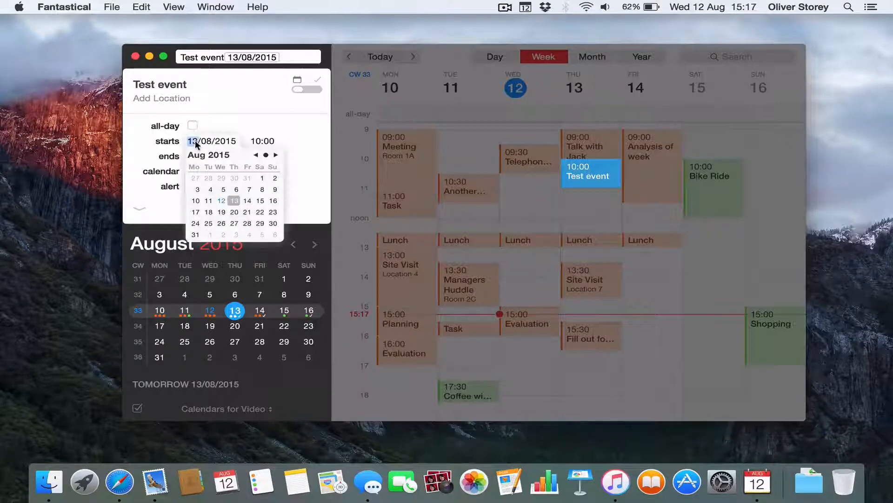
{"action": "mouse_move", "coordinate": [241, 208]}
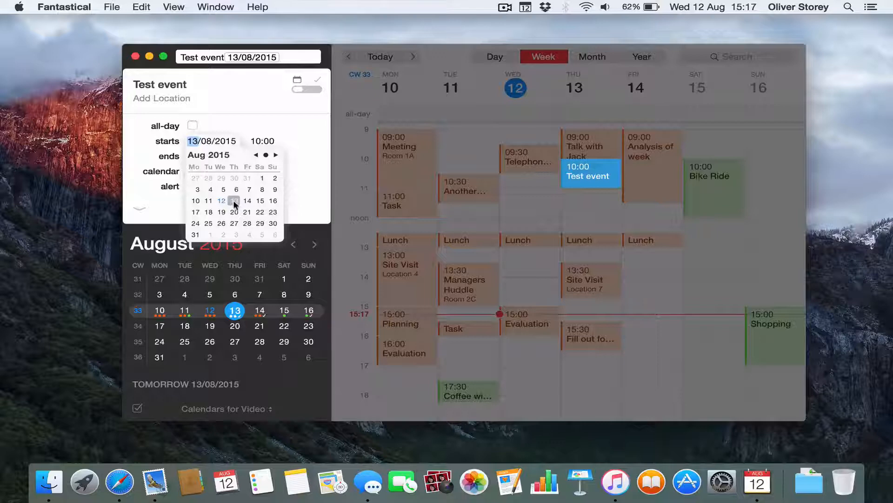
{"action": "left_click", "coordinate": [233, 200]}
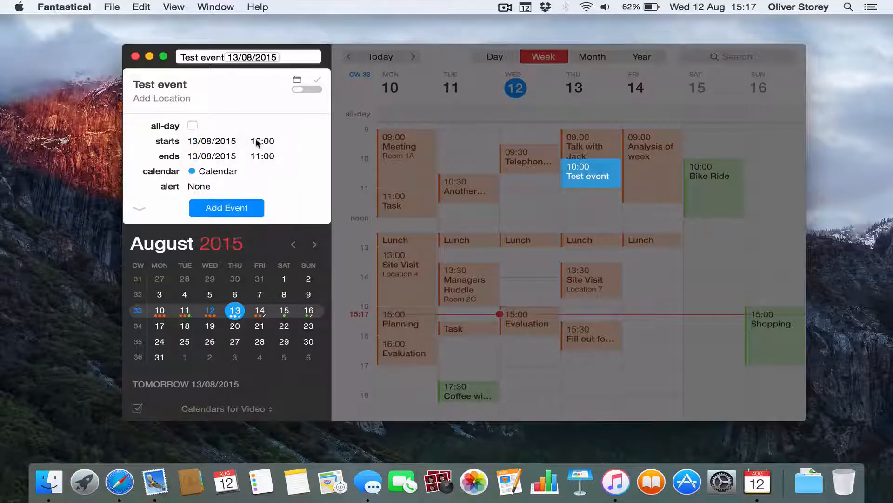
{"action": "left_click", "coordinate": [270, 141]}
{"action": "type", "text": "3"}
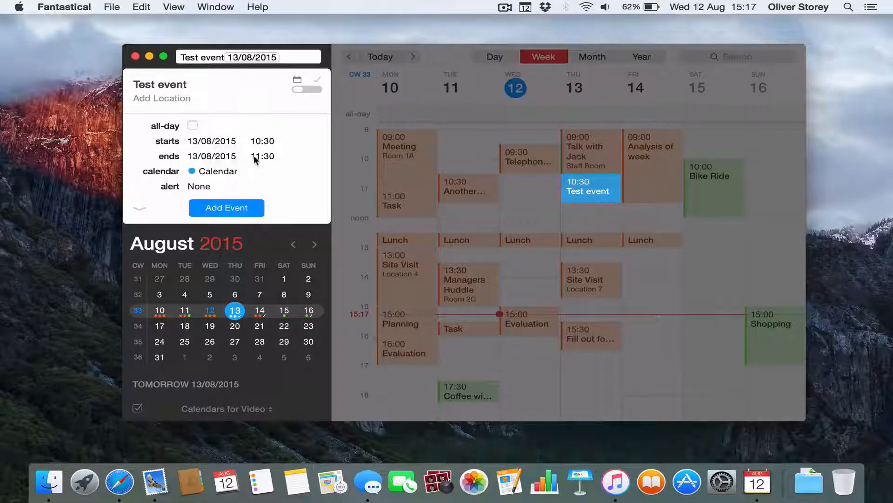
{"action": "left_click", "coordinate": [262, 156]}
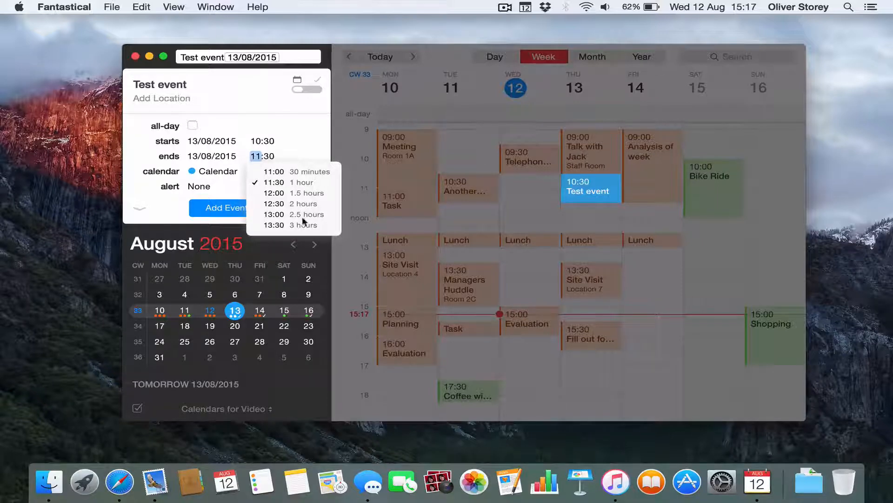
{"action": "left_click", "coordinate": [274, 214]}
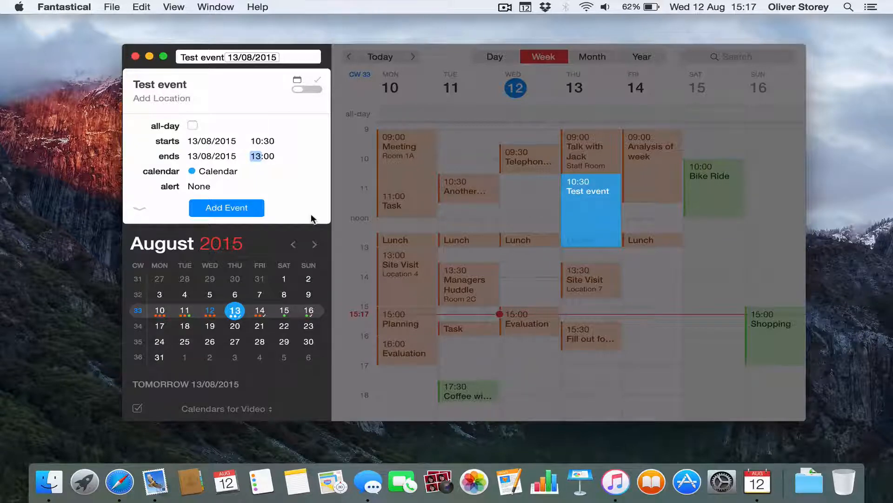
Assign Test event to Home 1, expand the extra detail fields, and check repeat is None
{"action": "left_click", "coordinate": [217, 171]}
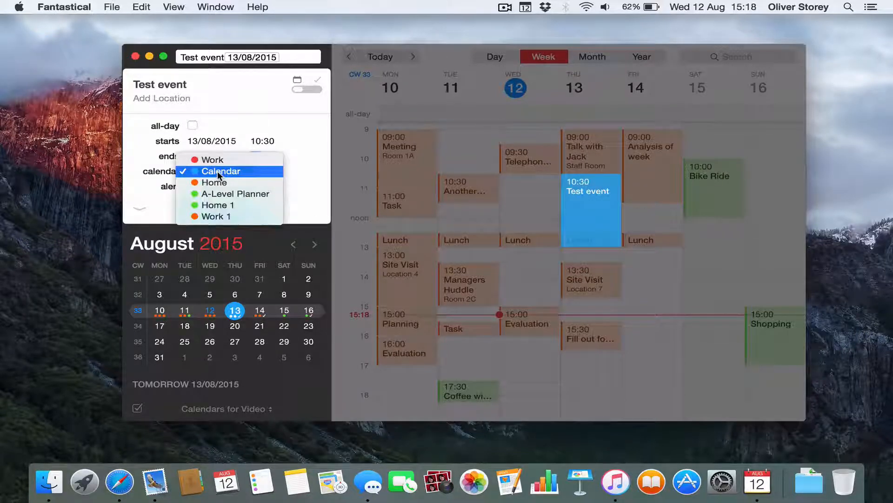
{"action": "left_click", "coordinate": [221, 171]}
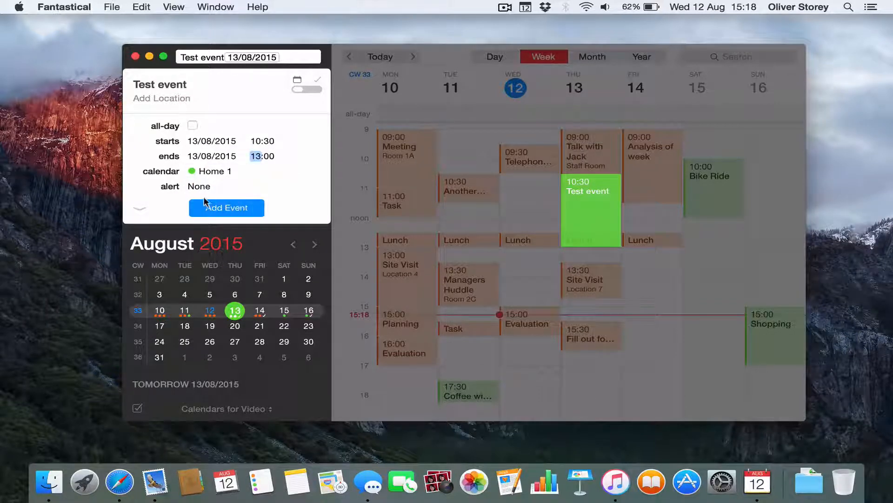
{"action": "left_click", "coordinate": [199, 186]}
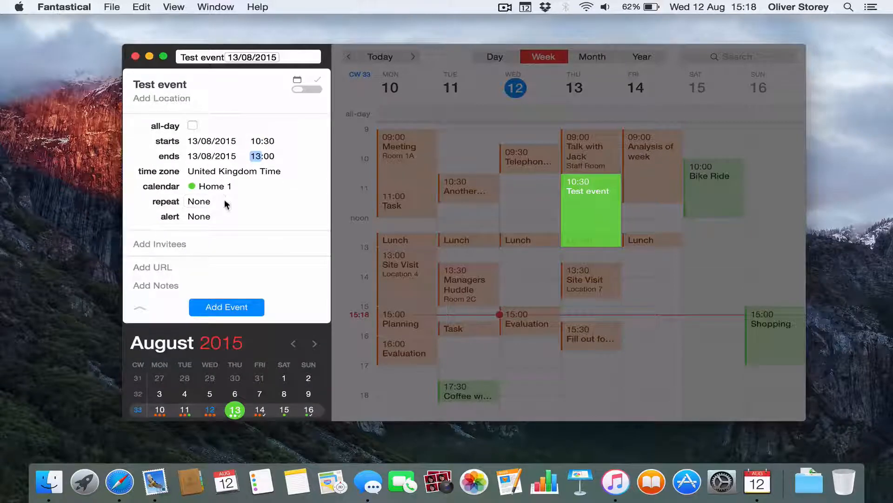
{"action": "left_click", "coordinate": [203, 201]}
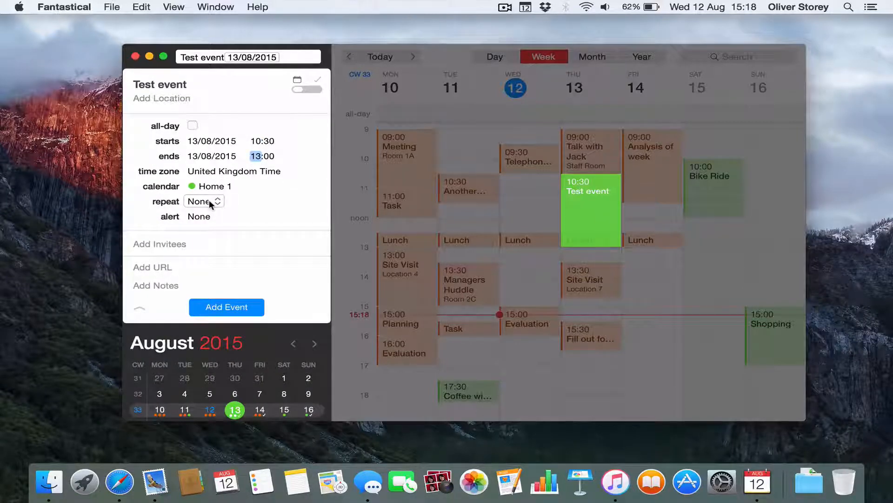
{"action": "mouse_move", "coordinate": [248, 236]}
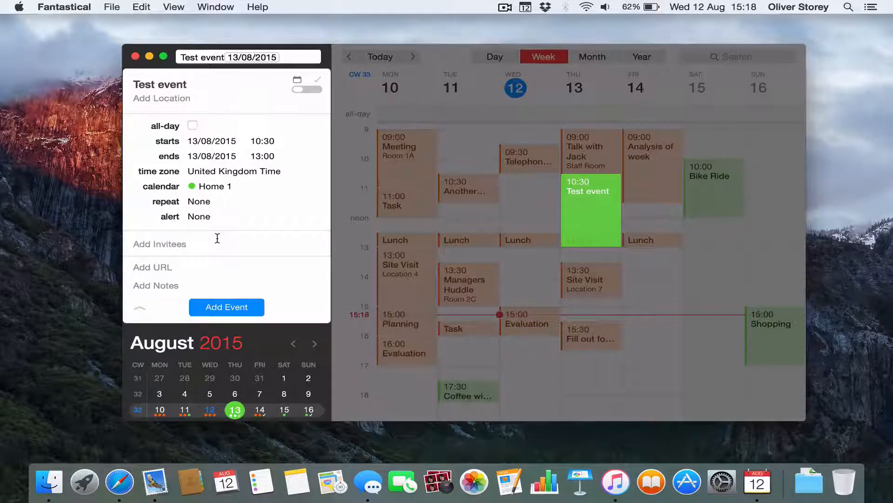
{"action": "left_click", "coordinate": [160, 244]}
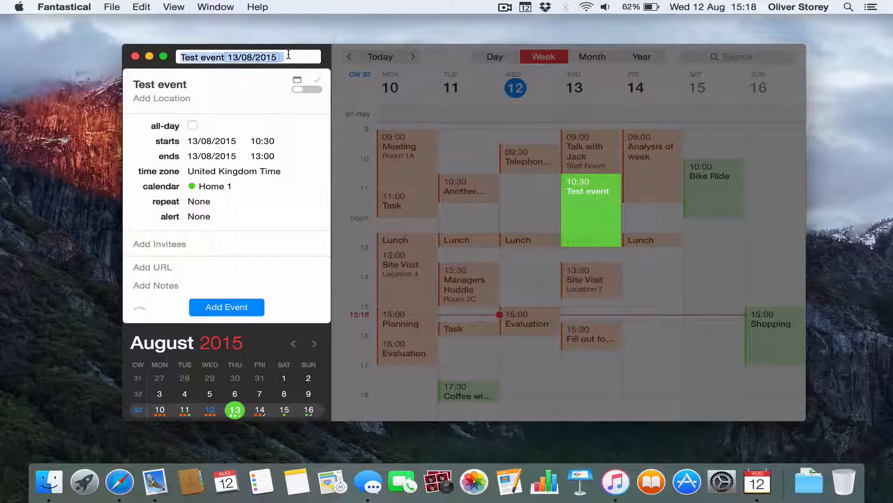
Discard the old draft and enter '13/08/15 10.00 11.23 Test event' in quick entry
{"action": "key", "text": "escape"}
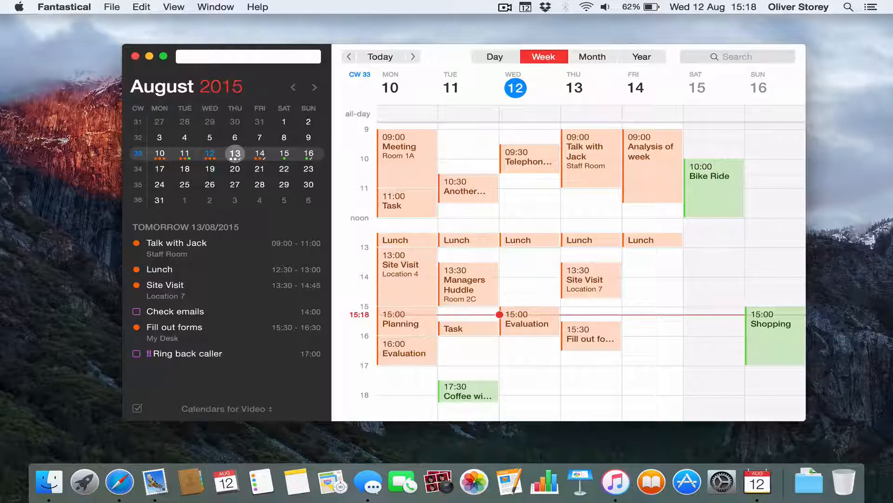
{"action": "type", "text": "13/08"}
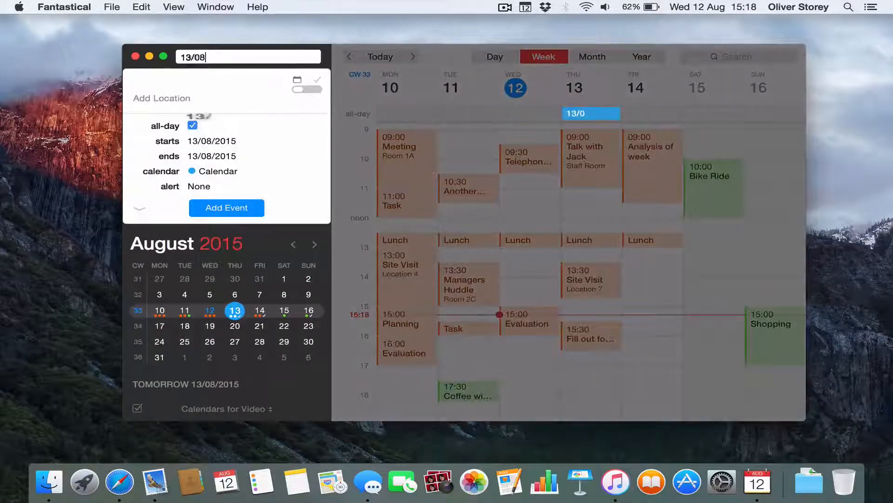
{"action": "type", "text": "15"}
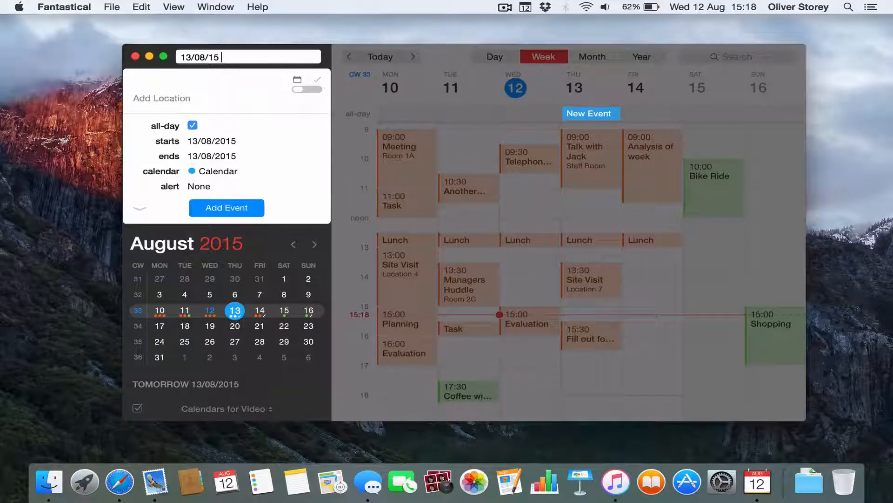
{"action": "type", "text": "10"}
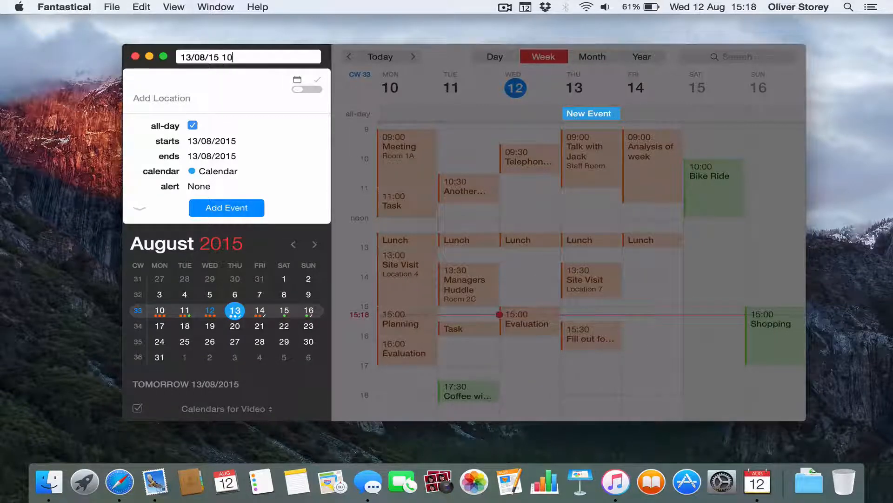
{"action": "type", "text": ".00"}
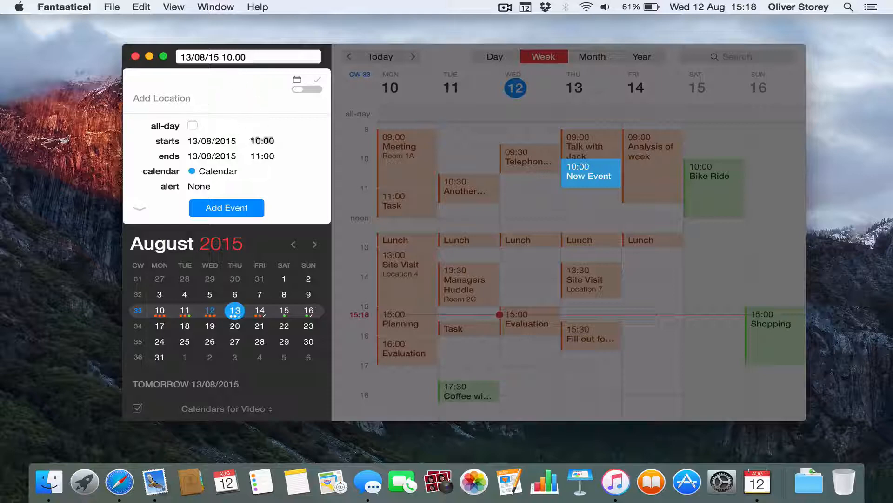
{"action": "type", "text": "11.23"}
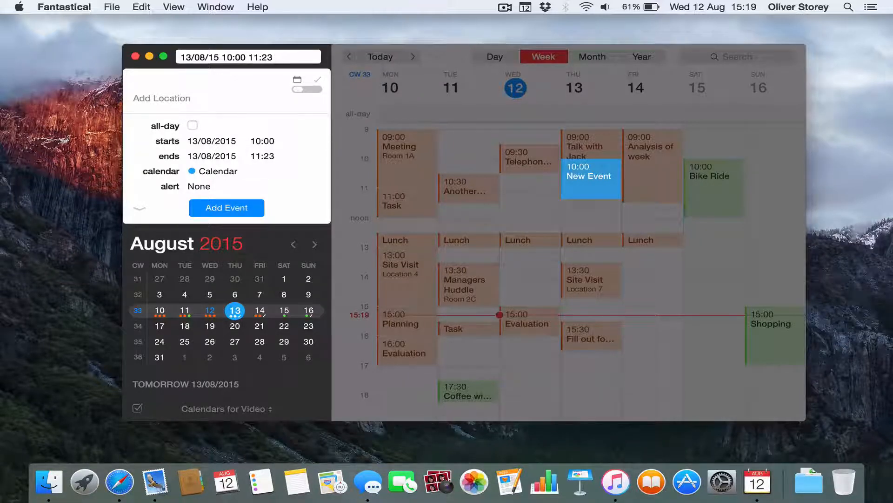
{"action": "type", "text": "Test event"}
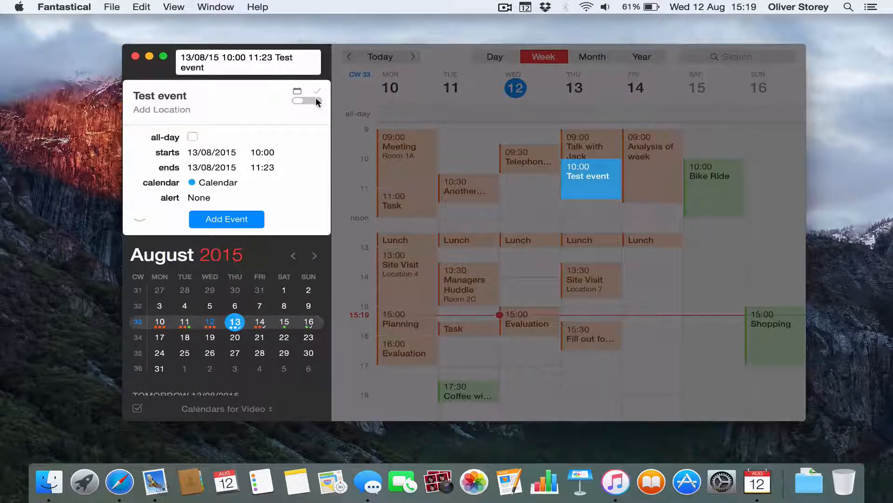
Switch the draft to a reminder, pick the reminder list, and add it for 10:00 tomorrow
{"action": "left_click", "coordinate": [307, 101]}
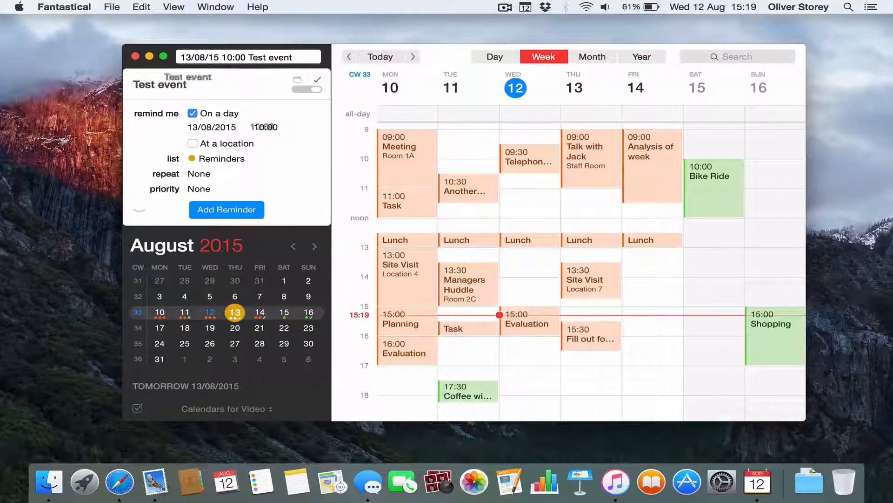
{"action": "left_click", "coordinate": [252, 57]}
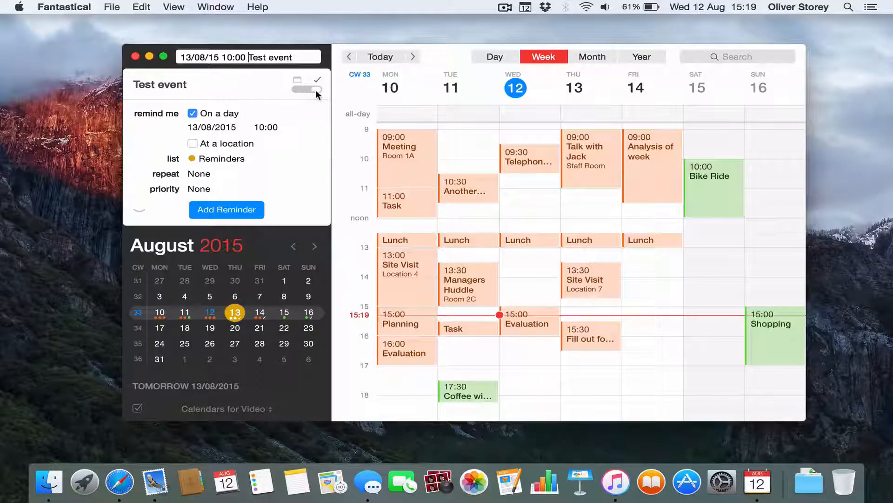
{"action": "left_click", "coordinate": [307, 89]}
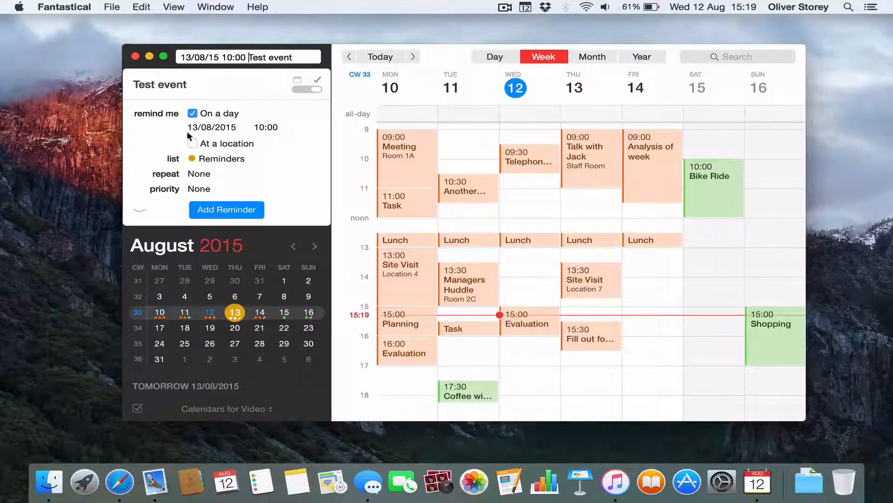
{"action": "left_click", "coordinate": [222, 158]}
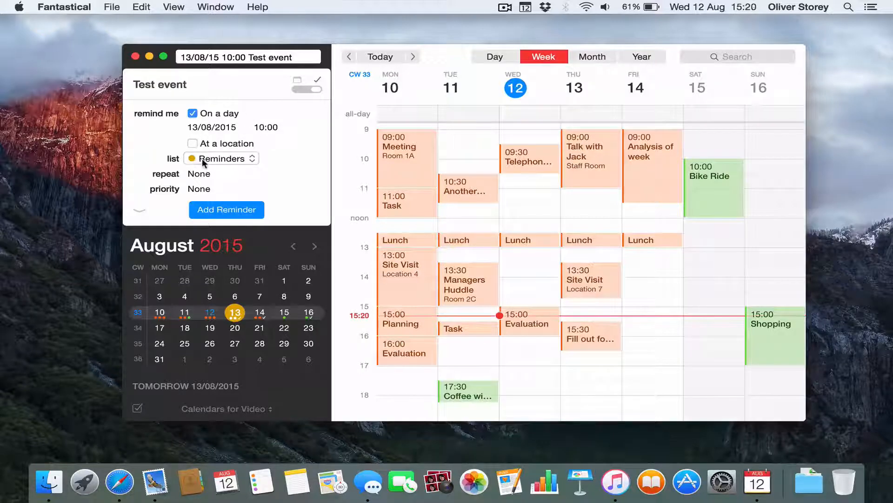
{"action": "left_click", "coordinate": [221, 158]}
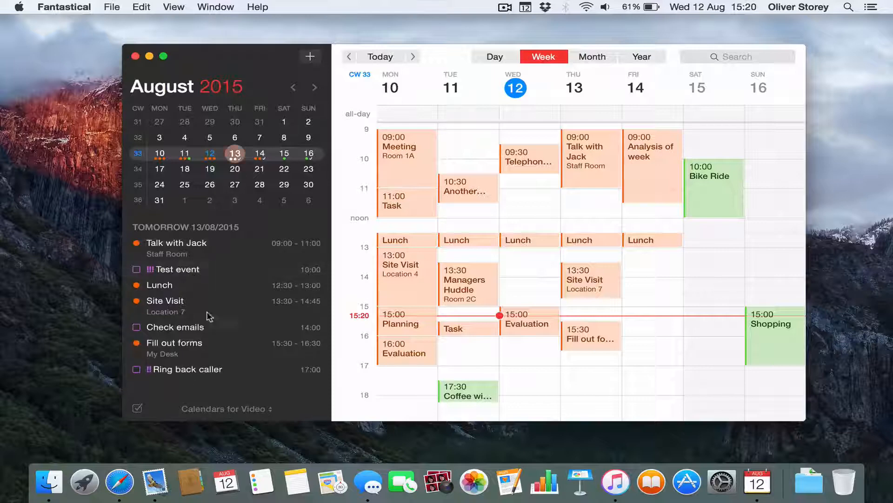
Open the Test event reminder's details, then show the context menu for Talk with Jack
{"action": "left_click", "coordinate": [185, 269]}
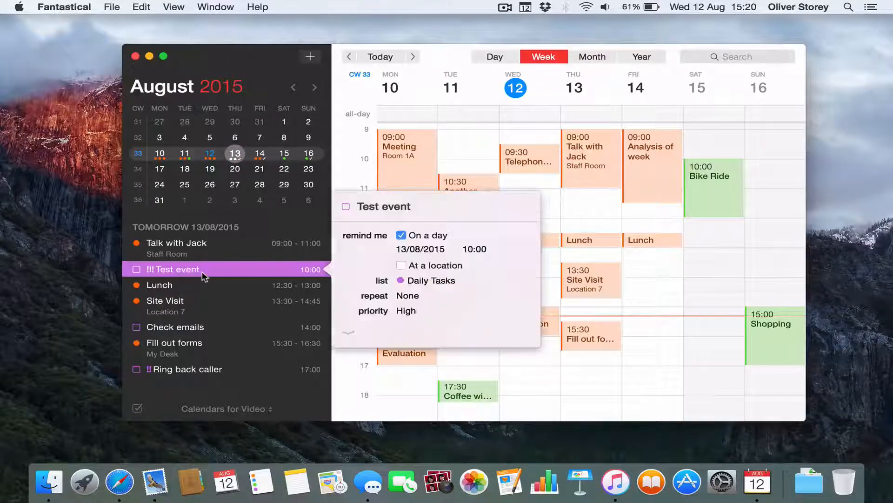
{"action": "right_click", "coordinate": [176, 248]}
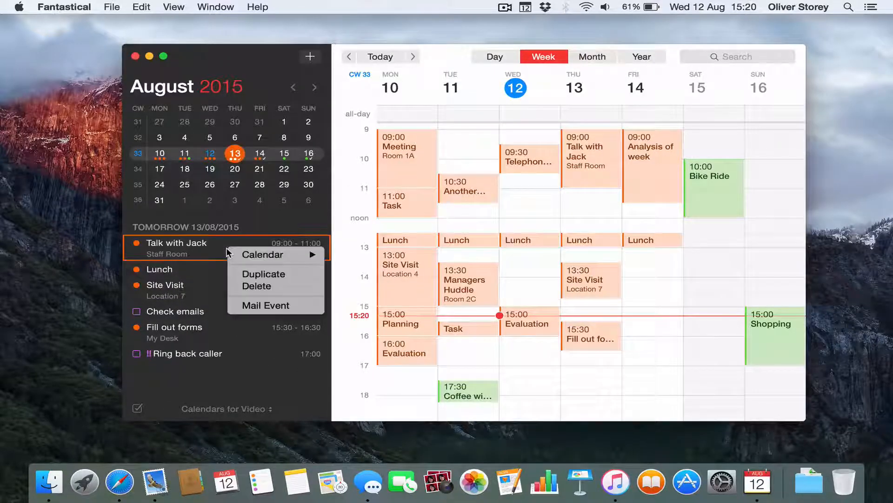
{"action": "mouse_move", "coordinate": [262, 255]}
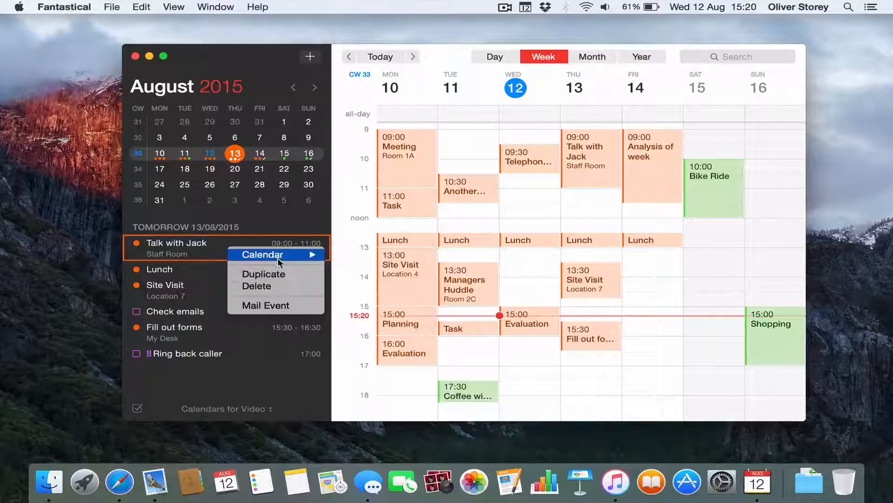
{"action": "mouse_move", "coordinate": [167, 313]}
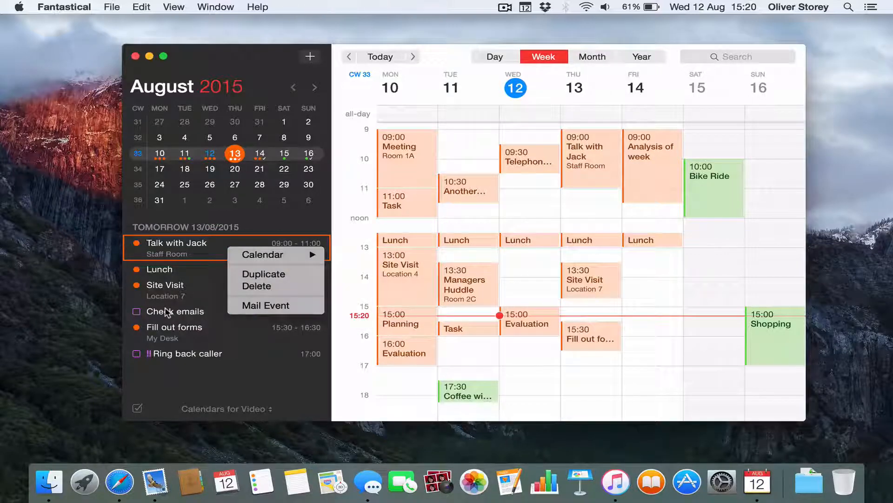